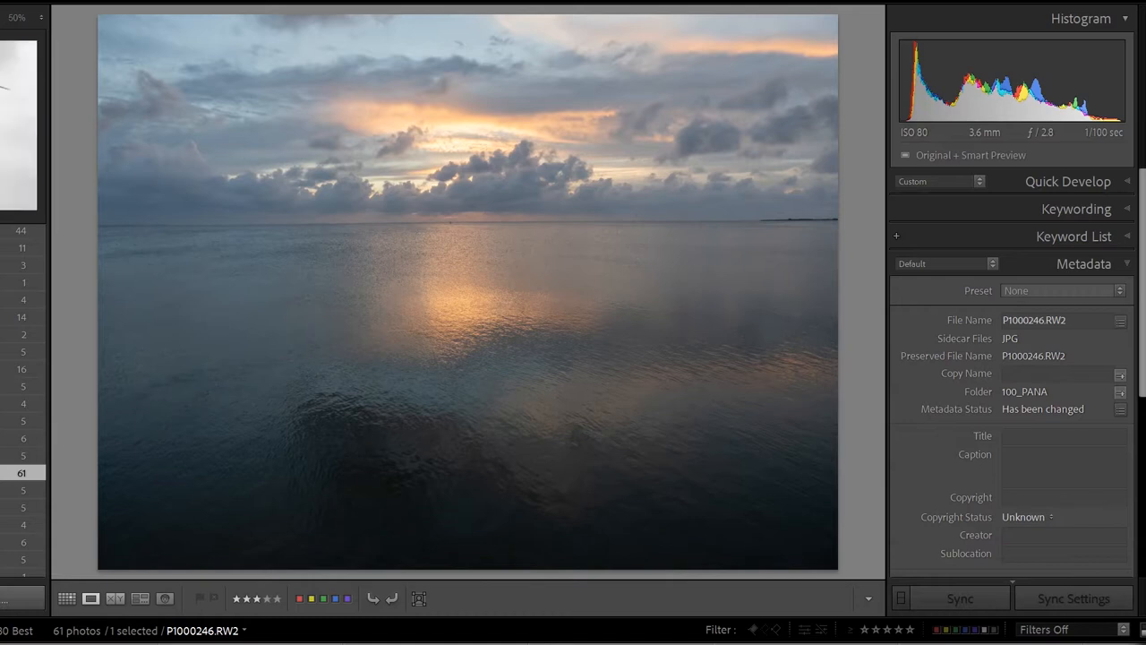
# Step: Advance from the sunset seascape P1000246 to the flying gull photo P1000329
pyautogui.click(20, 125)
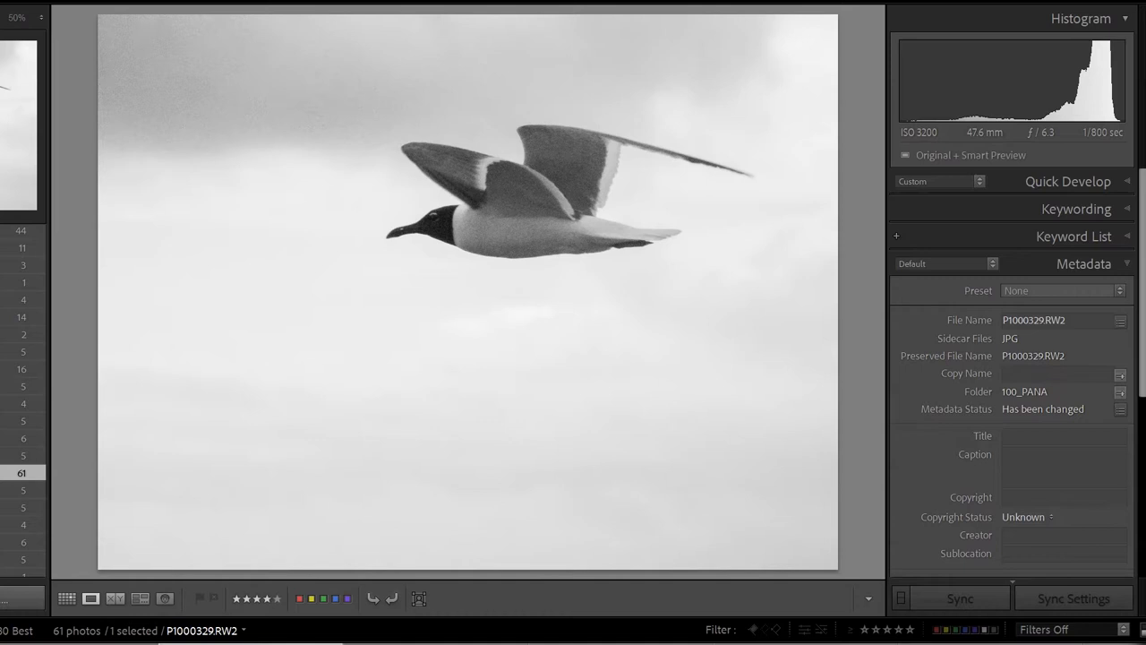
pyautogui.moveTo(730, 275)
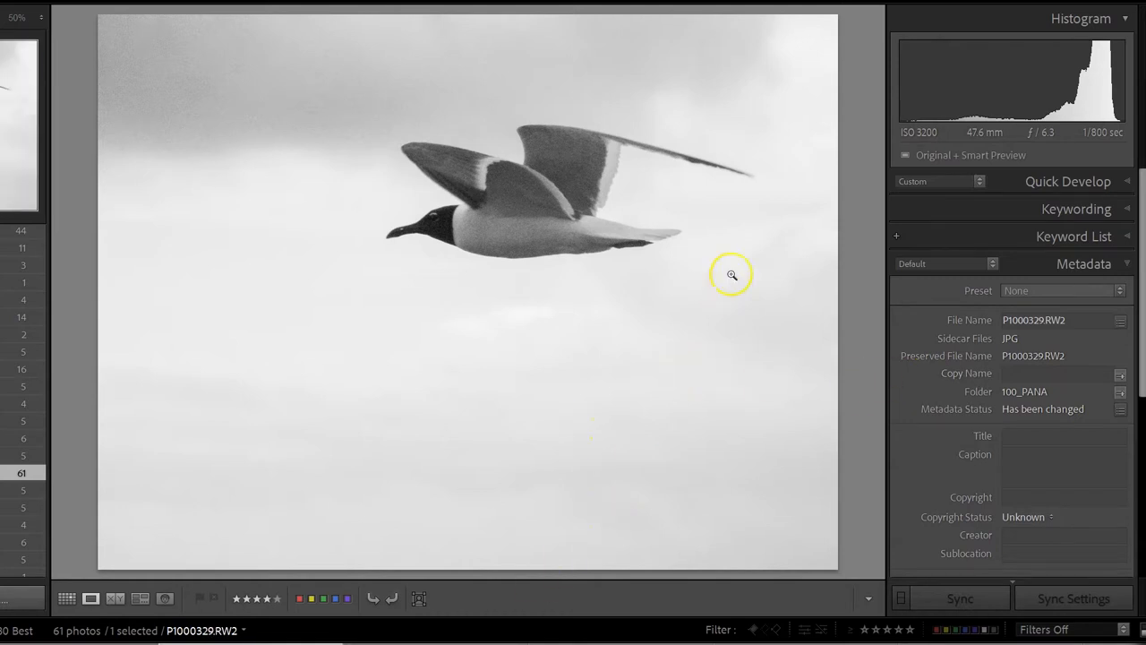
pyautogui.moveTo(886, 455)
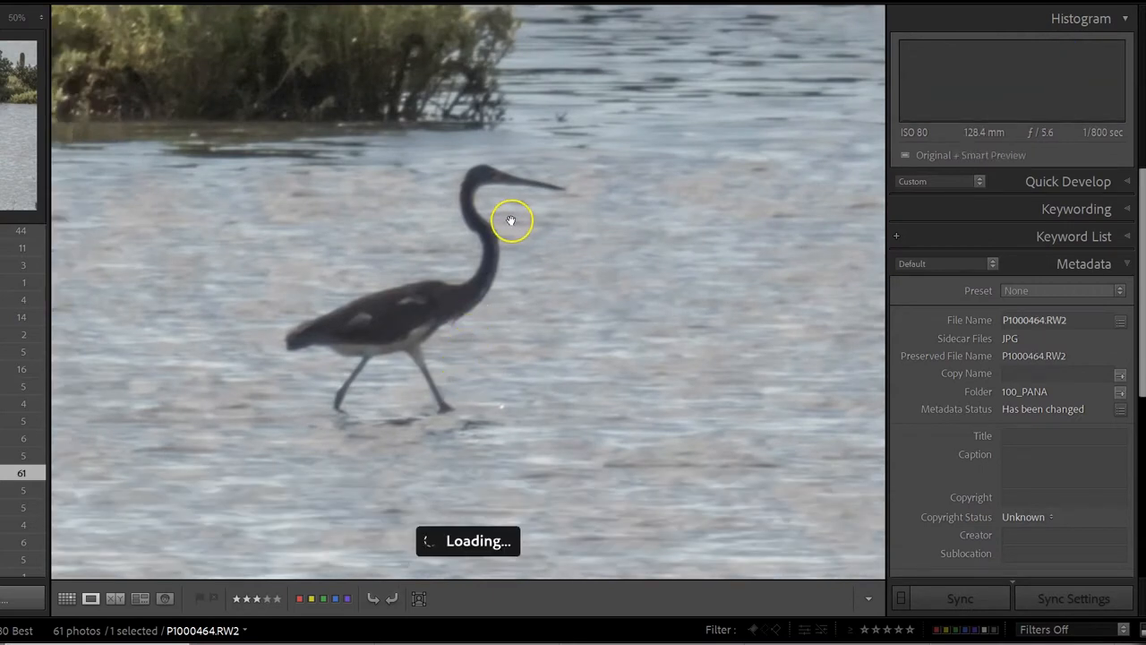
pyautogui.moveTo(480, 287)
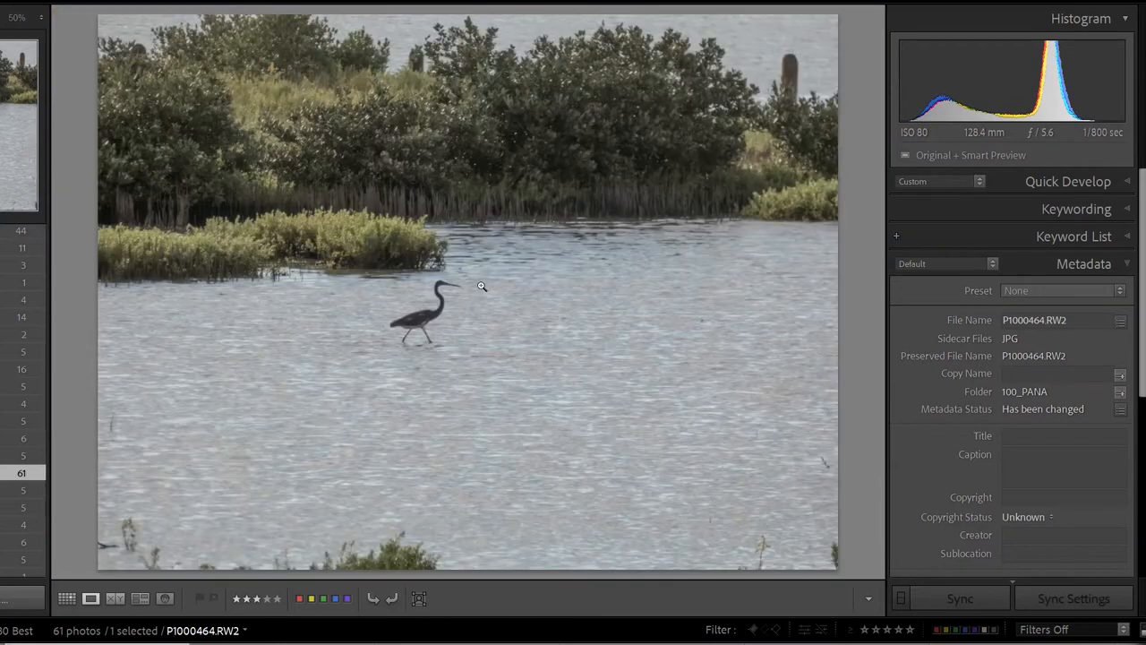
pyautogui.moveTo(580, 226)
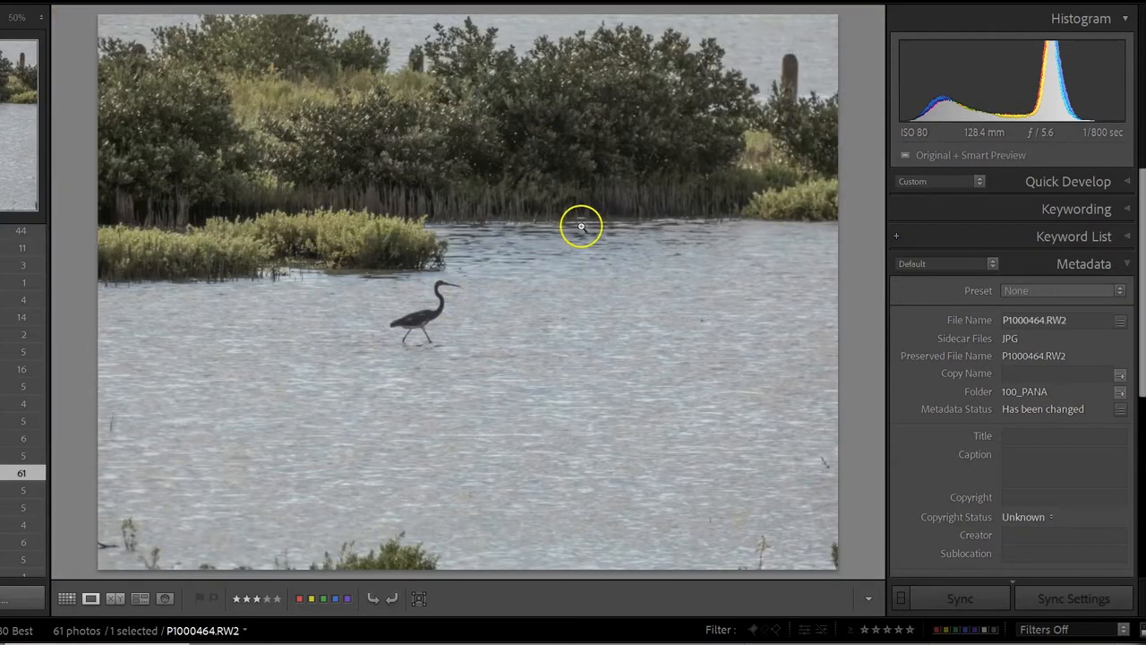
pyautogui.moveTo(422, 319)
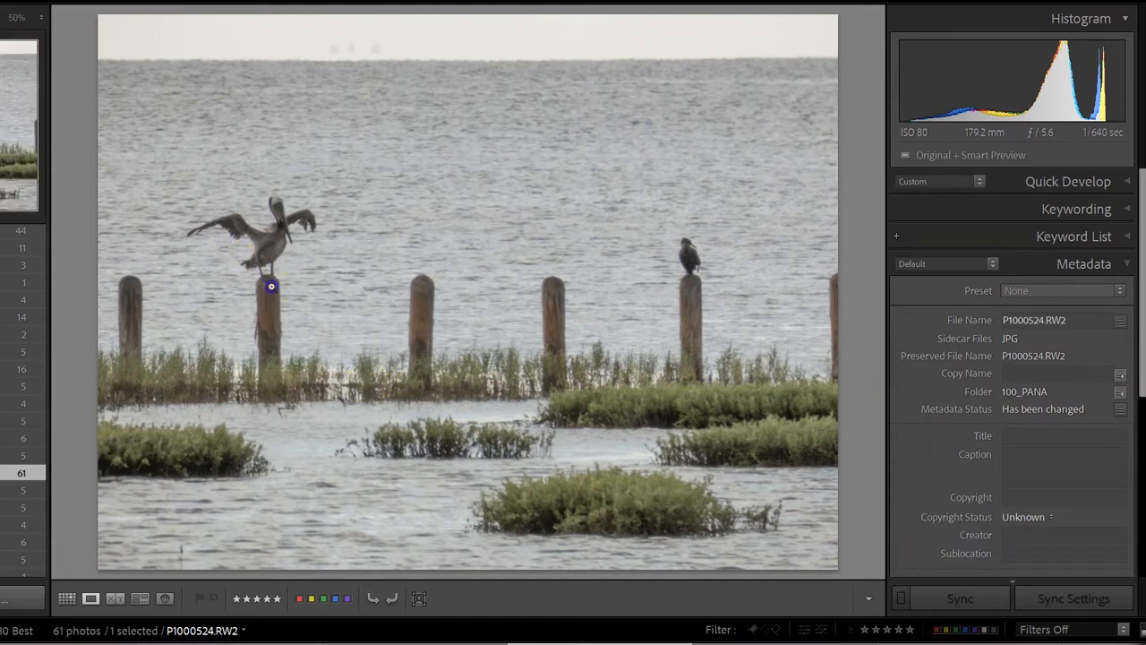
pyautogui.moveTo(227, 222)
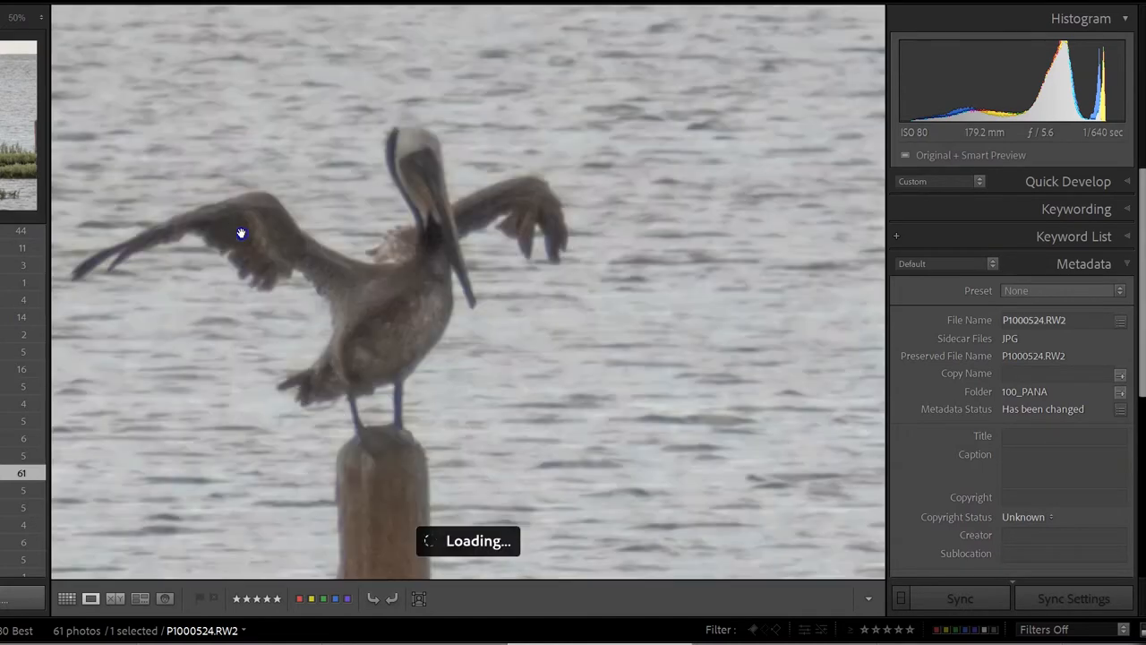
pyautogui.moveTo(336, 350)
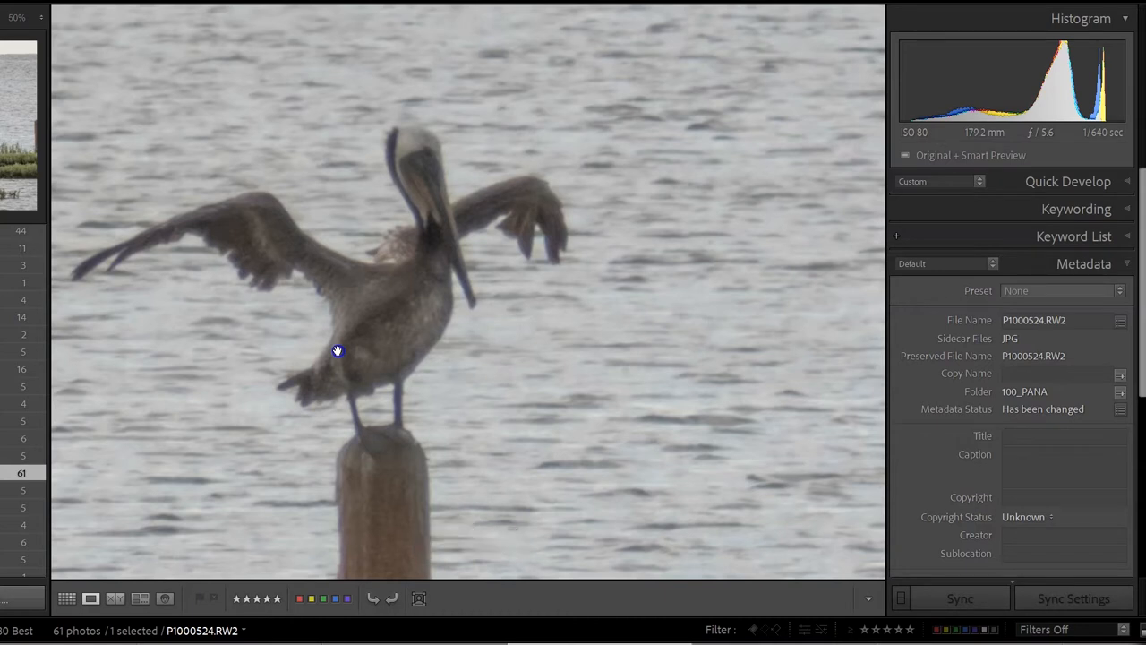
pyautogui.moveTo(414, 305)
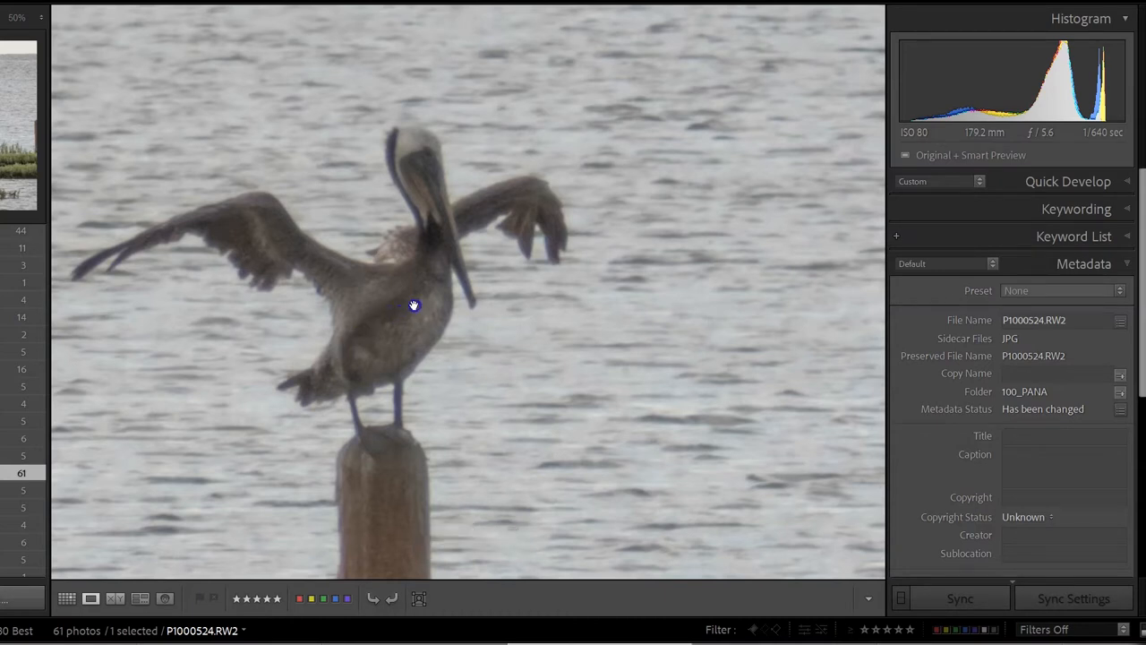
pyautogui.moveTo(473, 511)
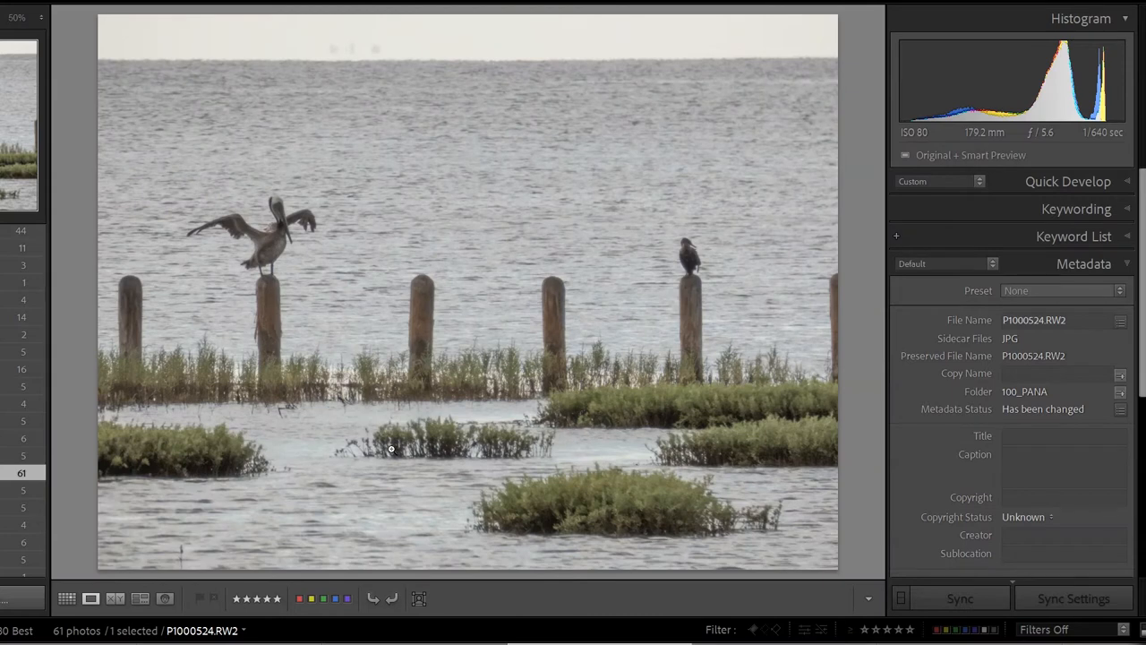
pyautogui.moveTo(391, 449)
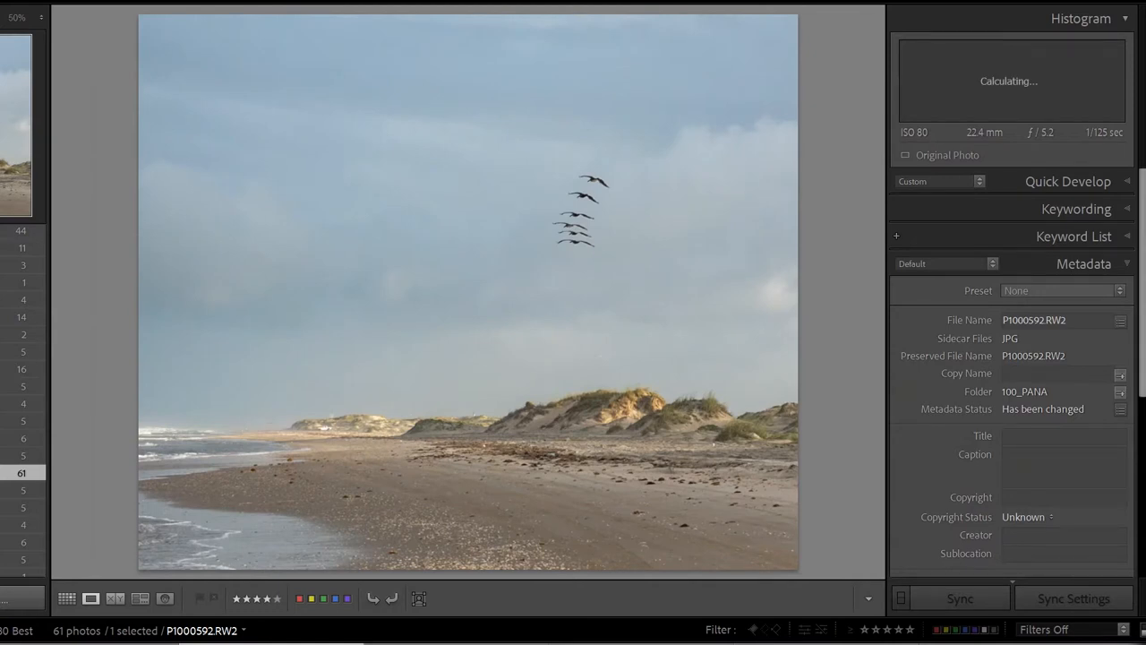
pyautogui.moveTo(552, 224)
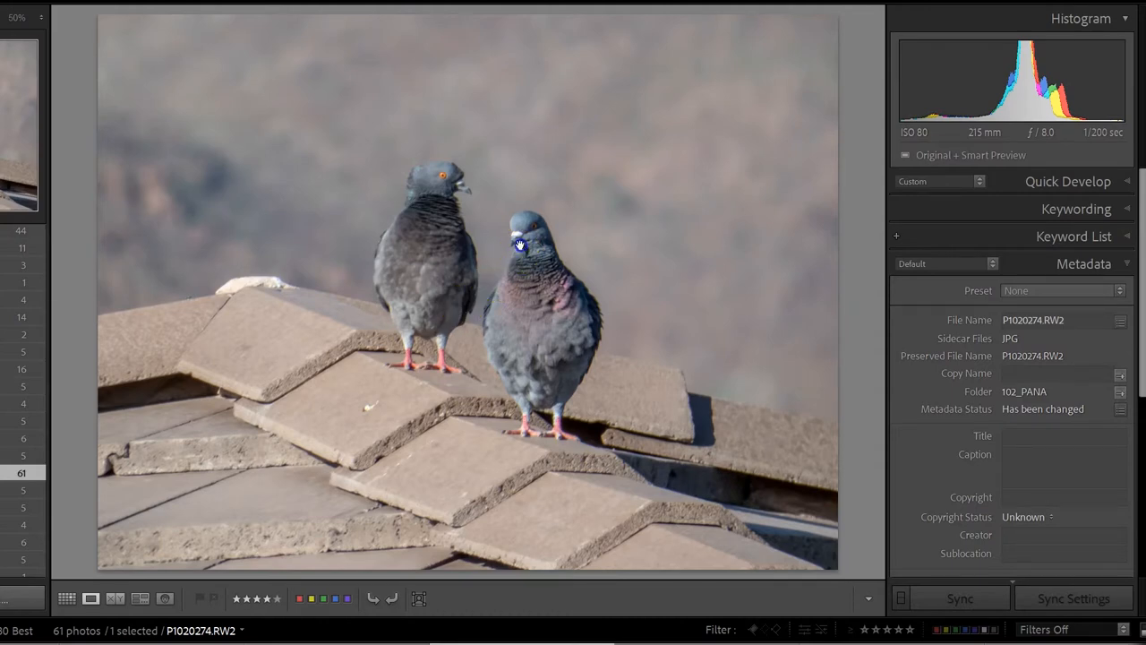
# Step: Inspect both pigeons' heads, body feathers and feet at 1:1, then return to the full photo
pyautogui.click(519, 247)
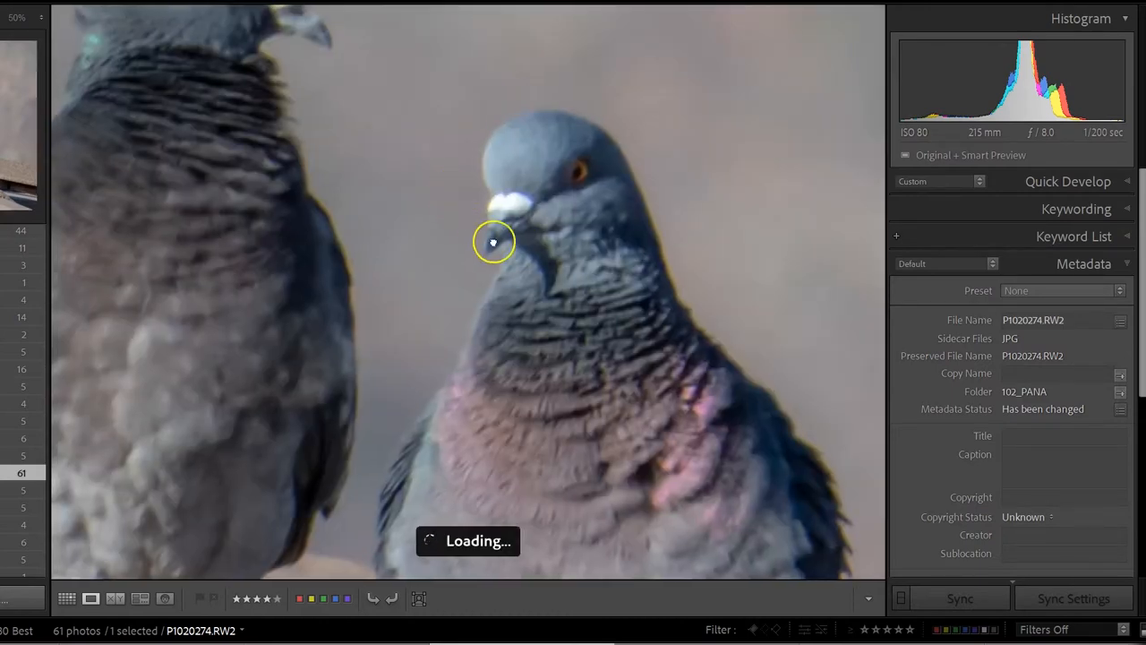
pyautogui.moveTo(492, 241); pyautogui.dragTo(528, 290)
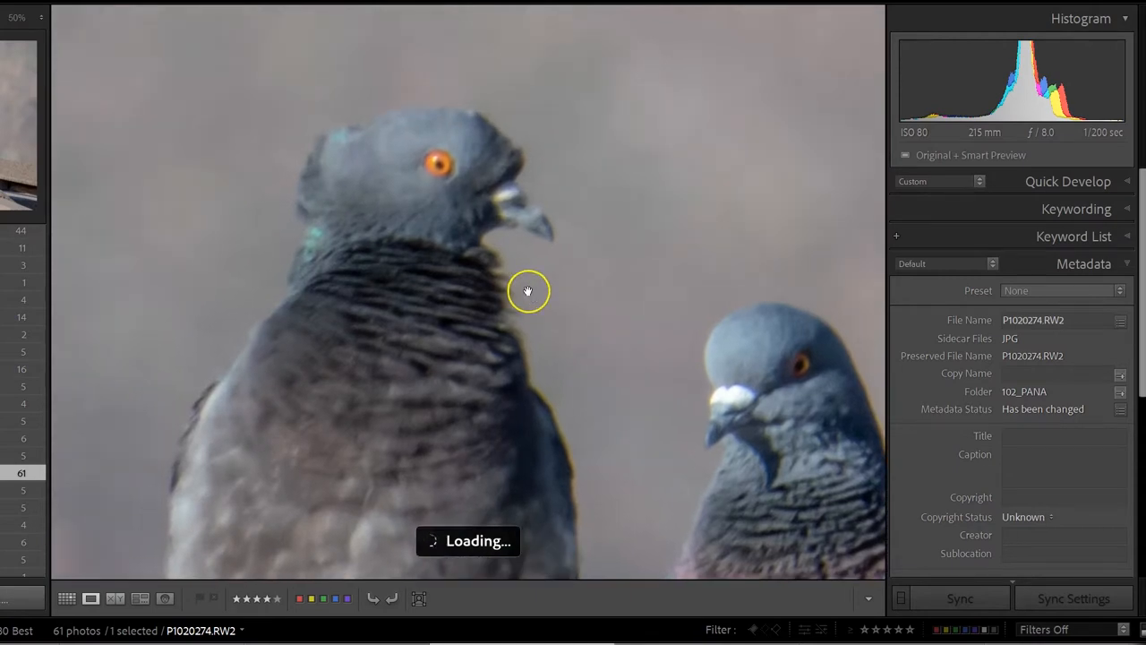
pyautogui.moveTo(516, 301)
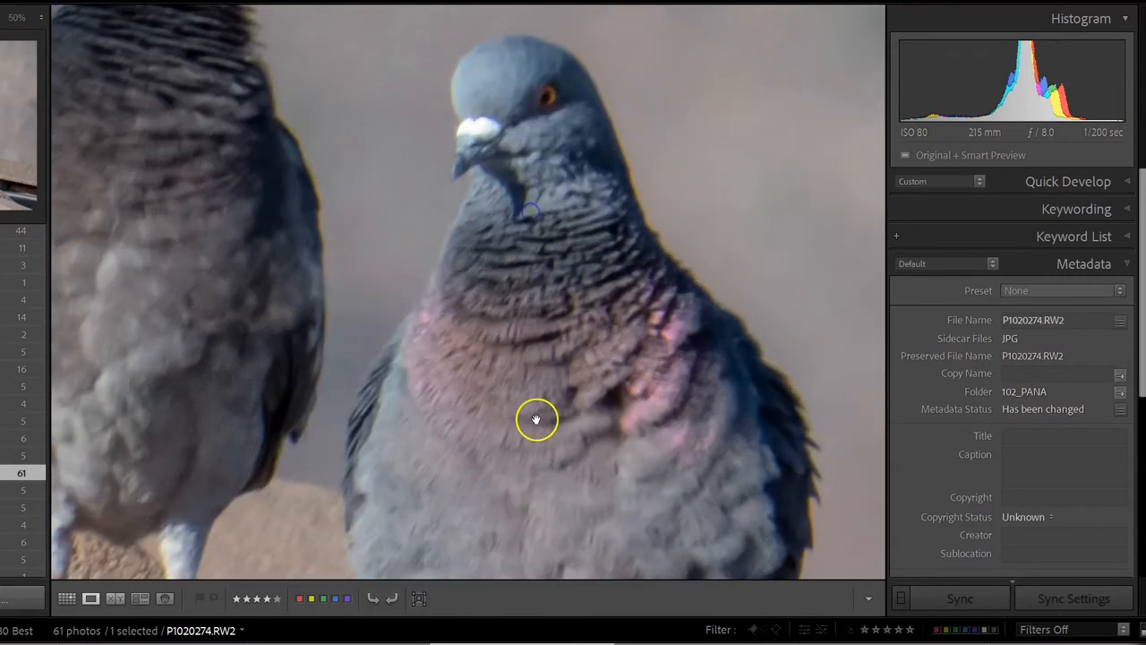
pyautogui.moveTo(538, 419); pyautogui.dragTo(557, 291)
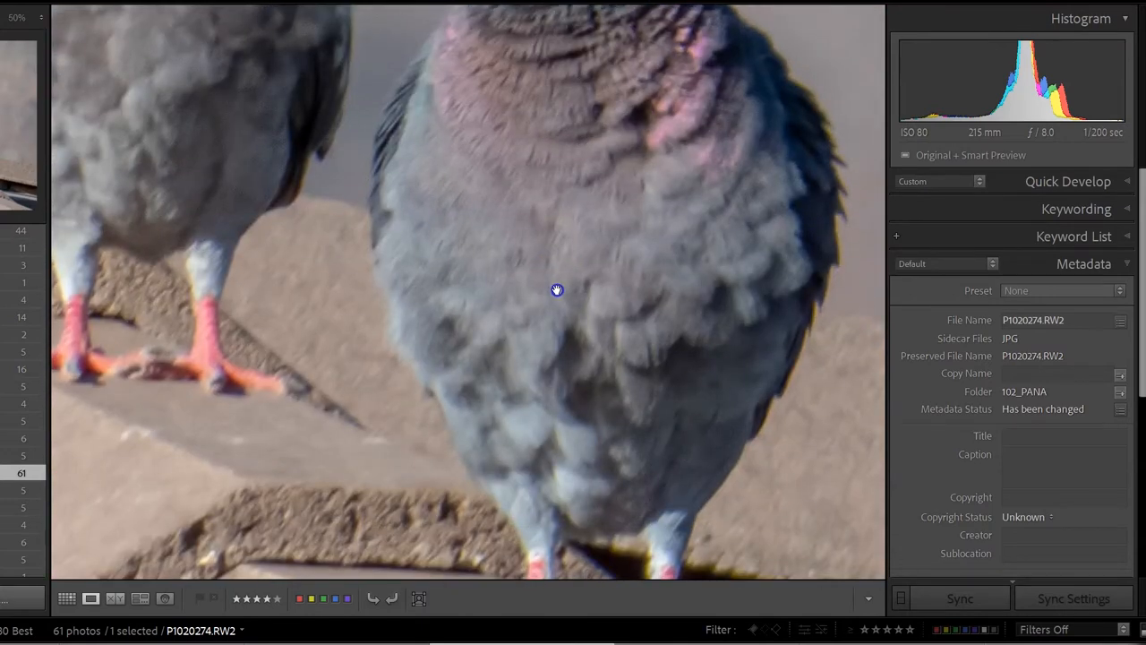
pyautogui.moveTo(451, 310)
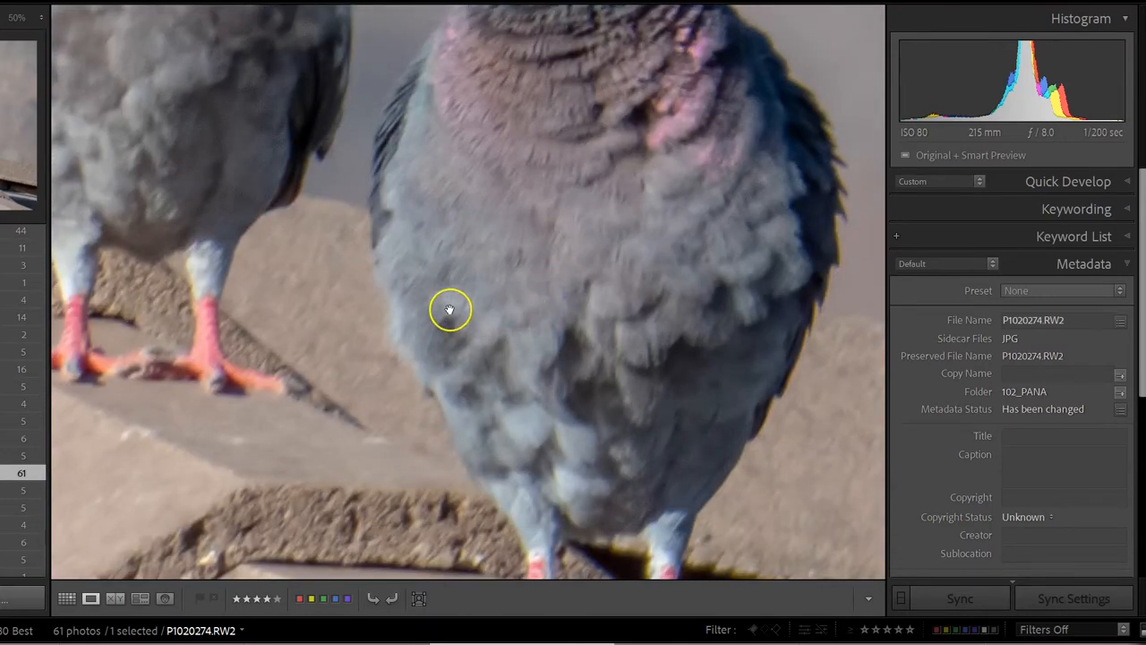
pyautogui.moveTo(451, 312); pyautogui.dragTo(492, 326)
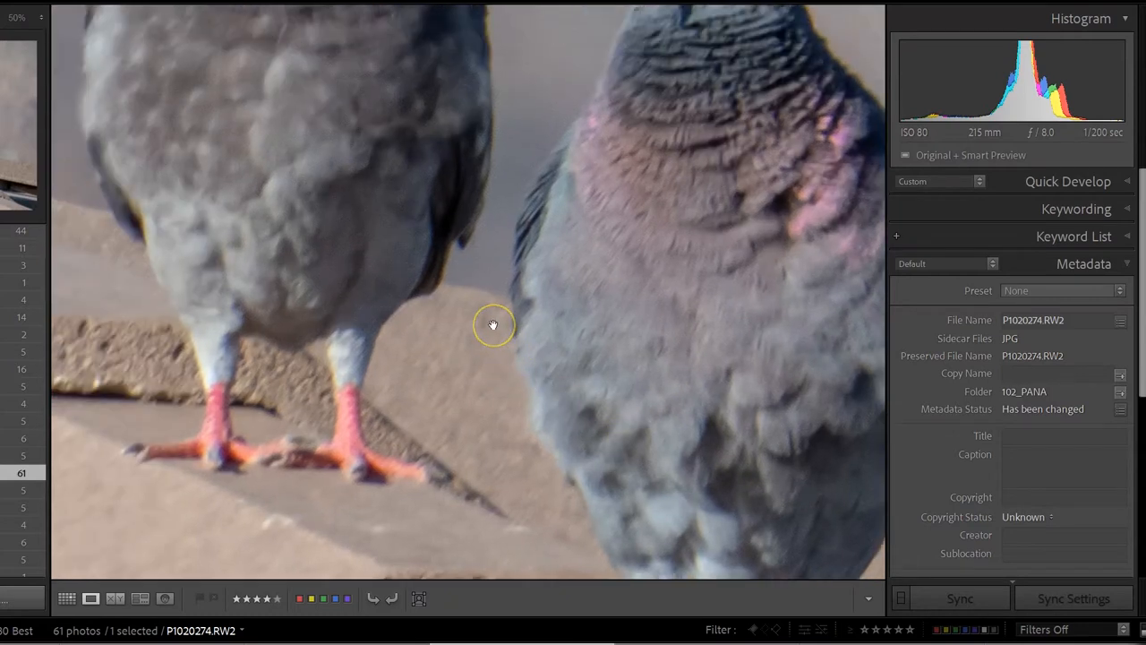
pyautogui.moveTo(491, 325)
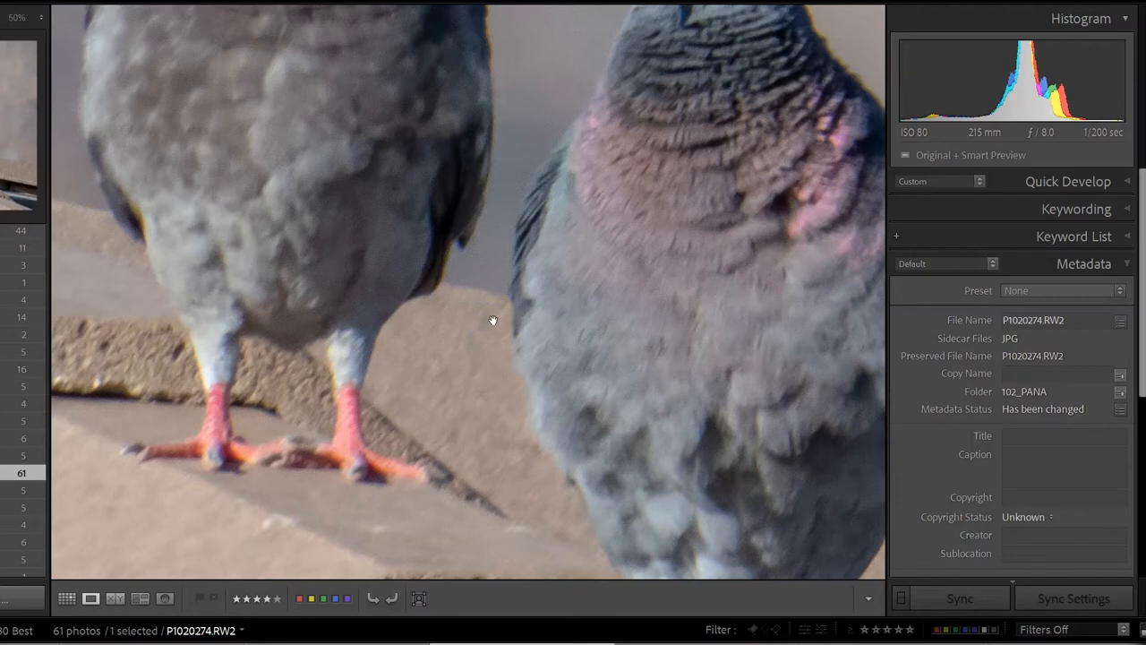
pyautogui.moveTo(541, 297)
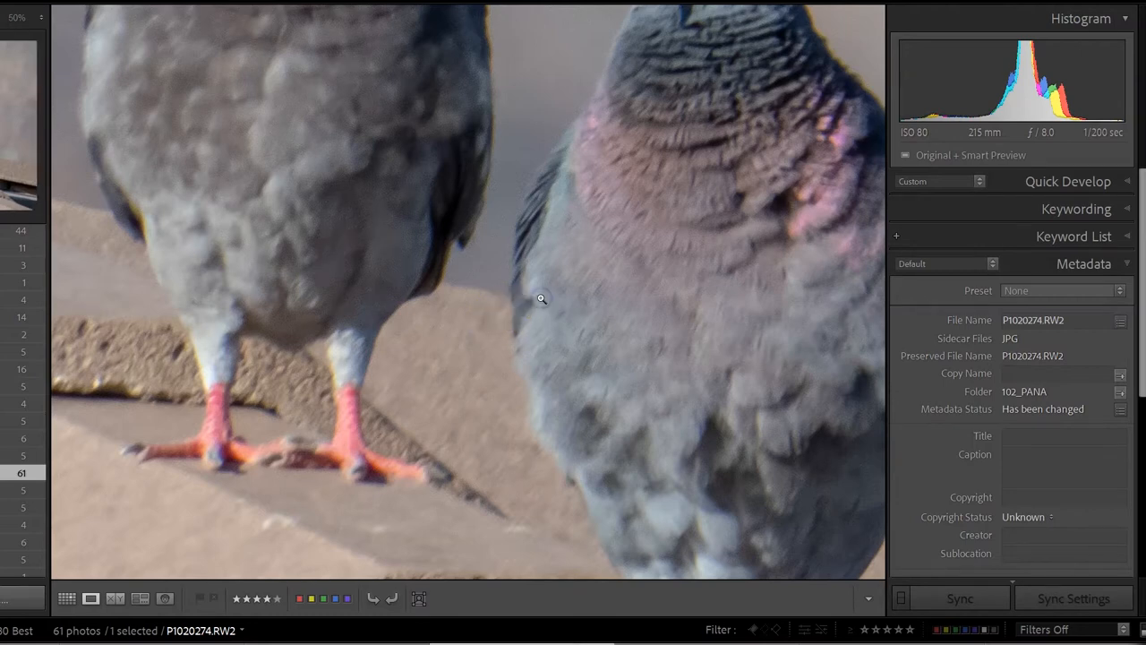
pyautogui.click(541, 297)
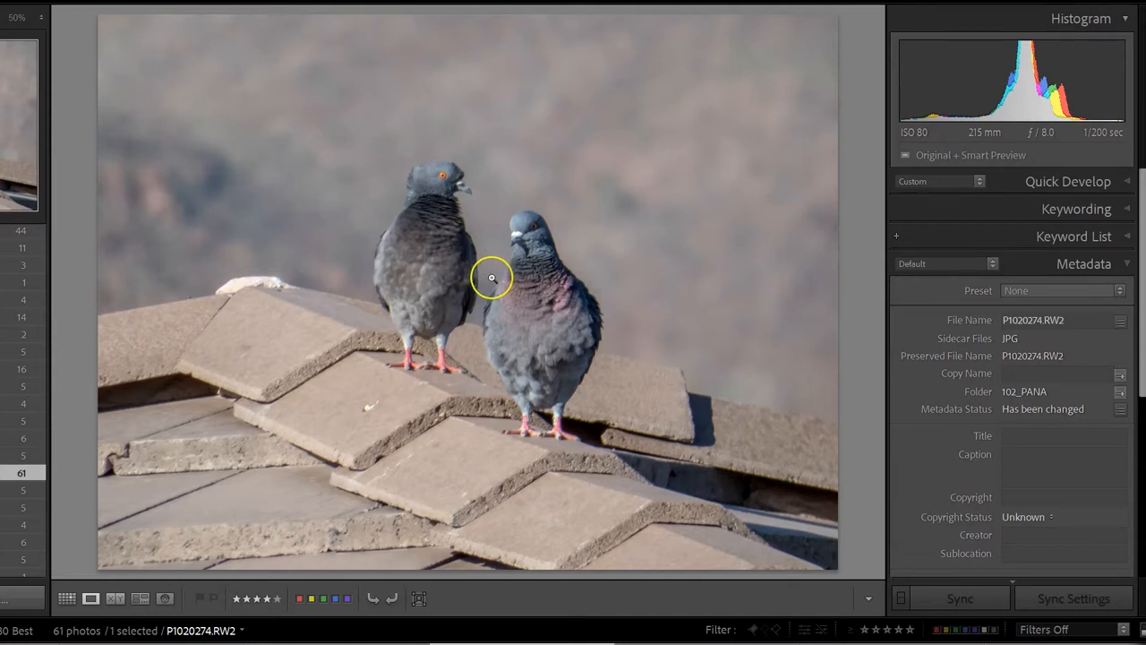
pyautogui.moveTo(491, 276)
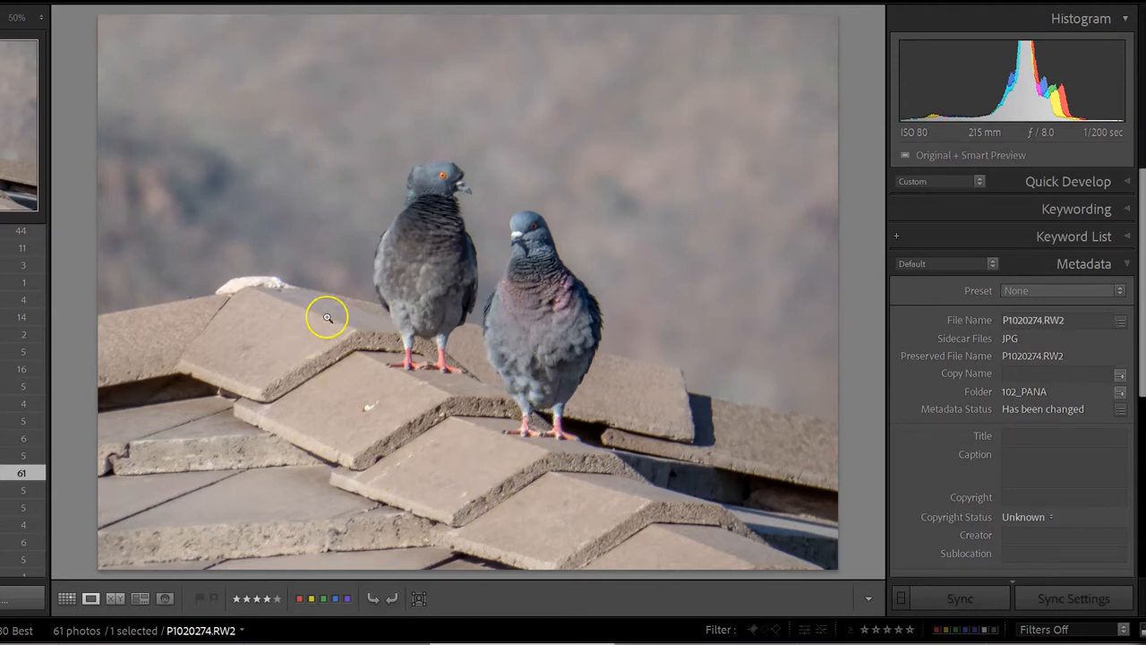
pyautogui.moveTo(412, 182)
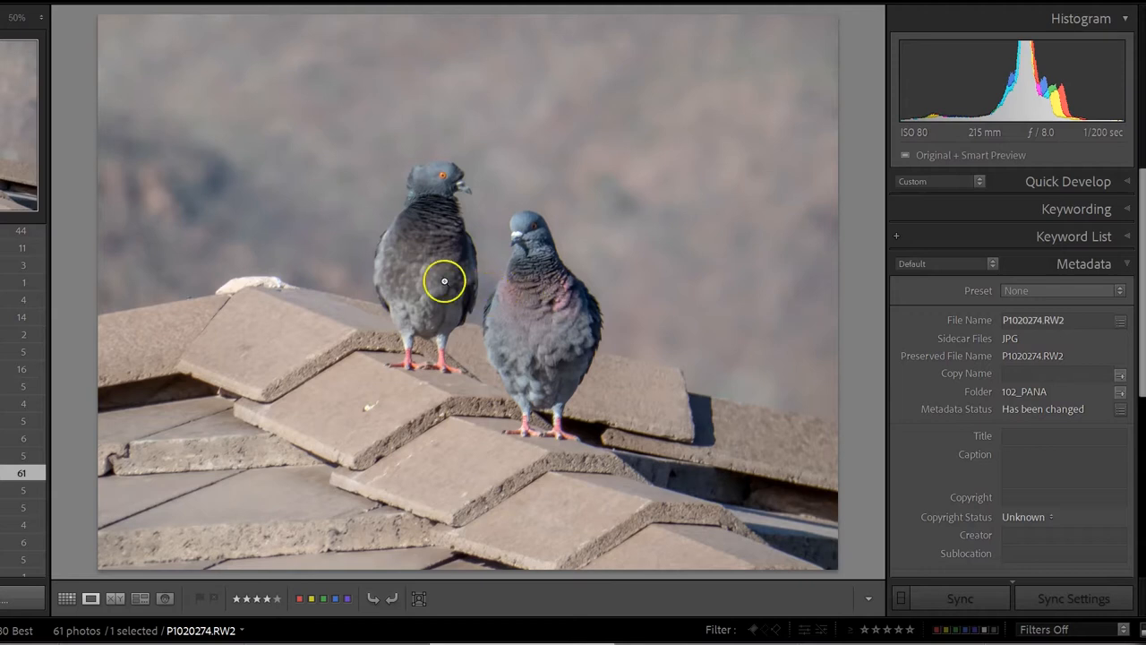
pyautogui.moveTo(498, 287)
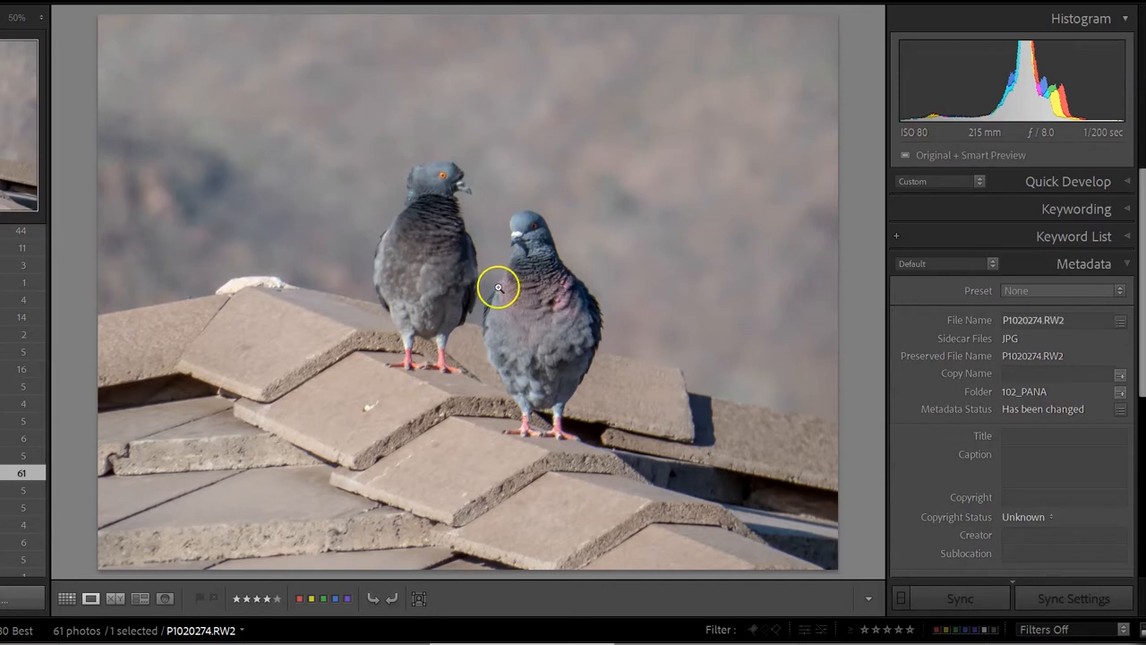
pyautogui.moveTo(482, 276)
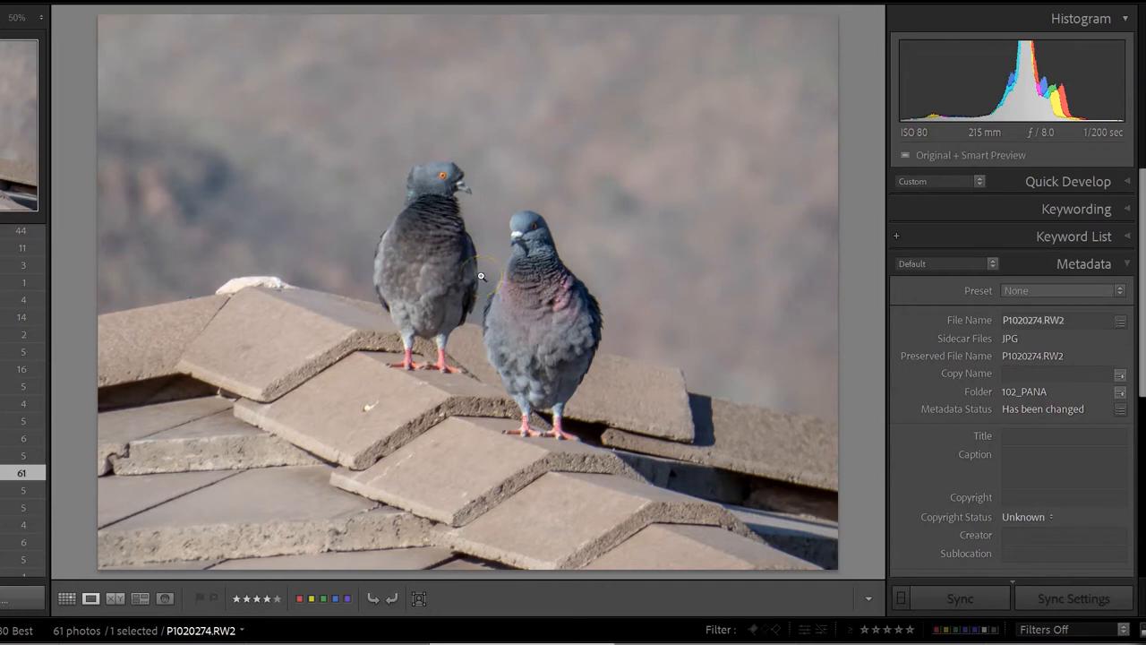
pyautogui.moveTo(502, 294)
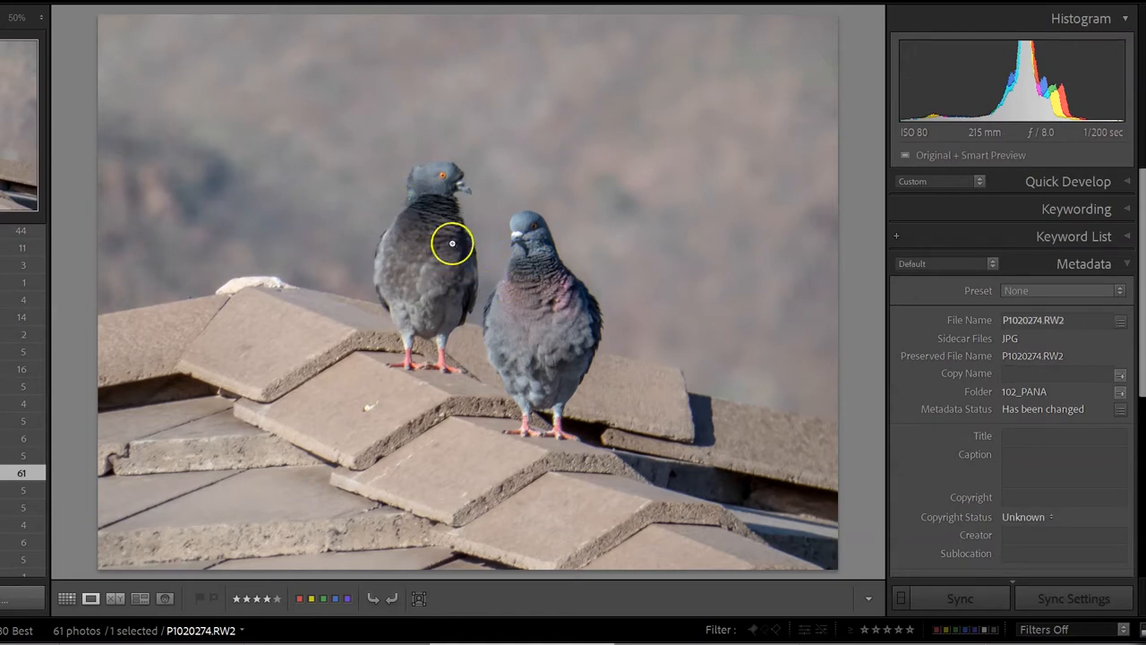
pyautogui.moveTo(591, 415)
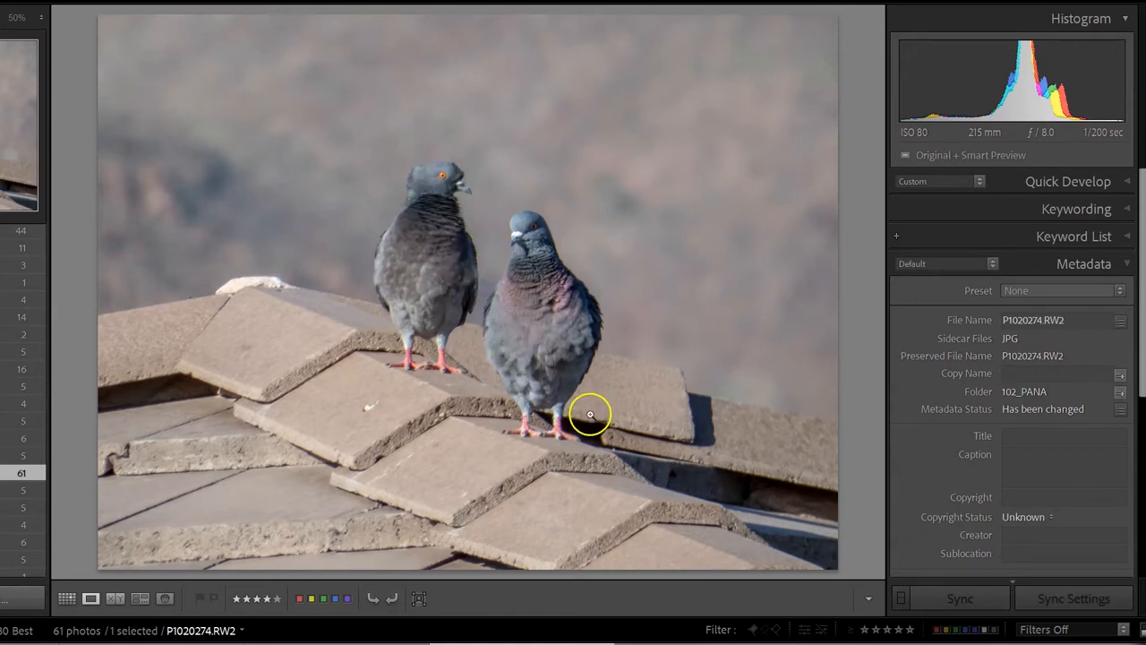
pyautogui.moveTo(641, 419)
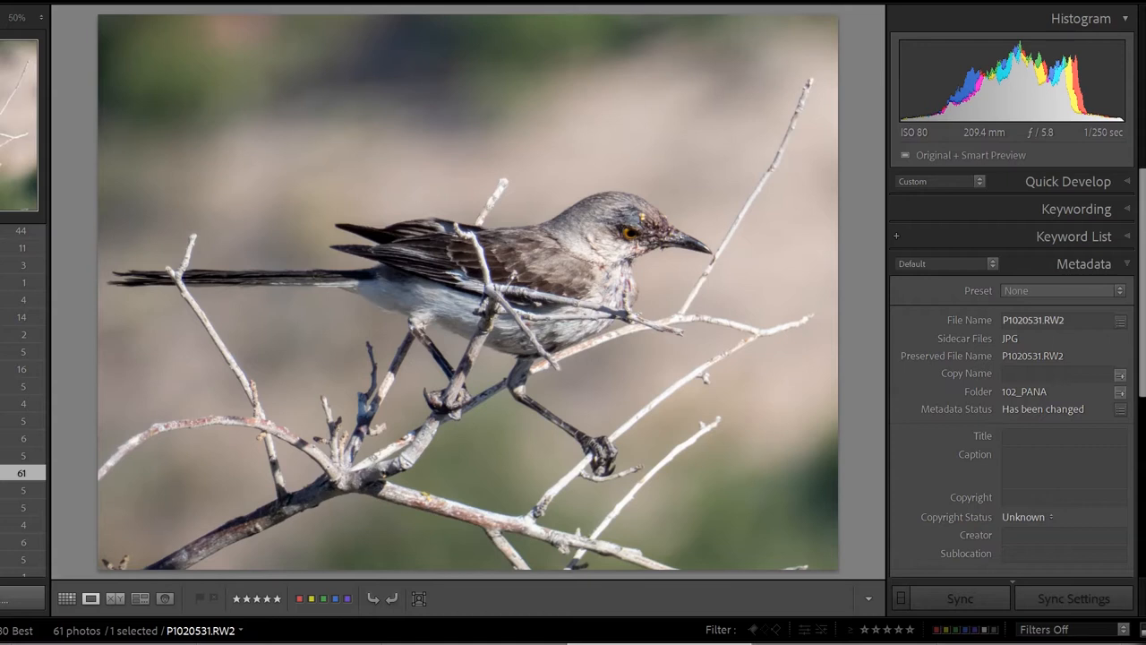
pyautogui.moveTo(643, 387)
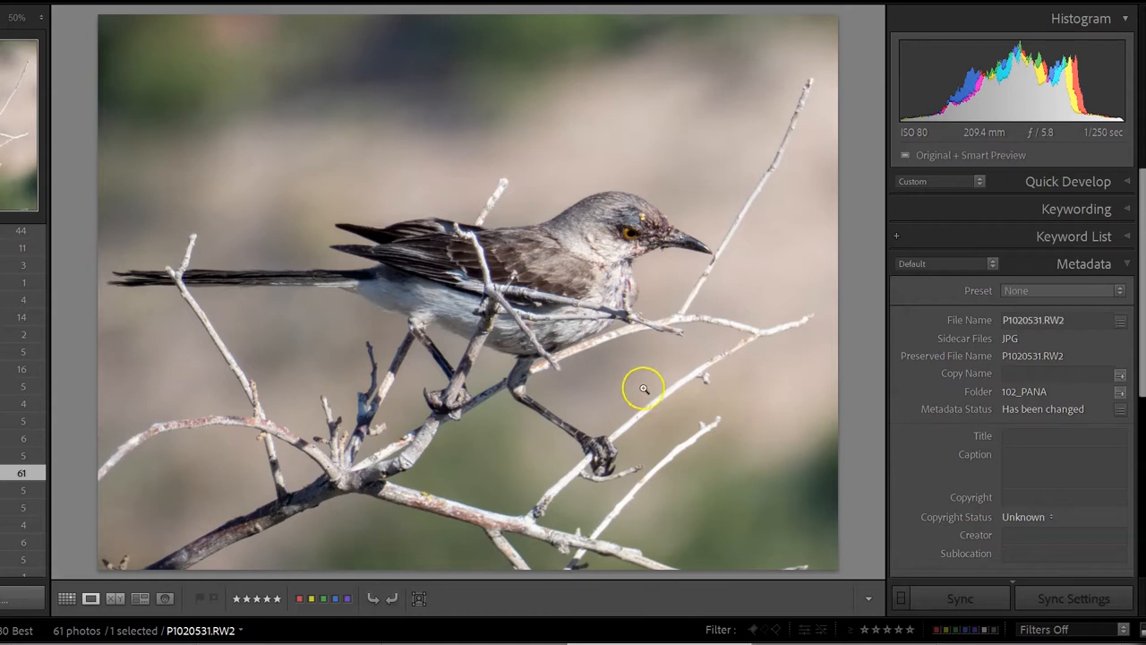
pyautogui.moveTo(591, 267)
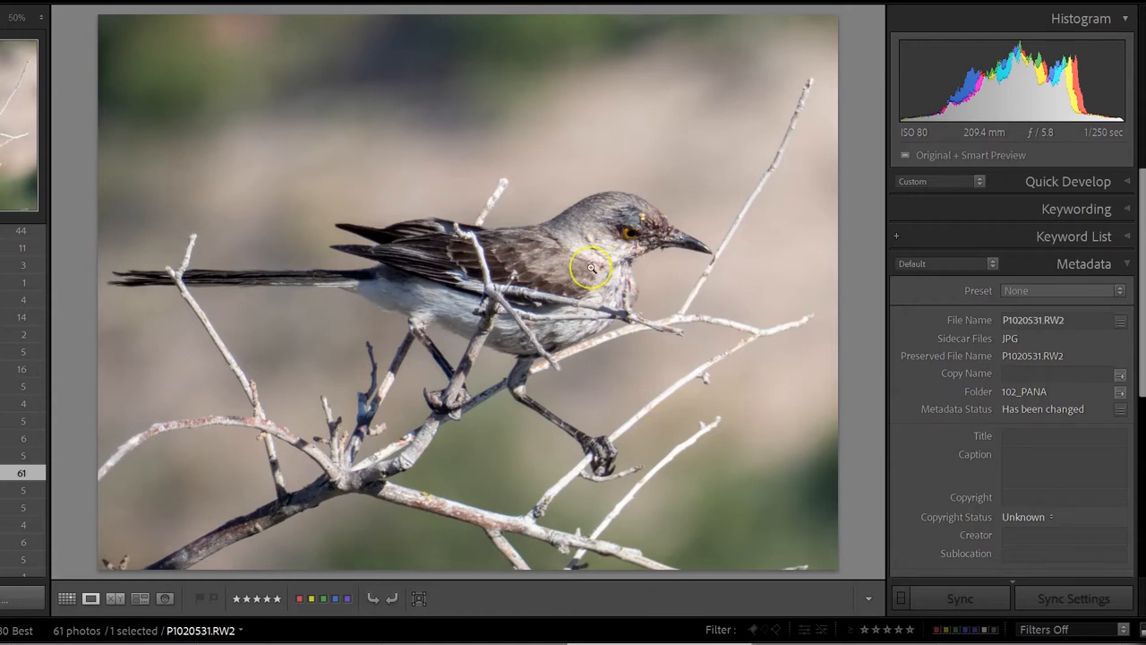
pyautogui.moveTo(627, 201)
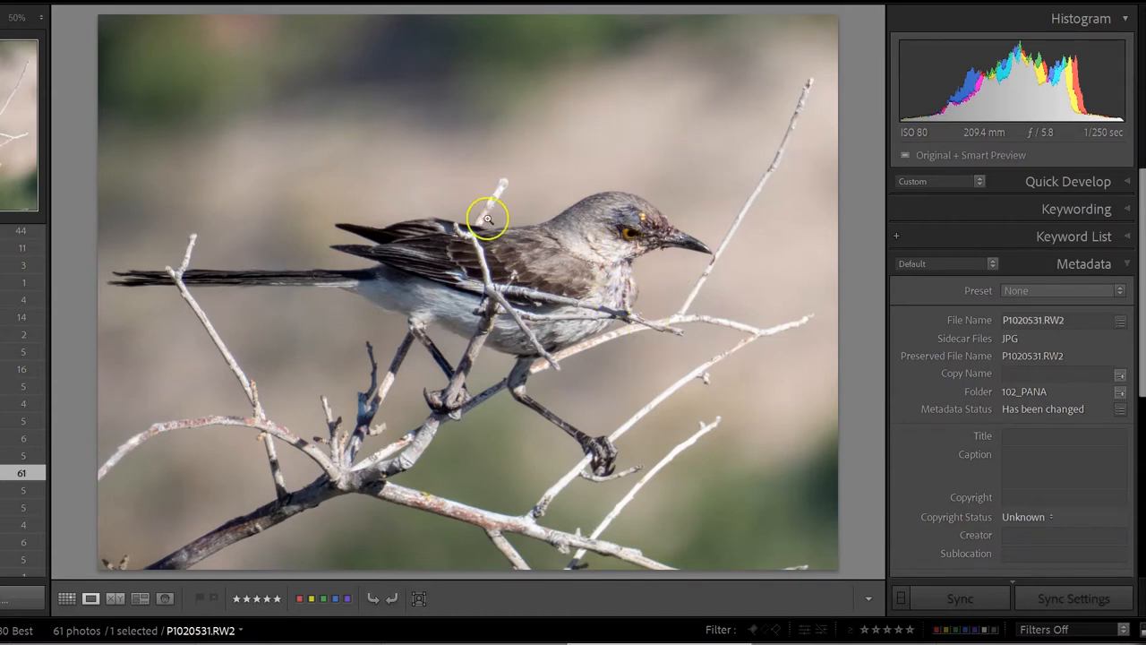
pyautogui.moveTo(679, 206)
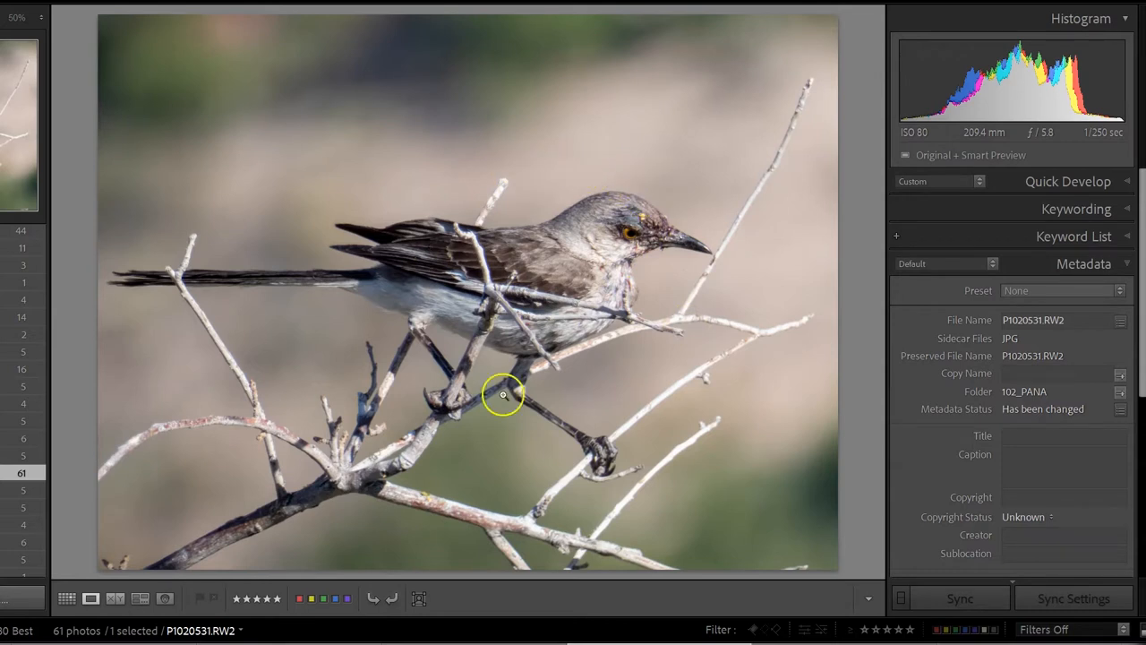
pyautogui.moveTo(618, 358)
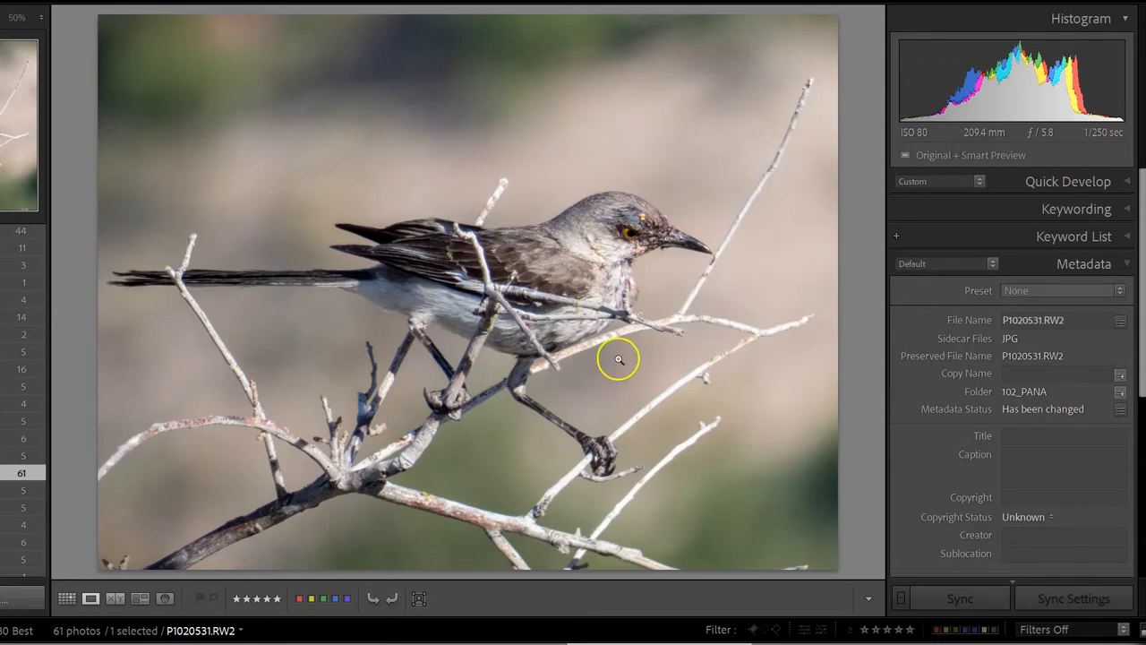
pyautogui.moveTo(649, 272)
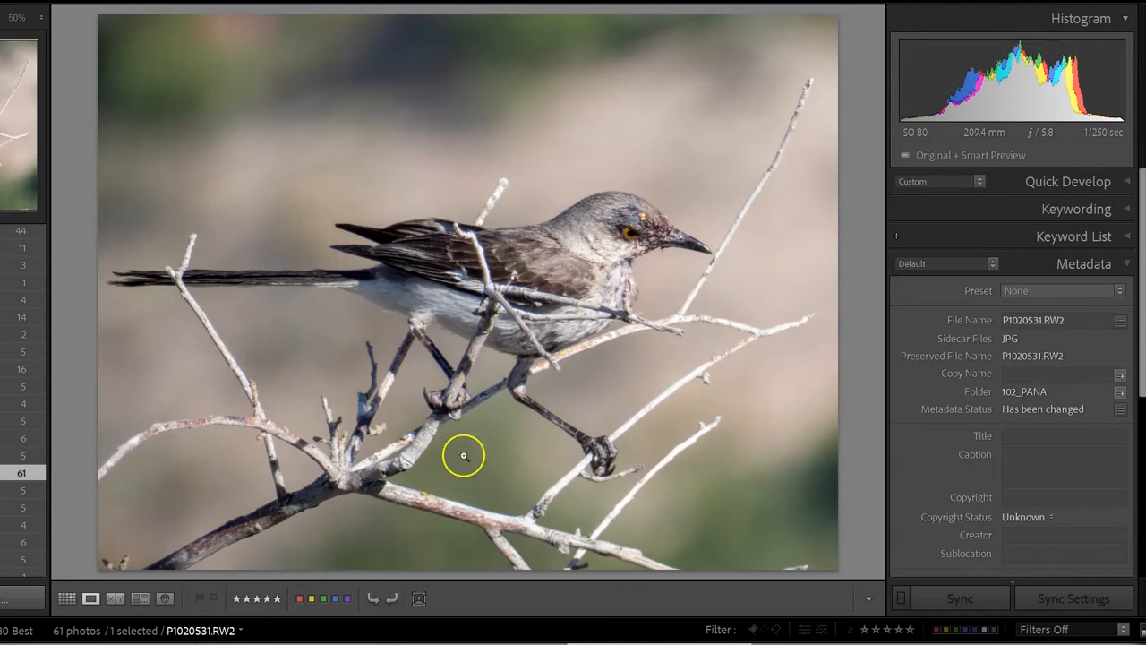
pyautogui.moveTo(527, 359)
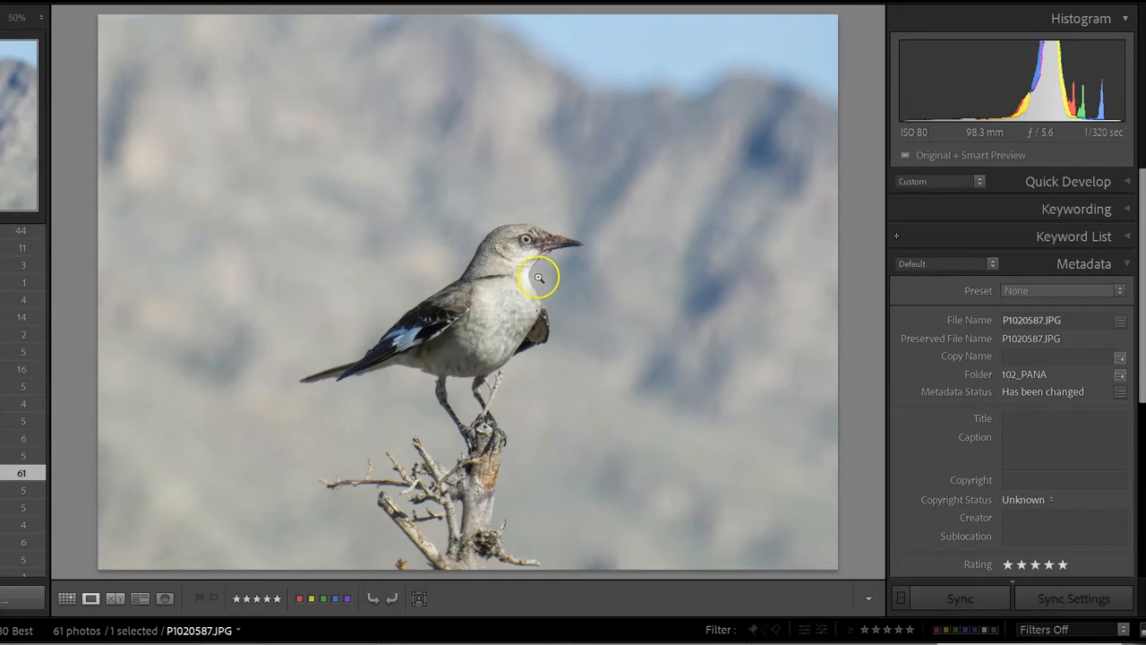
pyautogui.moveTo(505, 261)
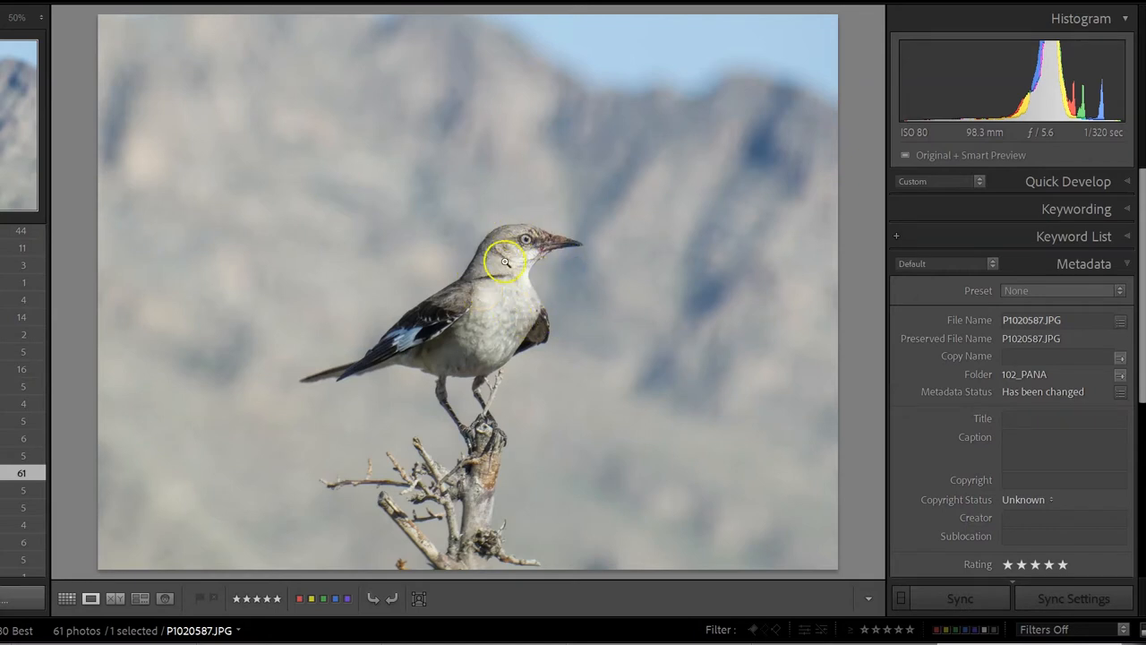
pyautogui.moveTo(473, 482)
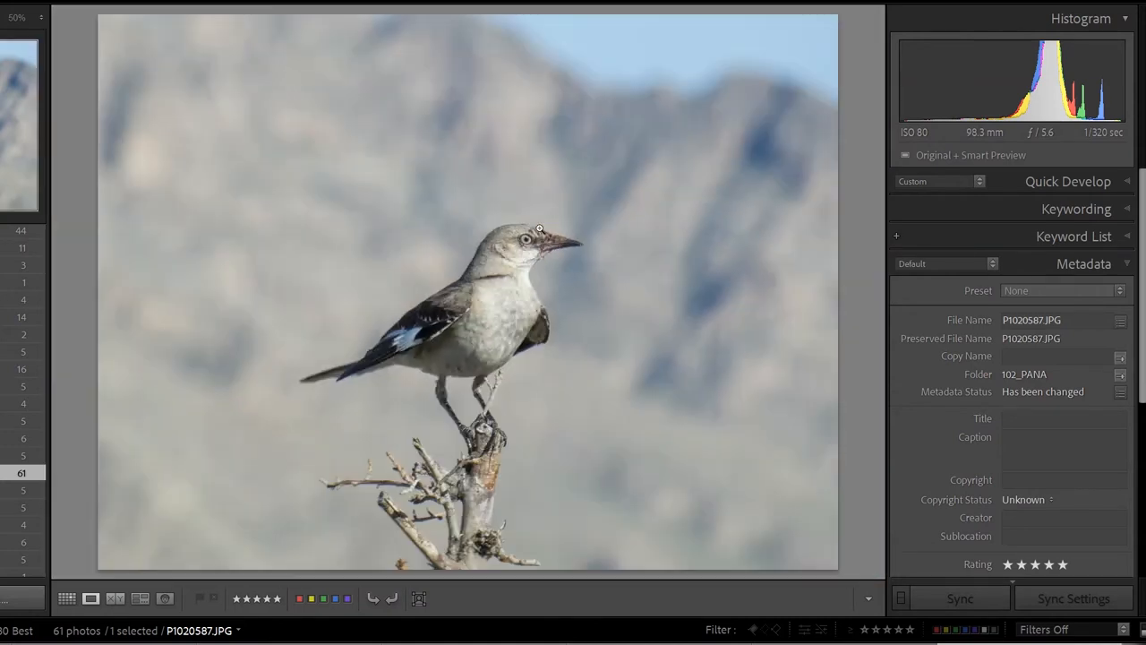
pyautogui.moveTo(756, 118)
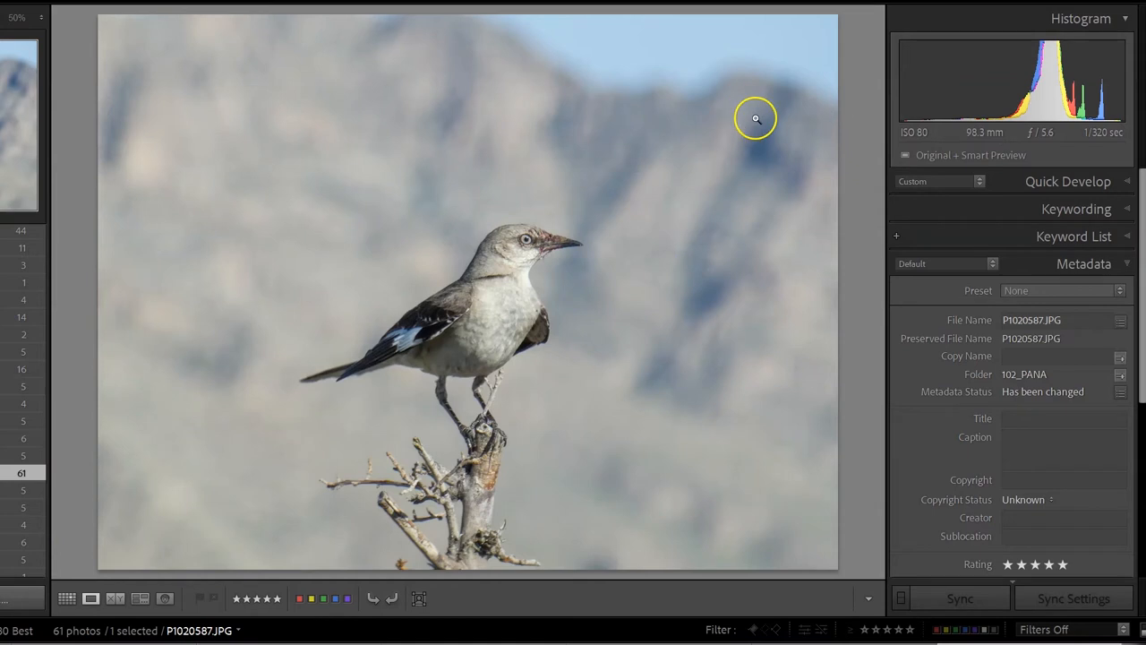
pyautogui.moveTo(702, 405)
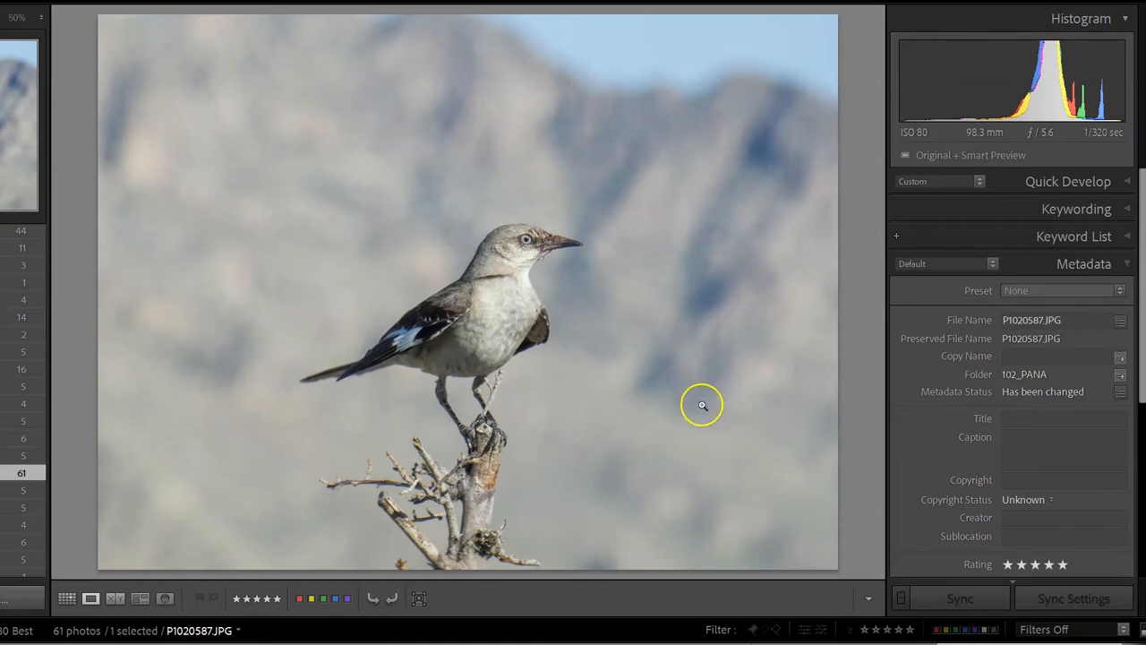
pyautogui.moveTo(643, 156)
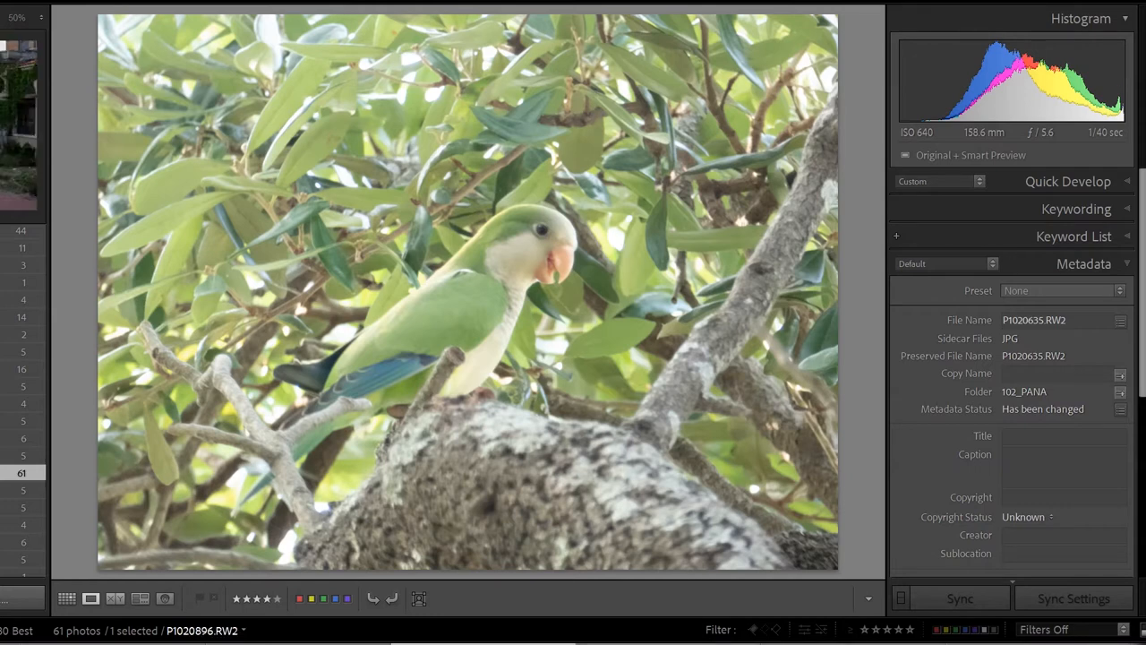
pyautogui.click(20, 125)
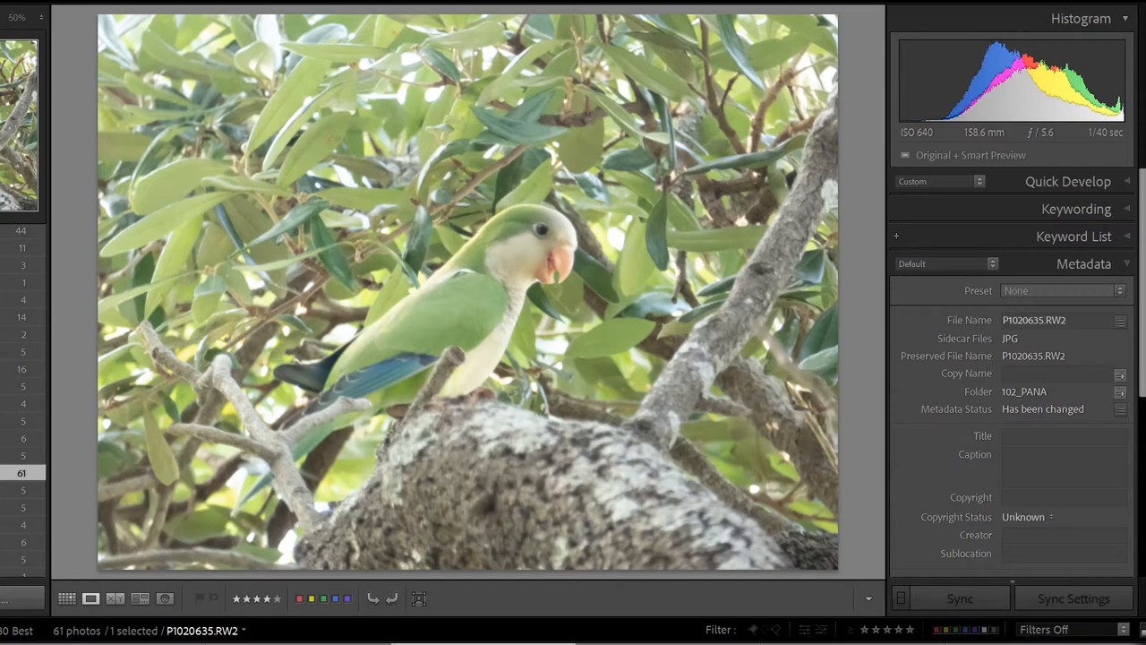
pyautogui.moveTo(541, 599)
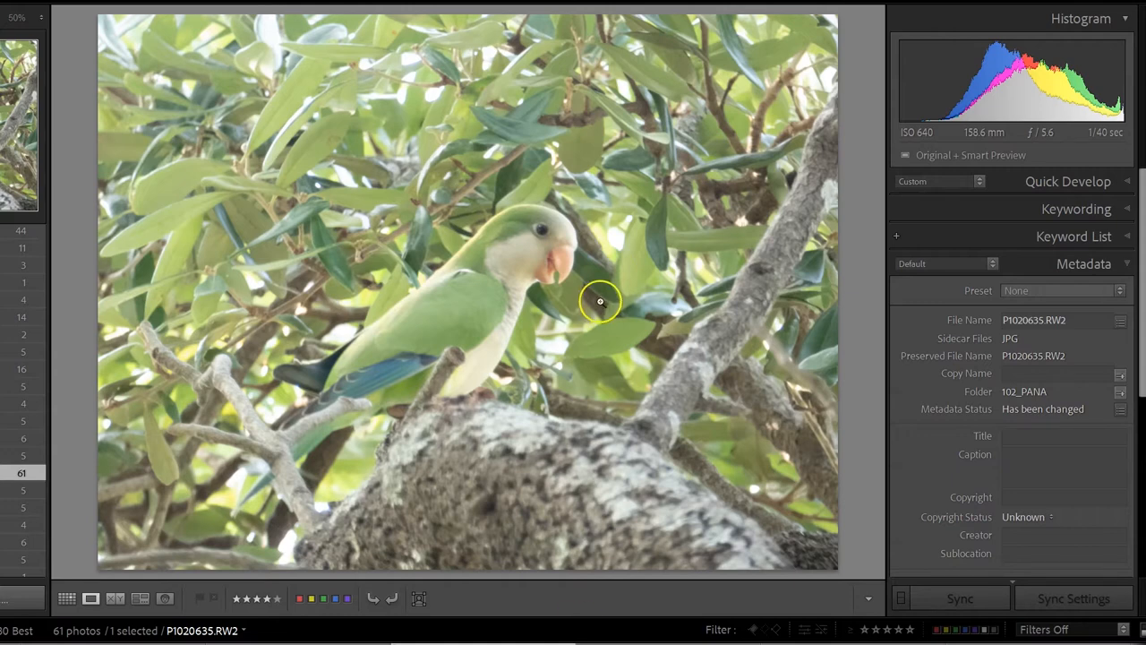
pyautogui.moveTo(502, 249)
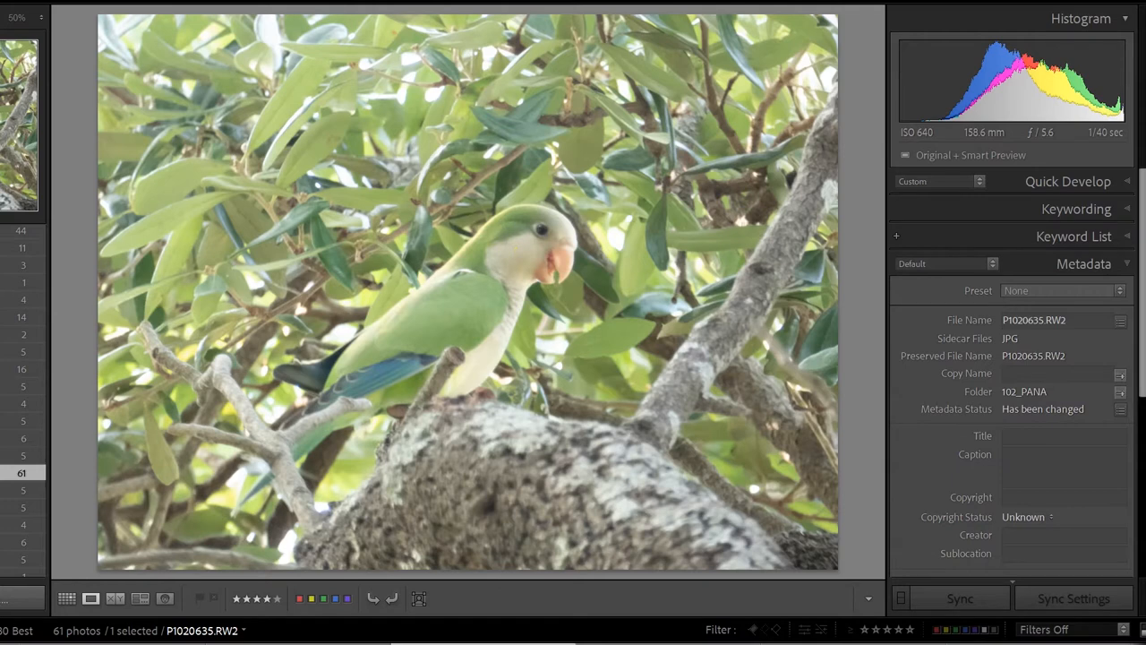
pyautogui.moveTo(494, 623)
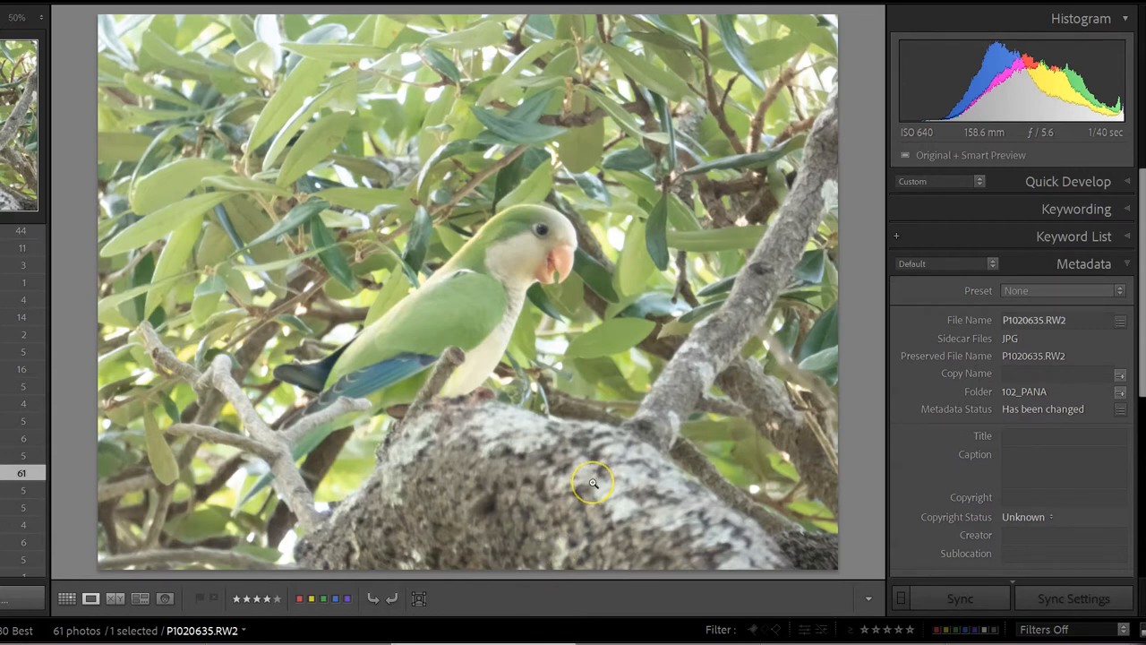
pyautogui.moveTo(593, 484)
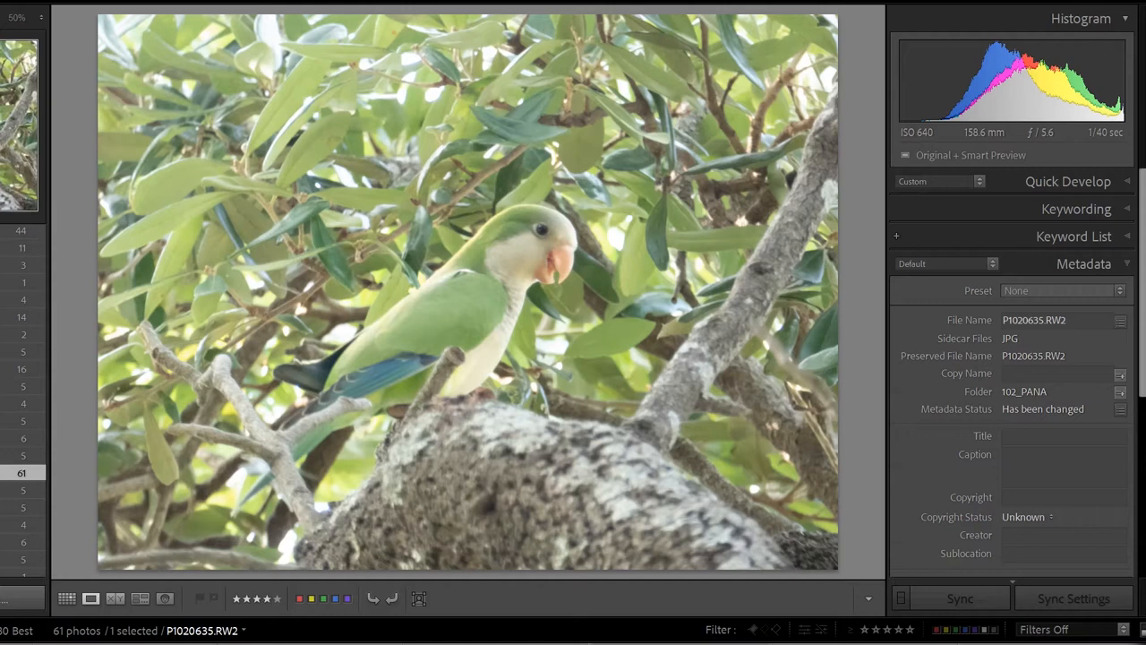
# Step: Scroll the Metadata panel to reveal the parakeet photo's Capture Date, Dimensions and Exposure
pyautogui.scroll(-3)
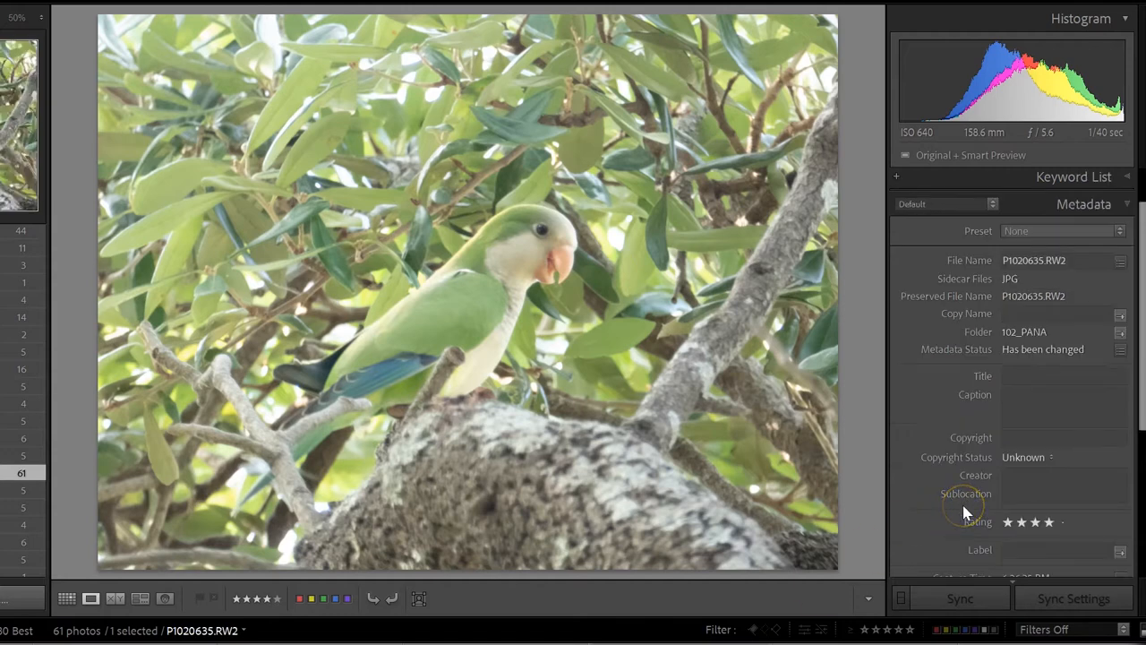
pyautogui.scroll(-3)
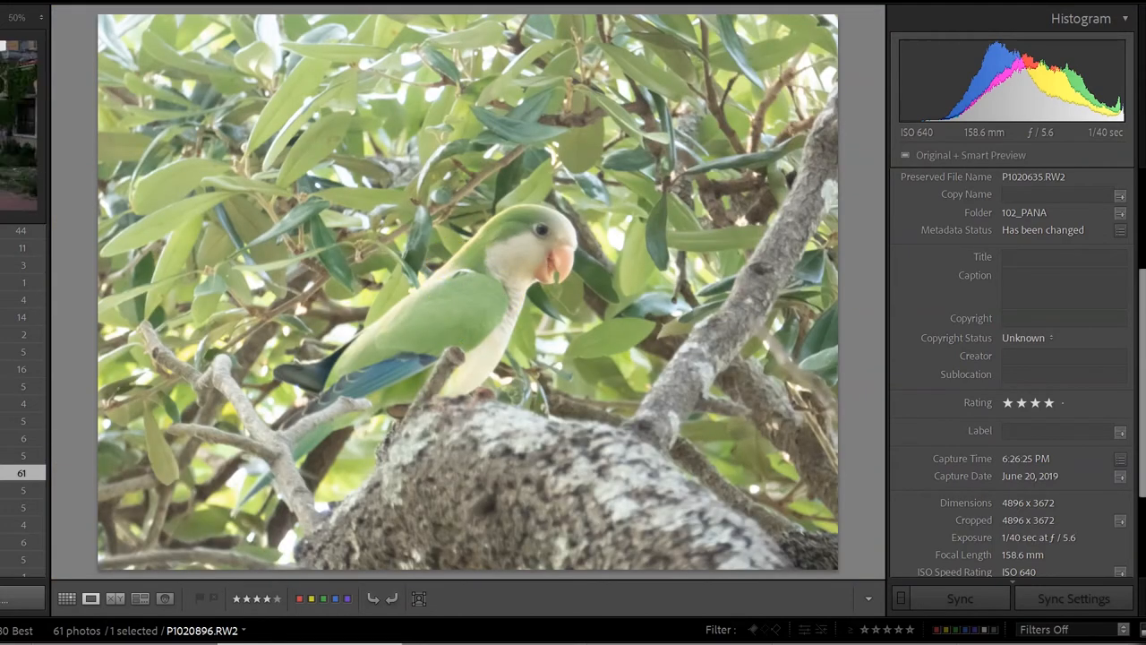
# Step: Advance past the bird on the roof under the moon to the finch photo P1000295.RW2
pyautogui.click(20, 116)
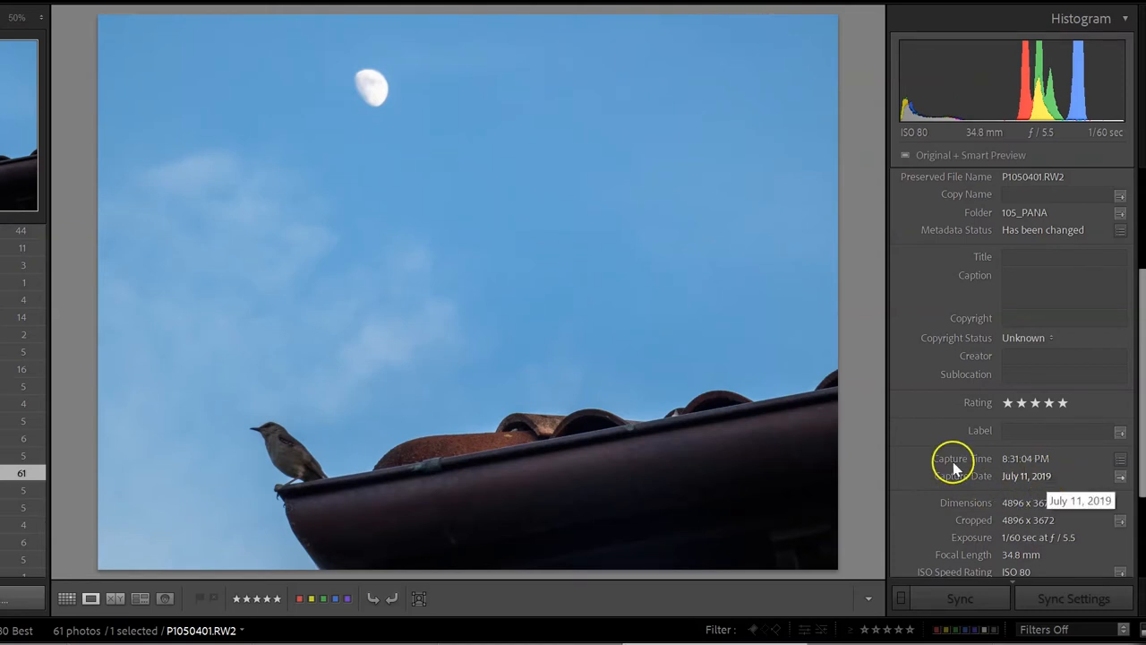
pyautogui.moveTo(391, 426)
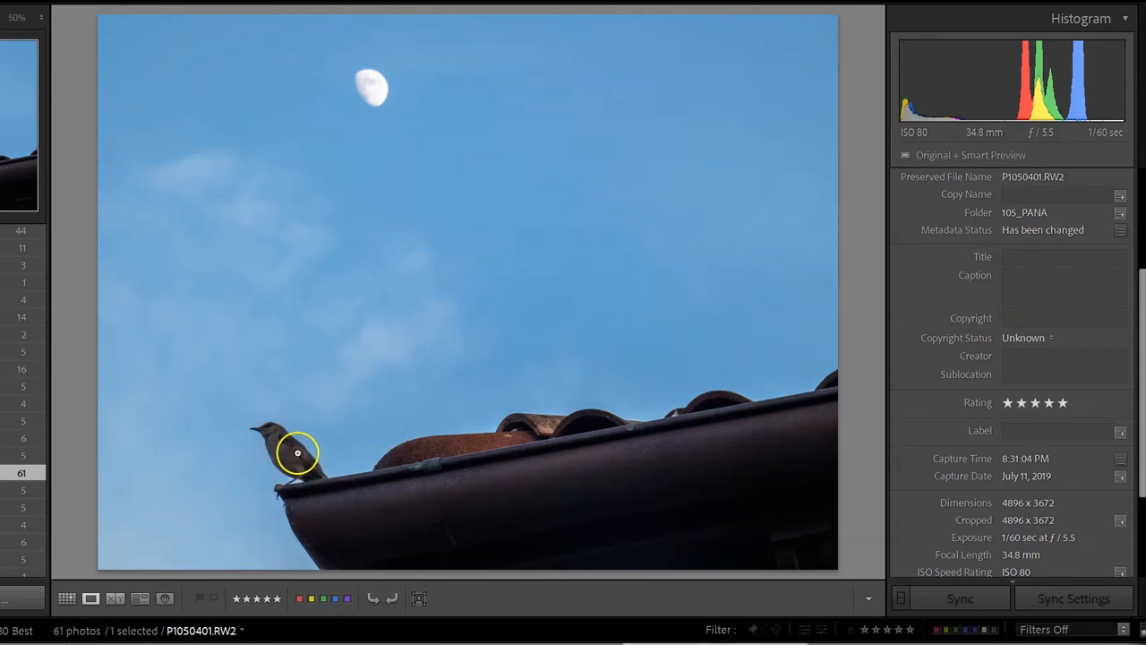
pyautogui.moveTo(304, 249)
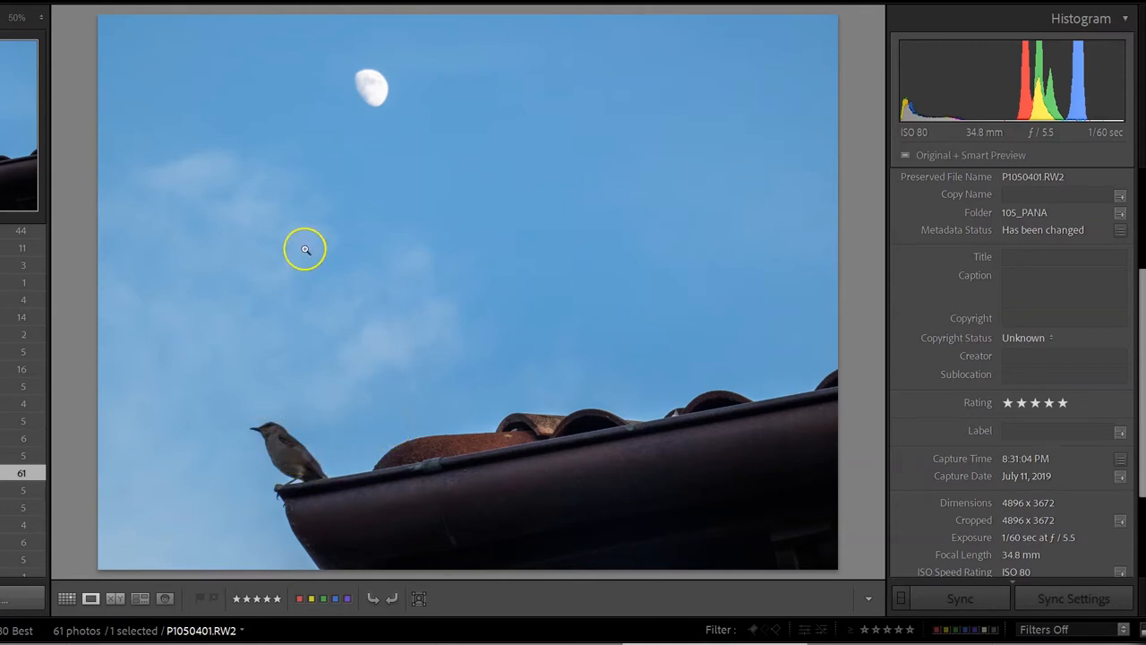
pyautogui.moveTo(315, 455)
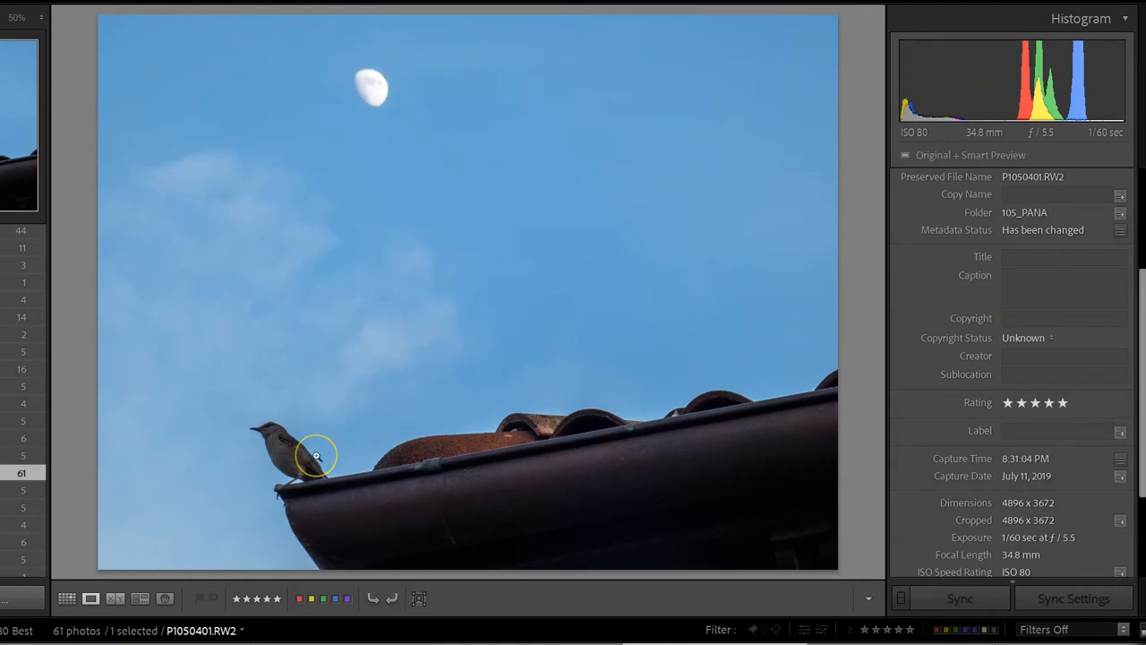
pyautogui.moveTo(296, 456)
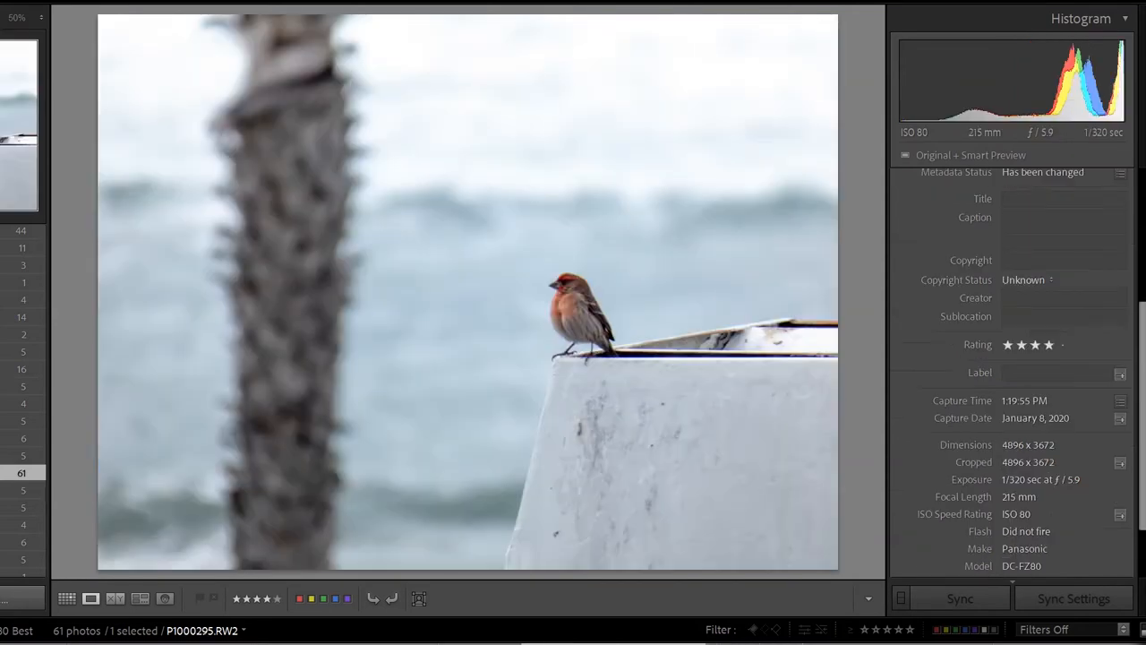
pyautogui.scroll(-3)
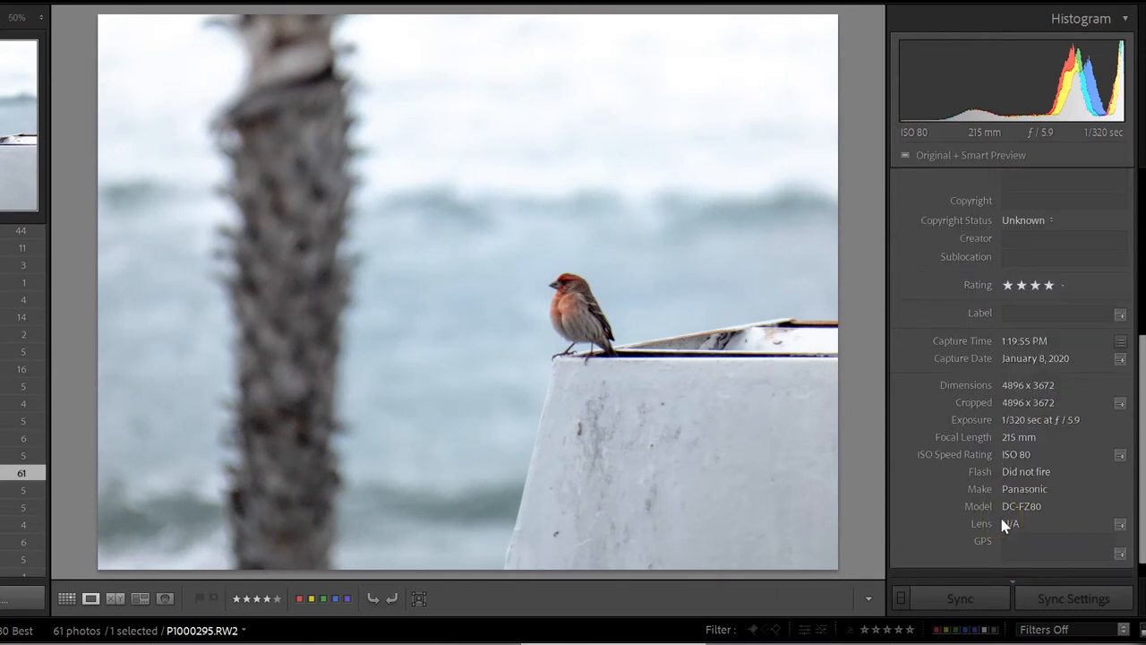
pyautogui.moveTo(982, 510)
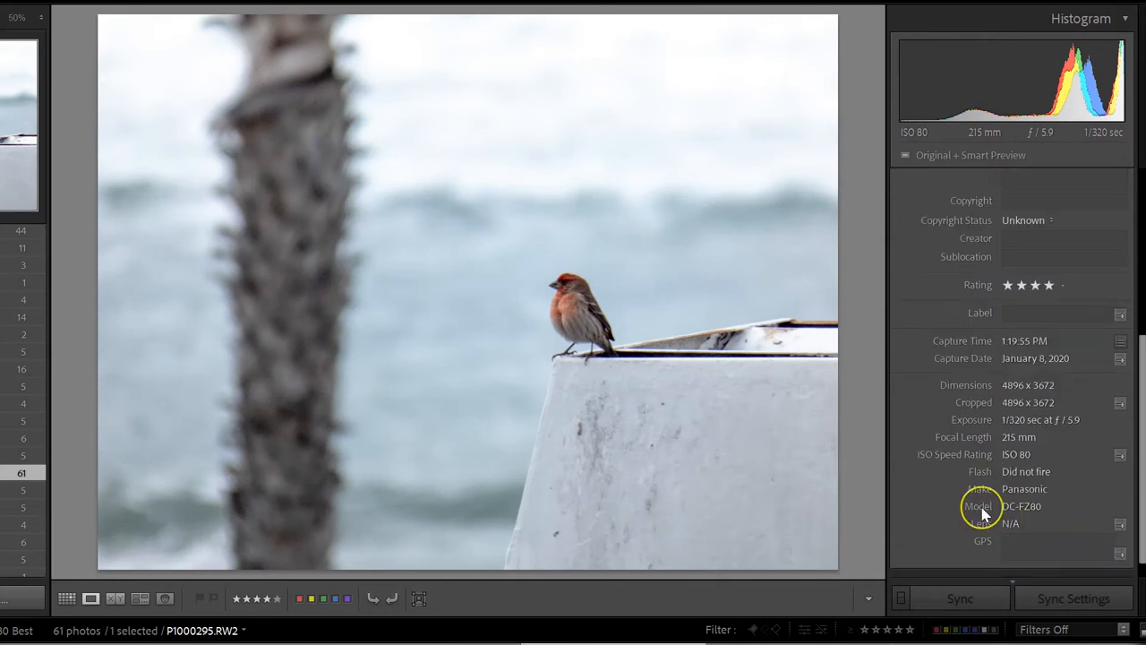
pyautogui.moveTo(978, 505)
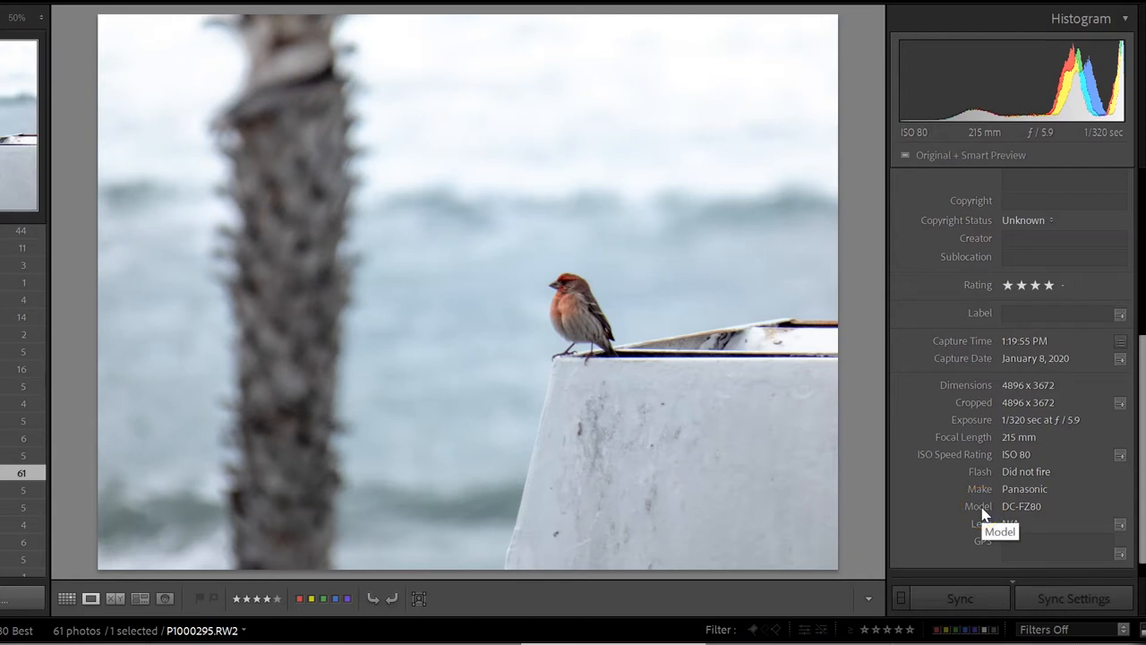
pyautogui.moveTo(981, 523)
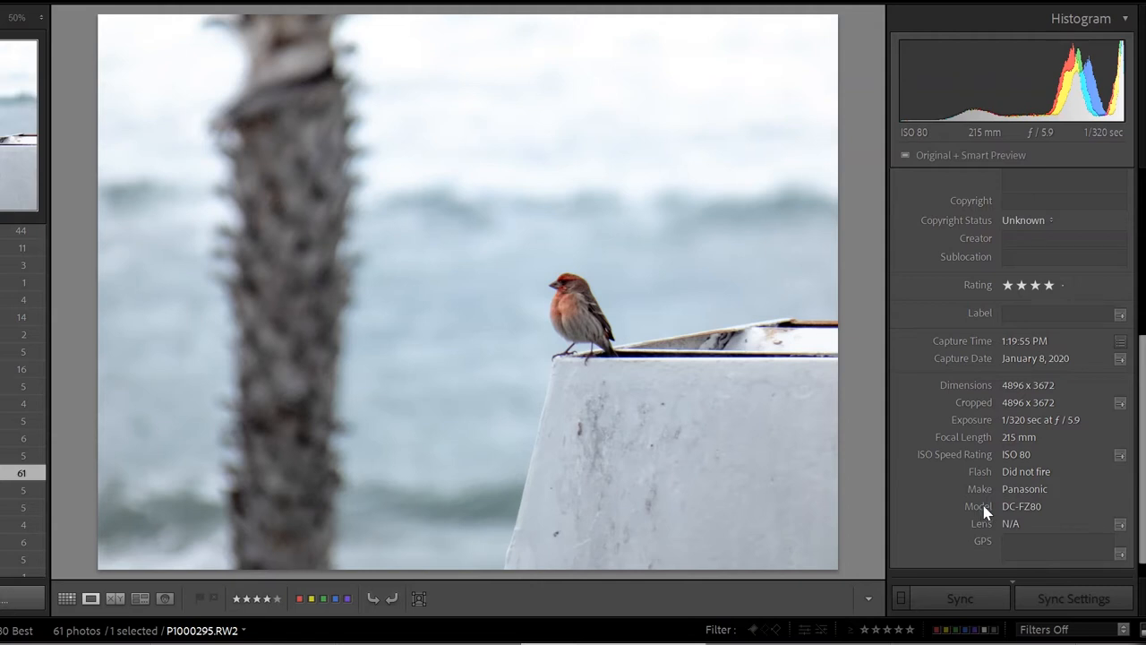
pyautogui.moveTo(652, 211)
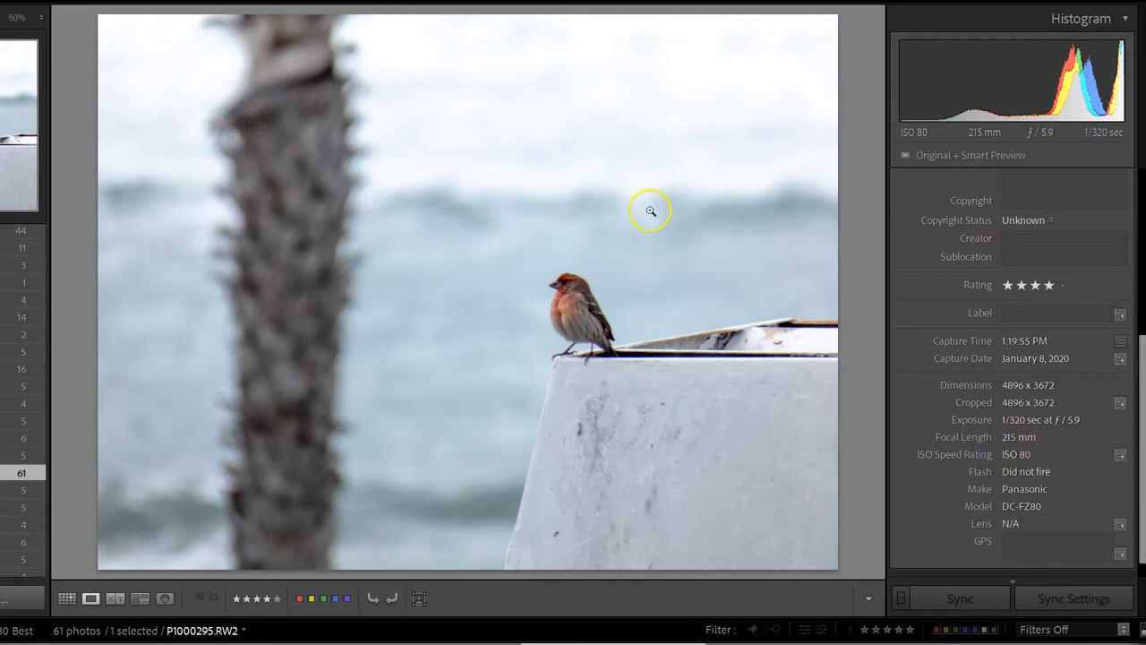
pyautogui.moveTo(582, 491)
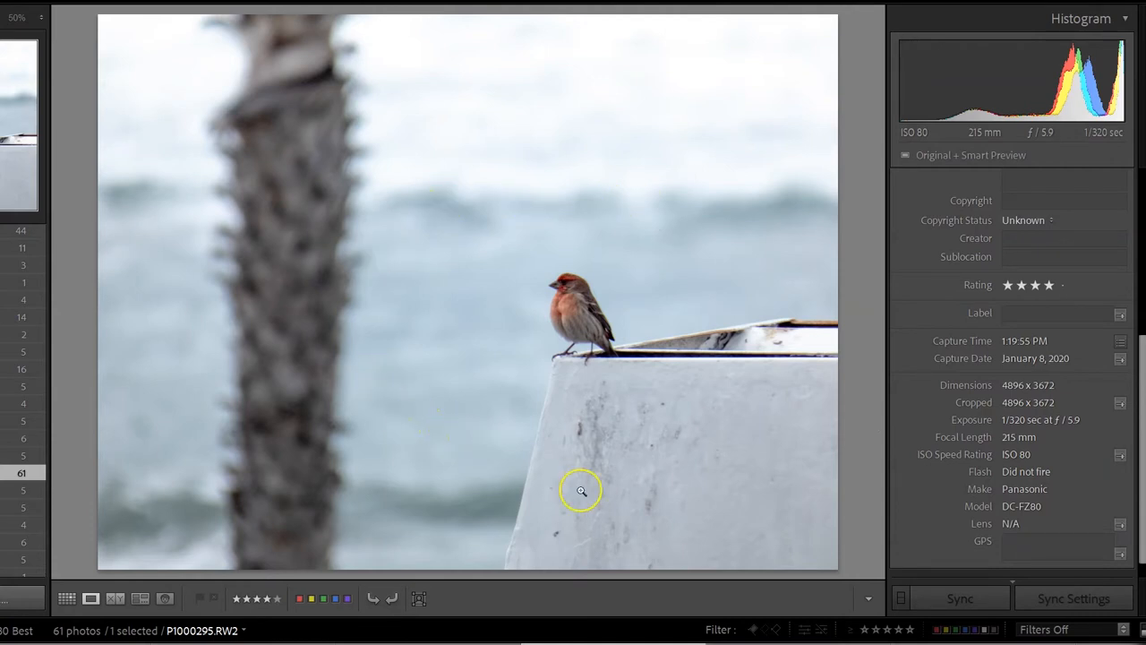
pyautogui.moveTo(760, 605)
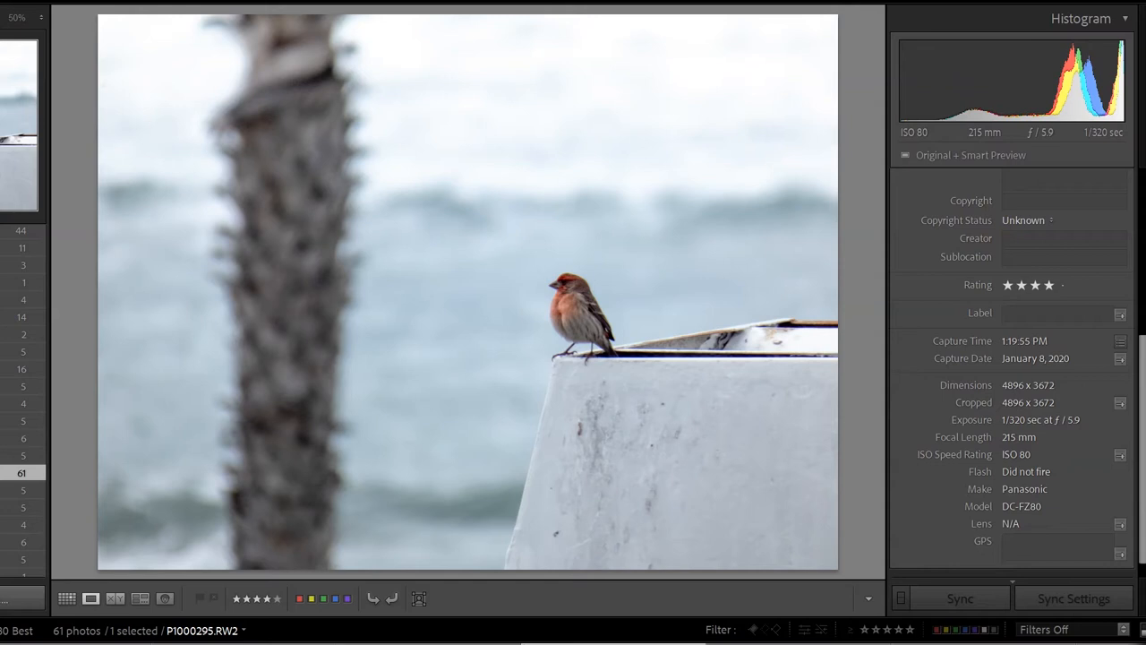
pyautogui.click(579, 326)
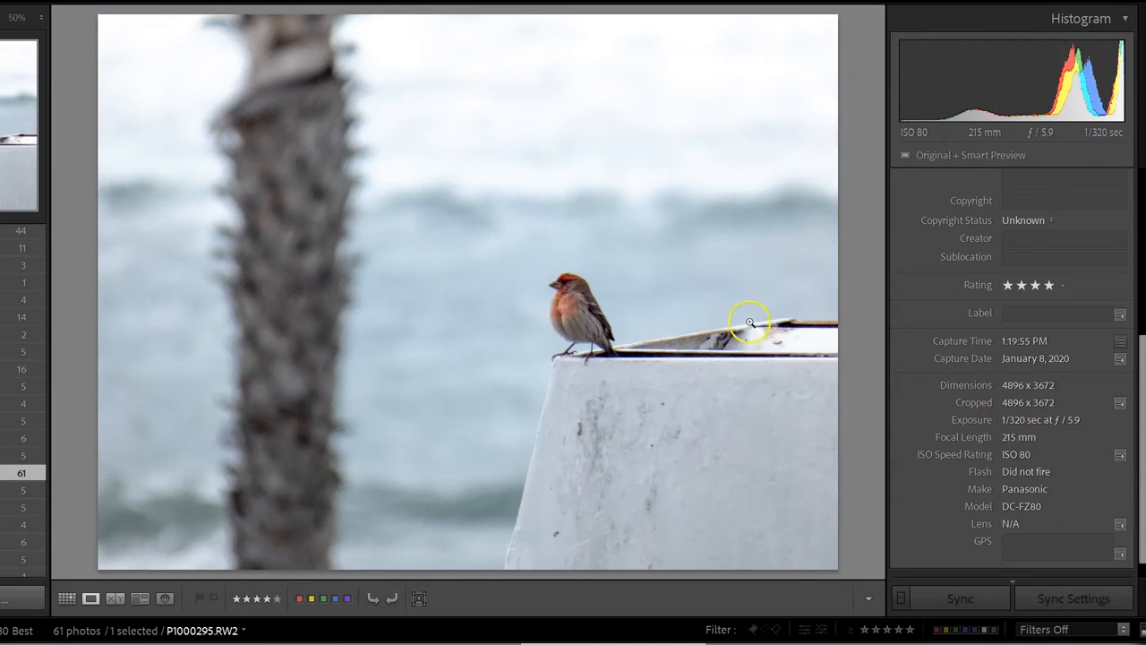
# Step: Advance to the gull on the lamp post and zoom 1:1 on the spiky plant to check detail
pyautogui.press('Right')
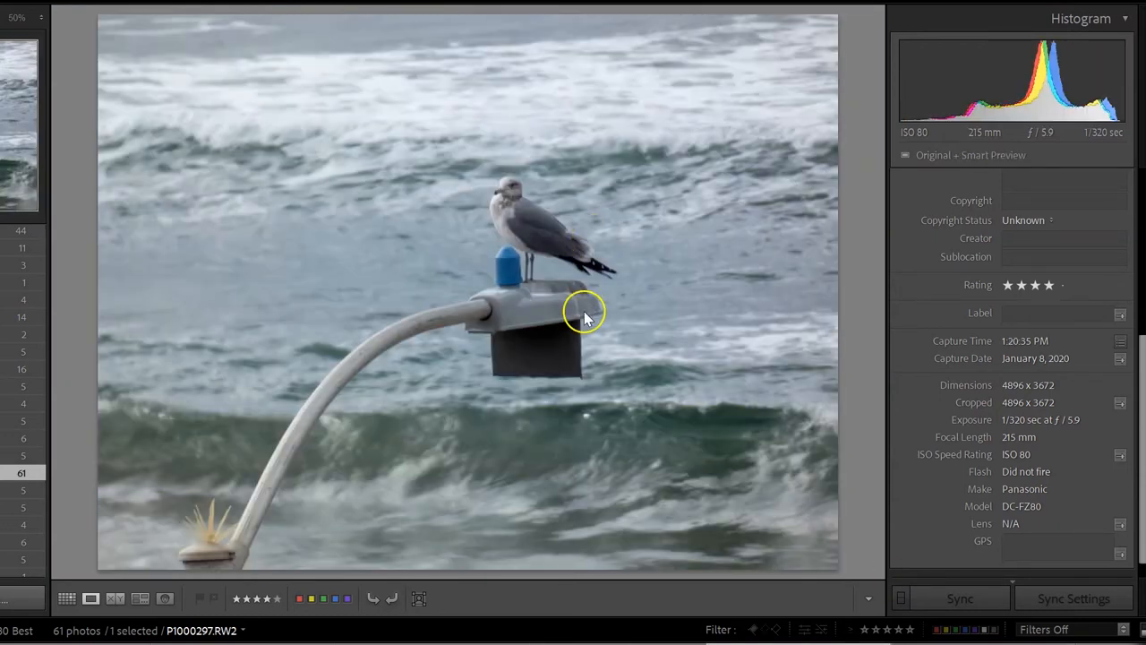
pyautogui.moveTo(670, 115)
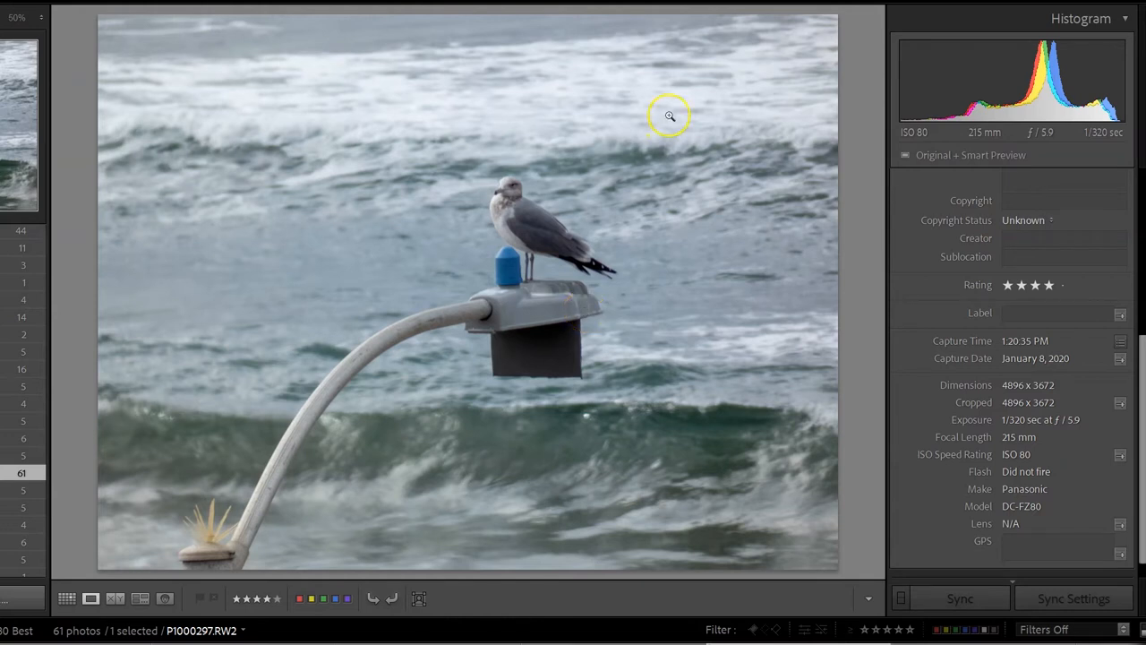
pyautogui.moveTo(172, 526)
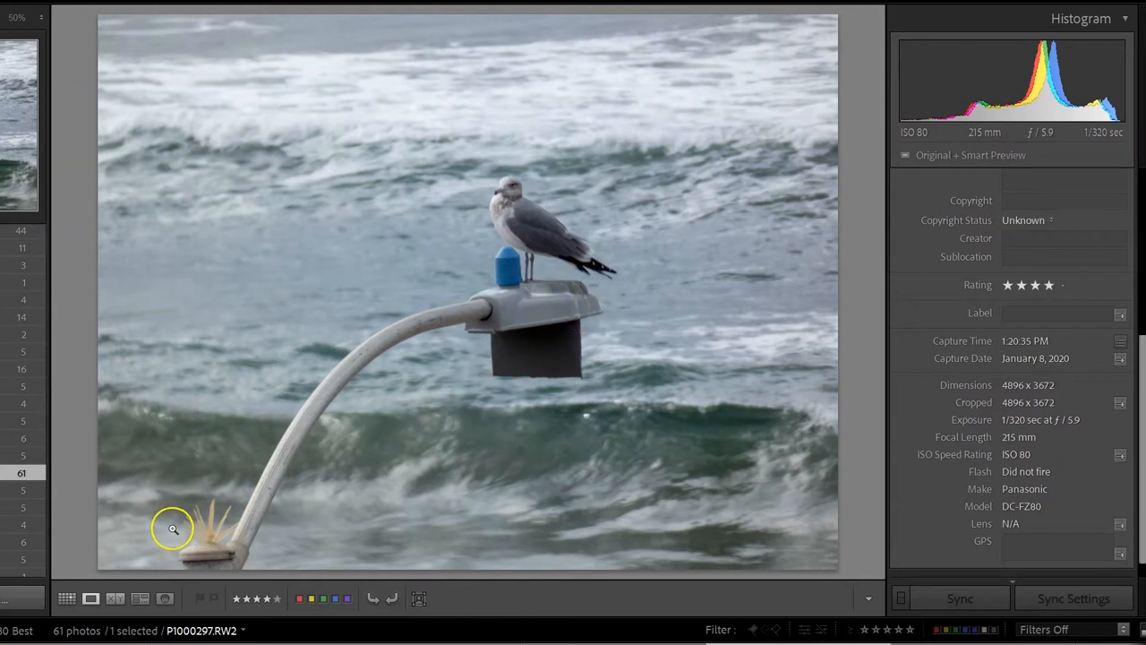
pyautogui.click(172, 529)
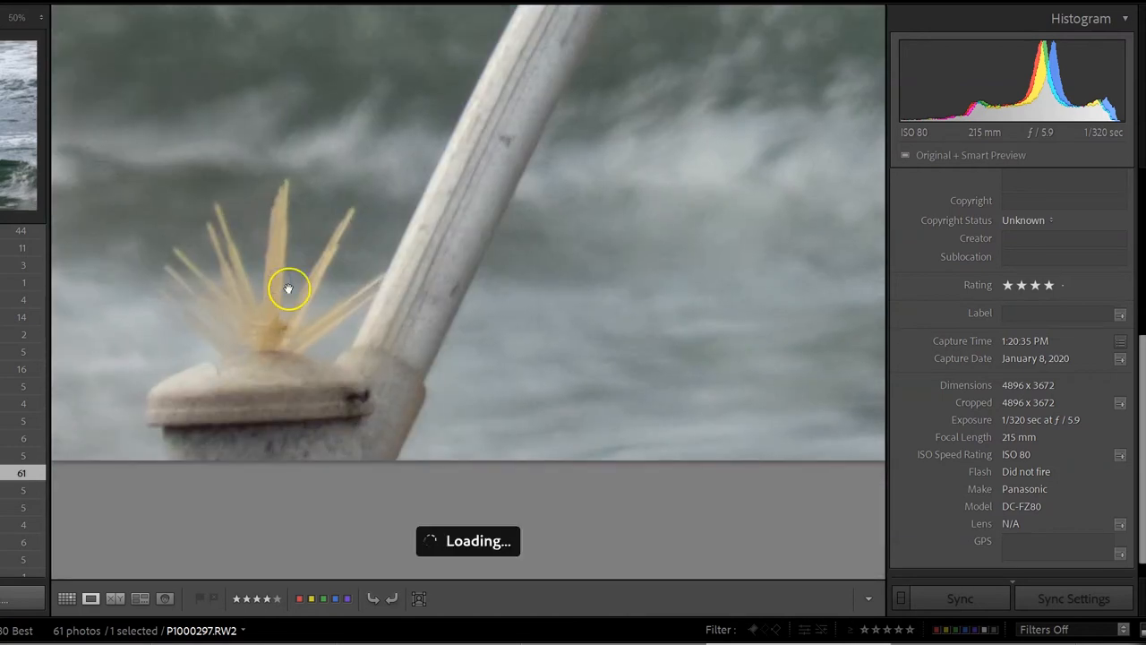
pyautogui.moveTo(333, 283)
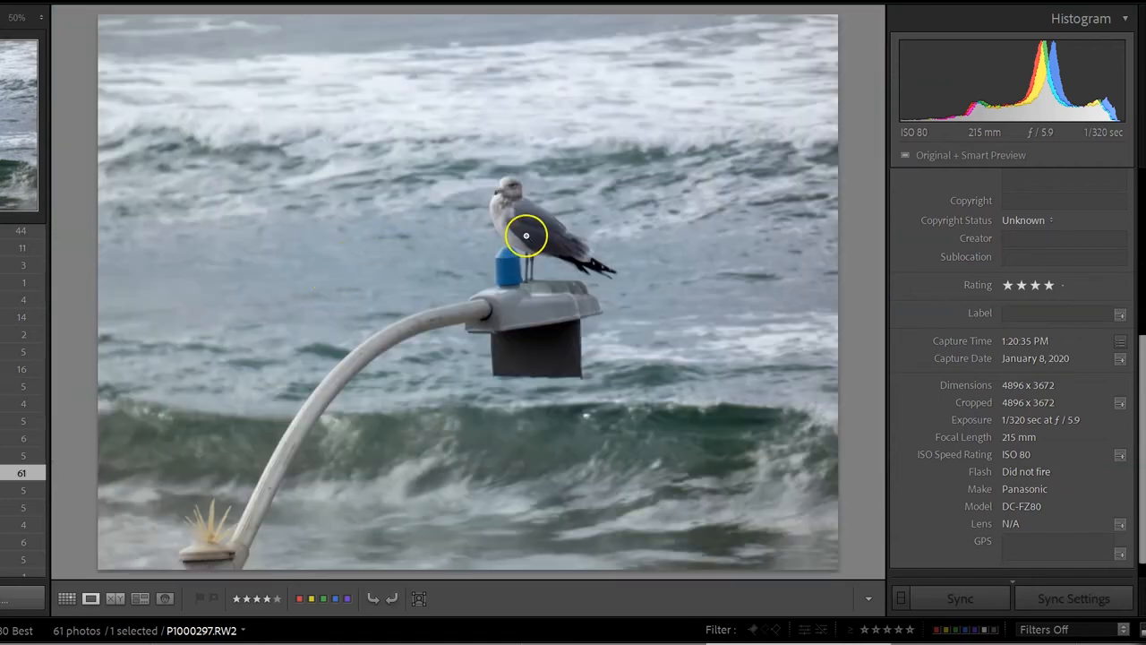
pyautogui.moveTo(650, 295)
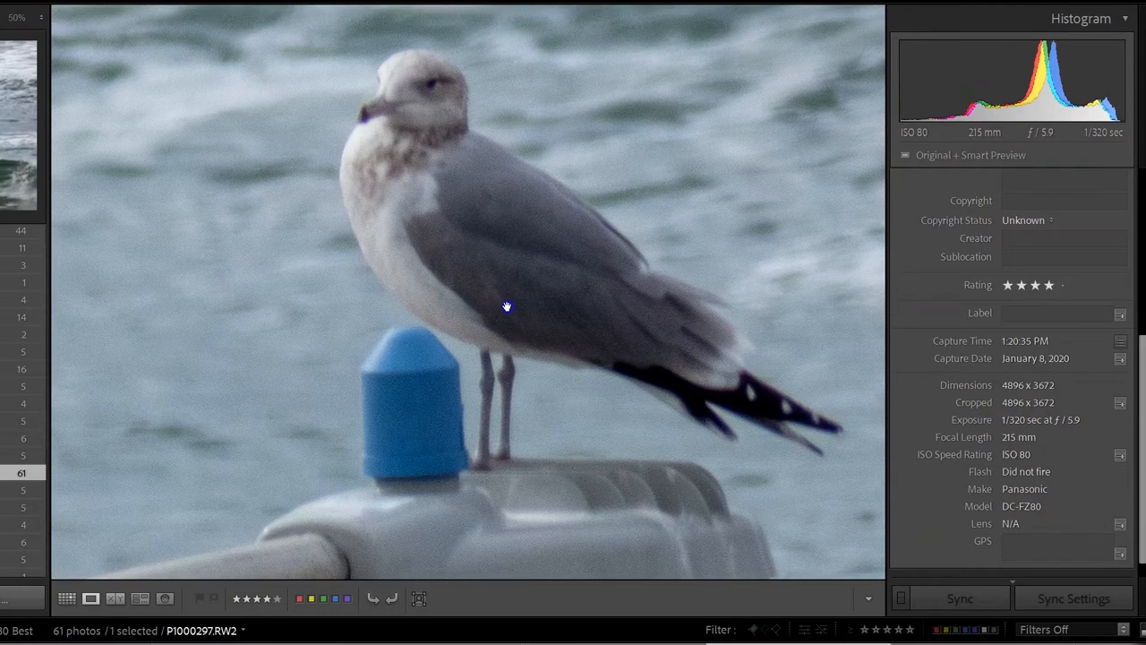
pyautogui.moveTo(510, 293)
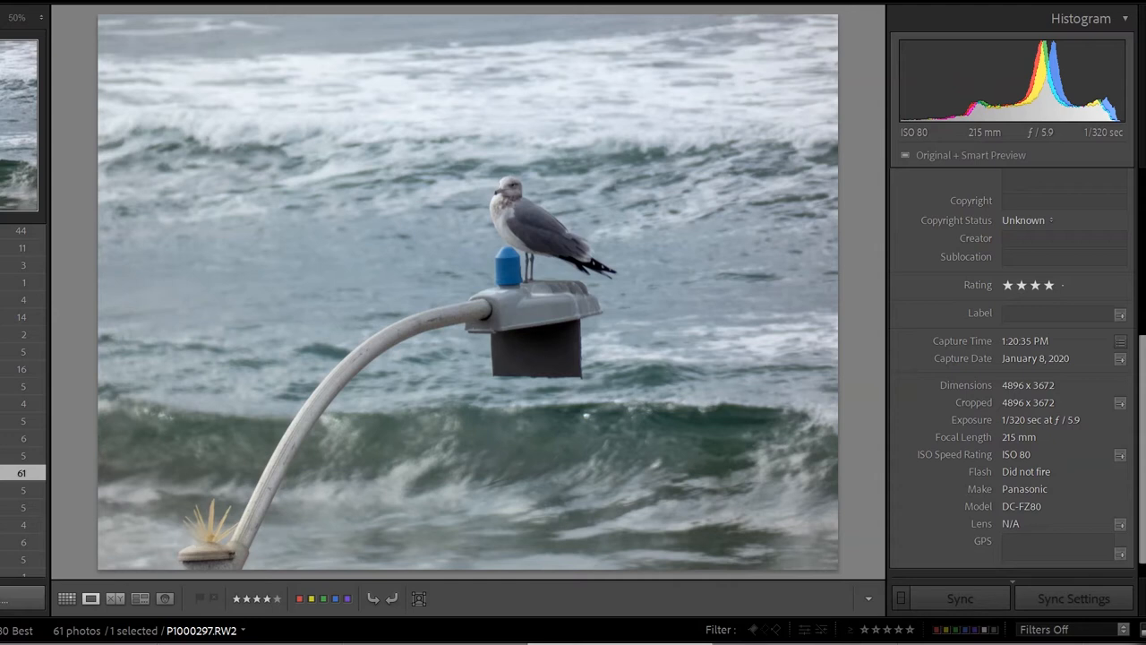
pyautogui.moveTo(680, 362)
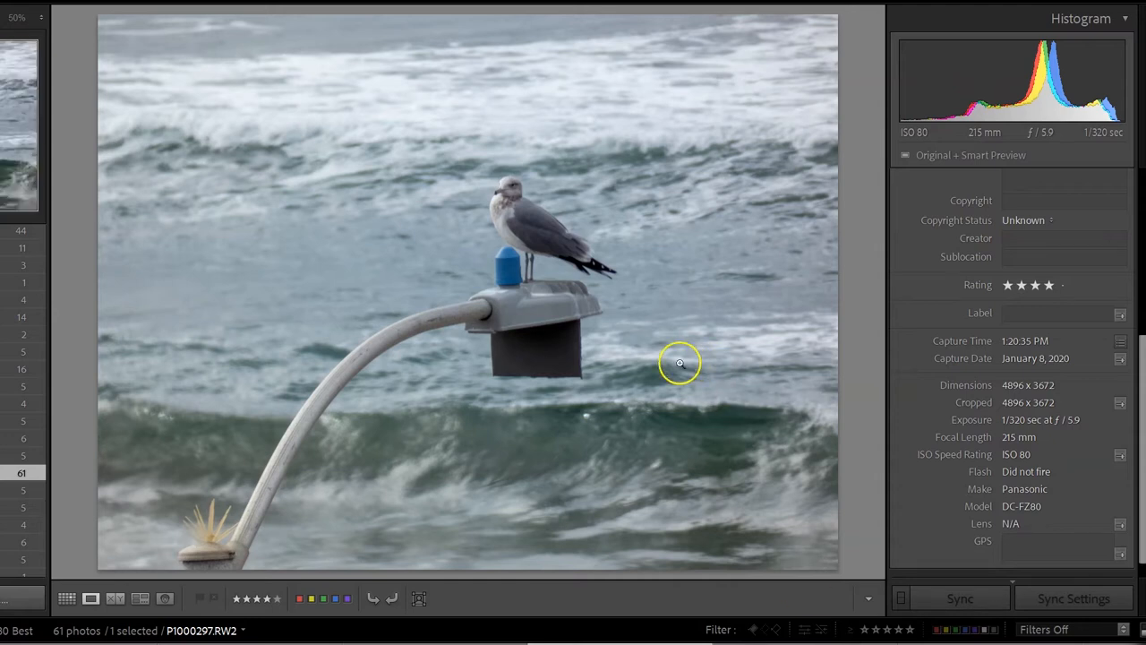
pyautogui.moveTo(616, 342)
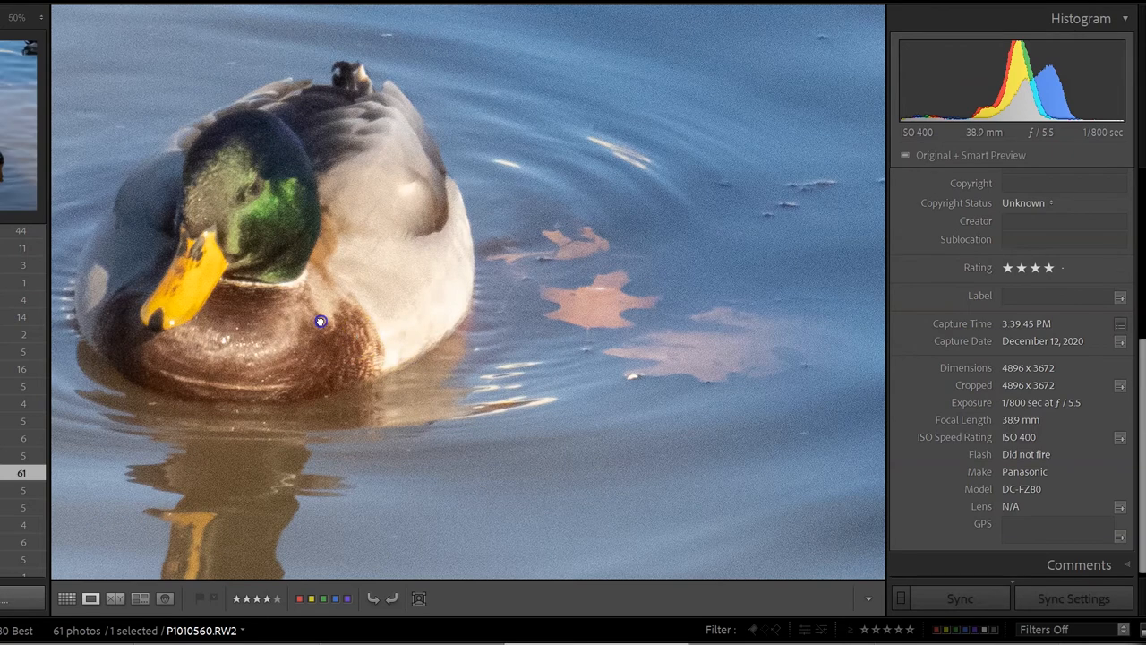
# Step: Leave the mallard close-up and return to the full photo of the two ducks
pyautogui.click(319, 322)
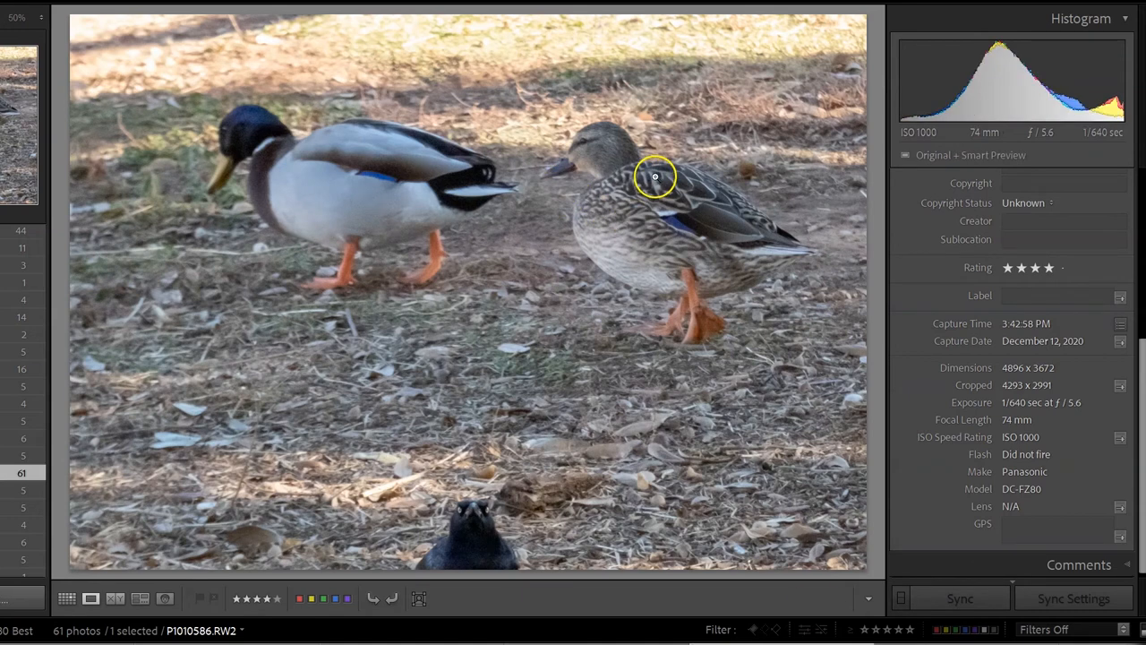
pyautogui.moveTo(625, 243)
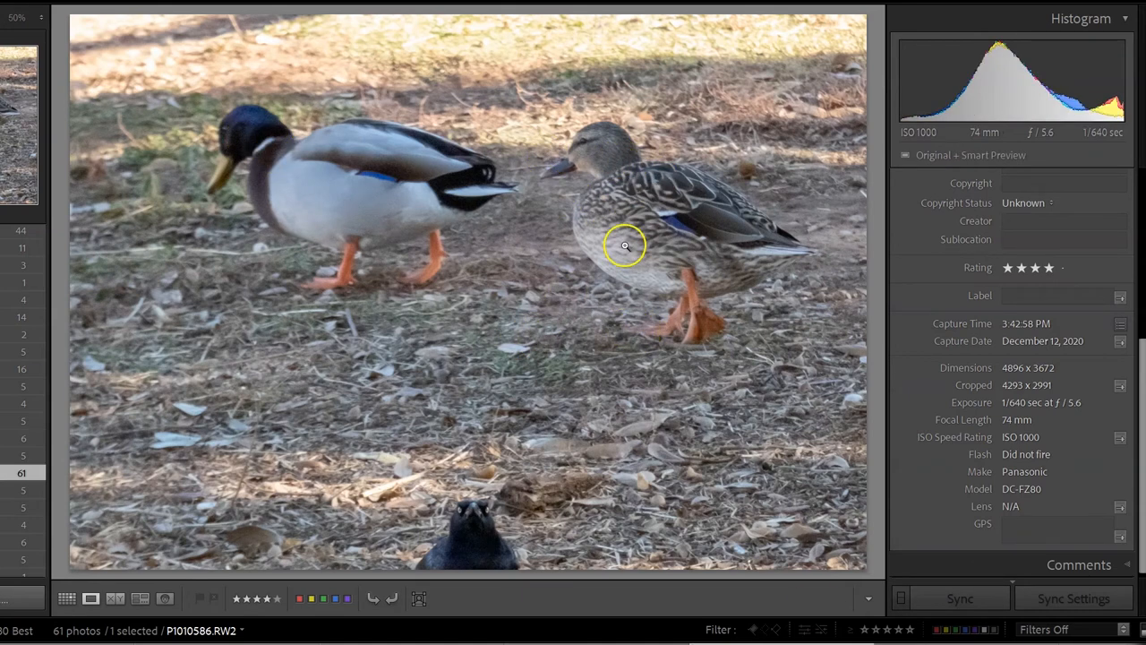
pyautogui.moveTo(390, 215)
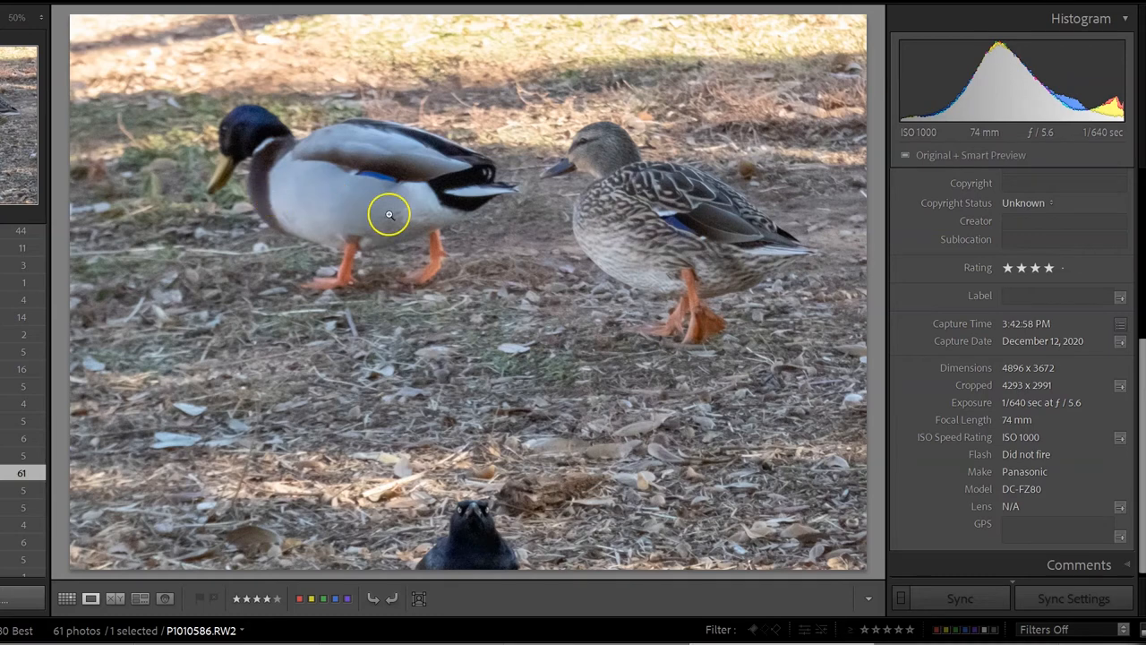
pyautogui.moveTo(466, 516)
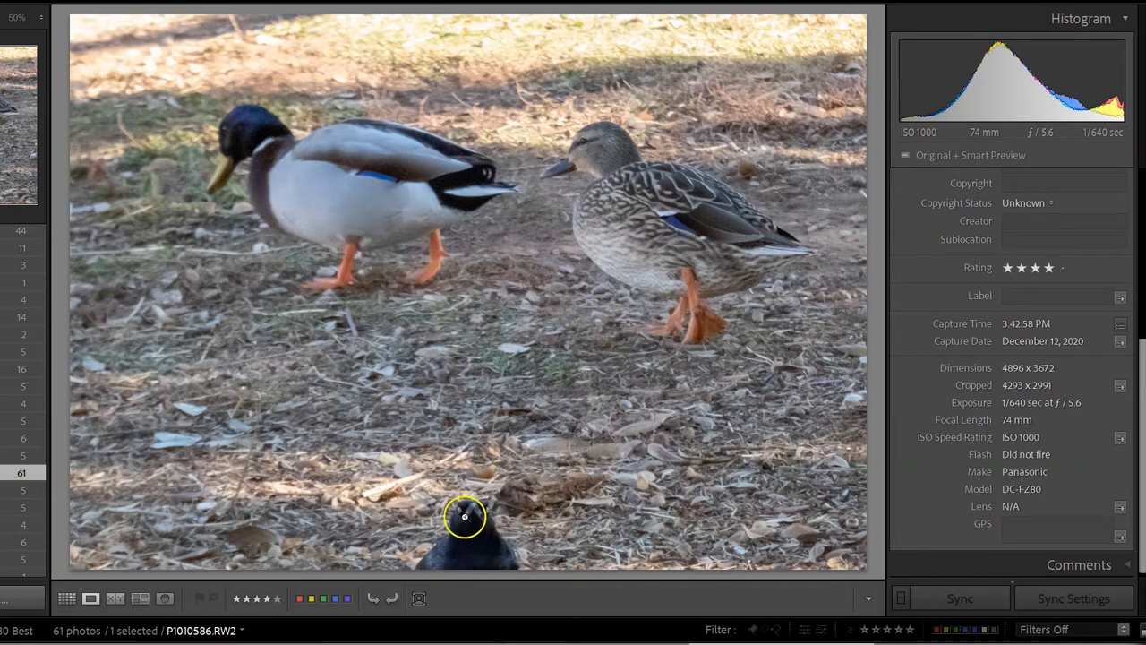
pyautogui.moveTo(473, 528)
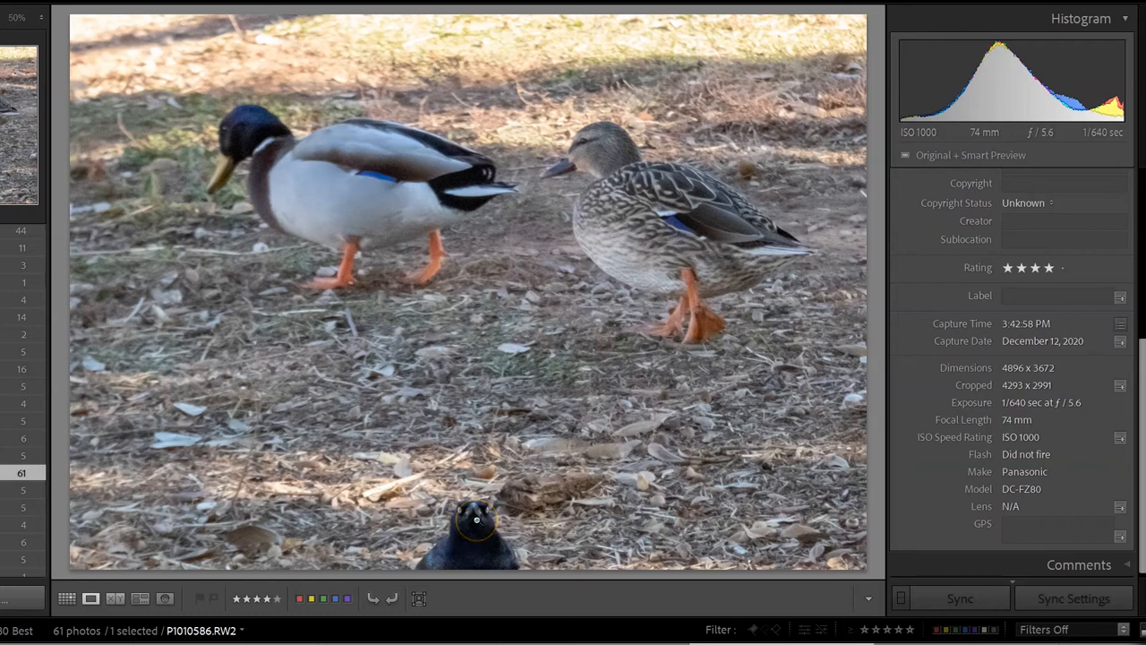
pyautogui.moveTo(477, 523)
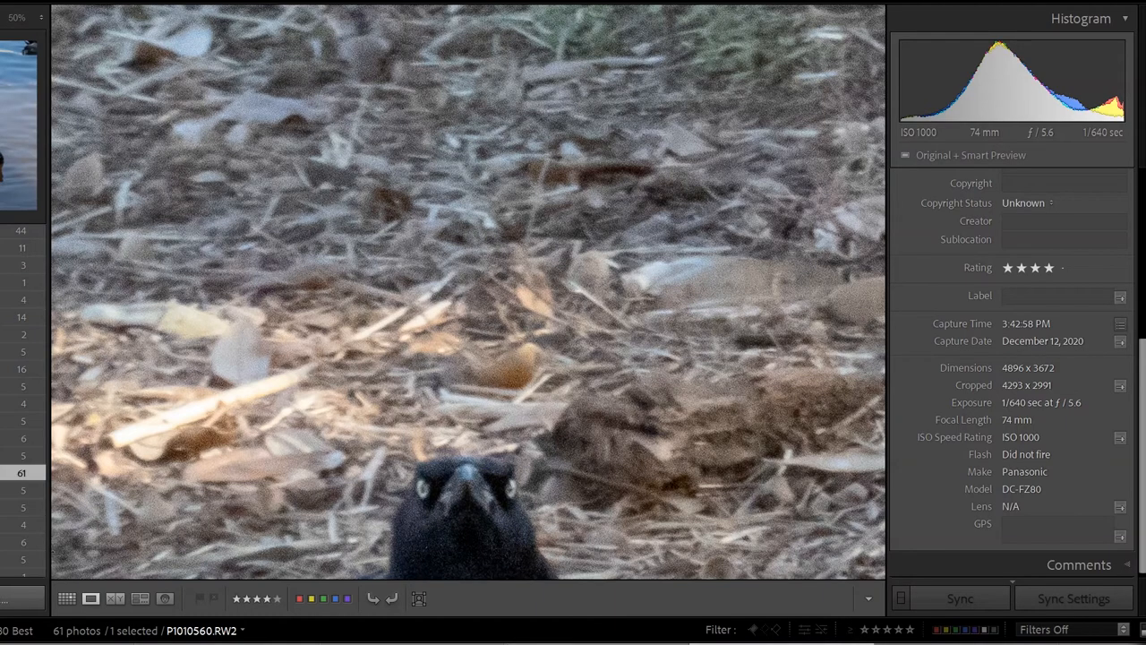
pyautogui.press('right')
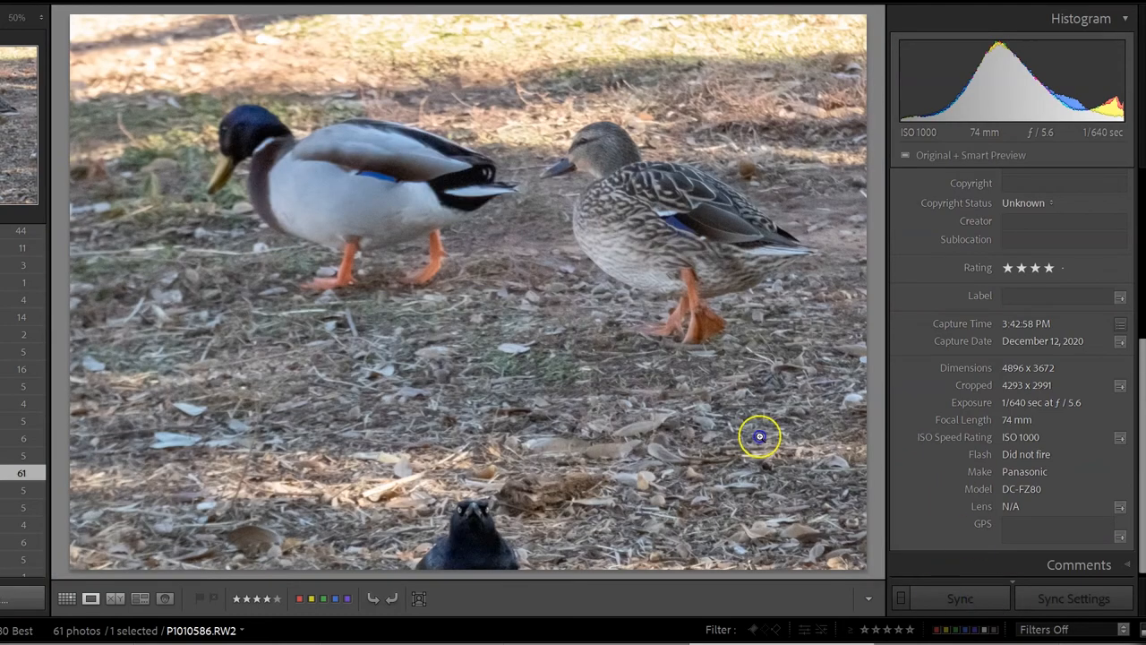
# Step: Advance to the geese photo P1010671.RW2 and check the Canada goose's head up close
pyautogui.press('right')
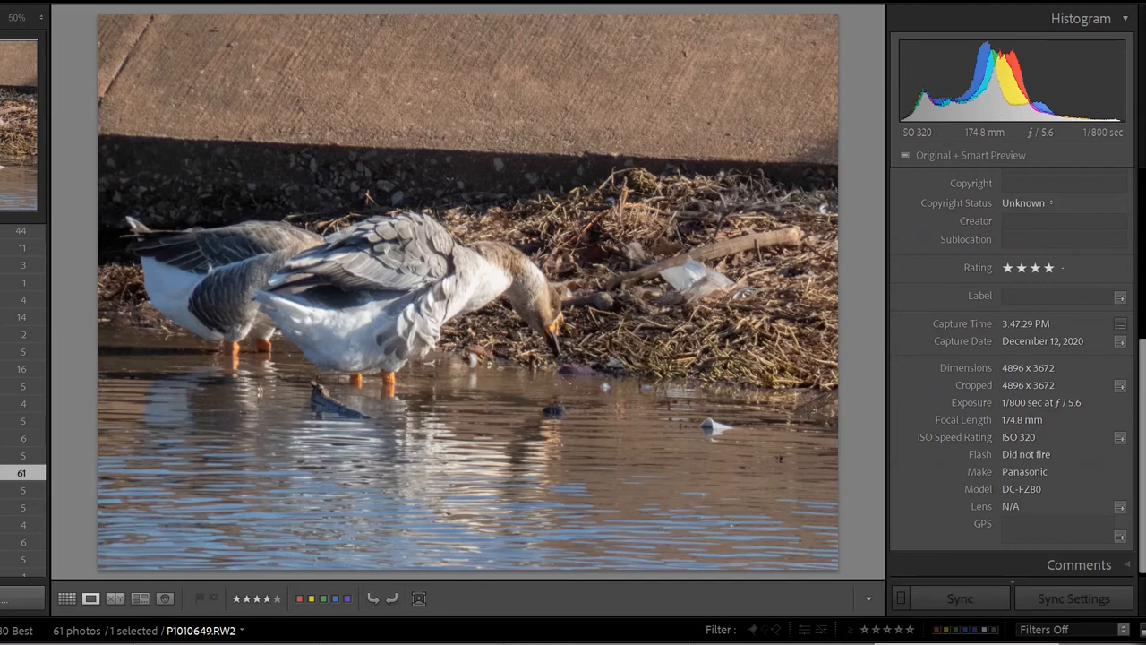
pyautogui.moveTo(645, 395)
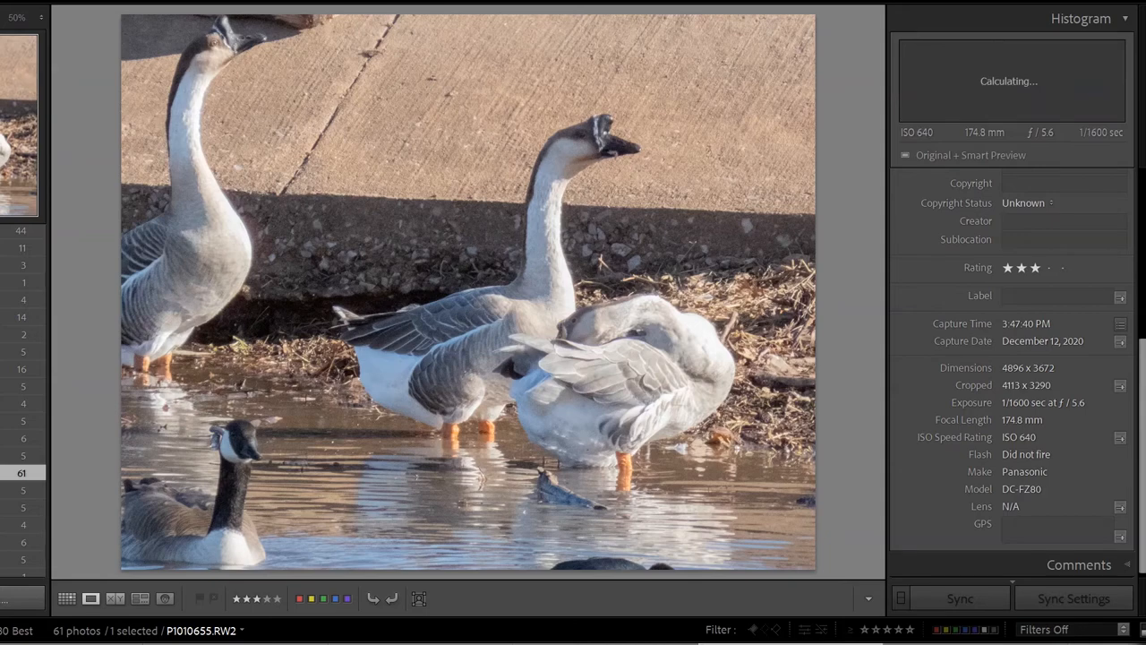
pyautogui.moveTo(620, 326)
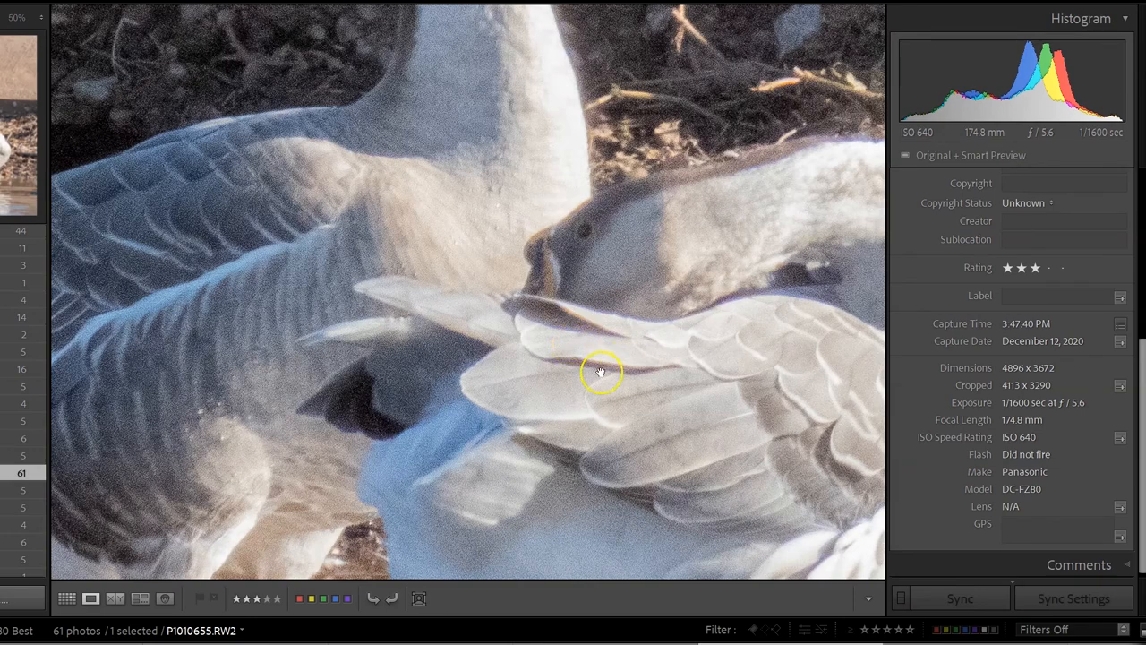
pyautogui.click(602, 373)
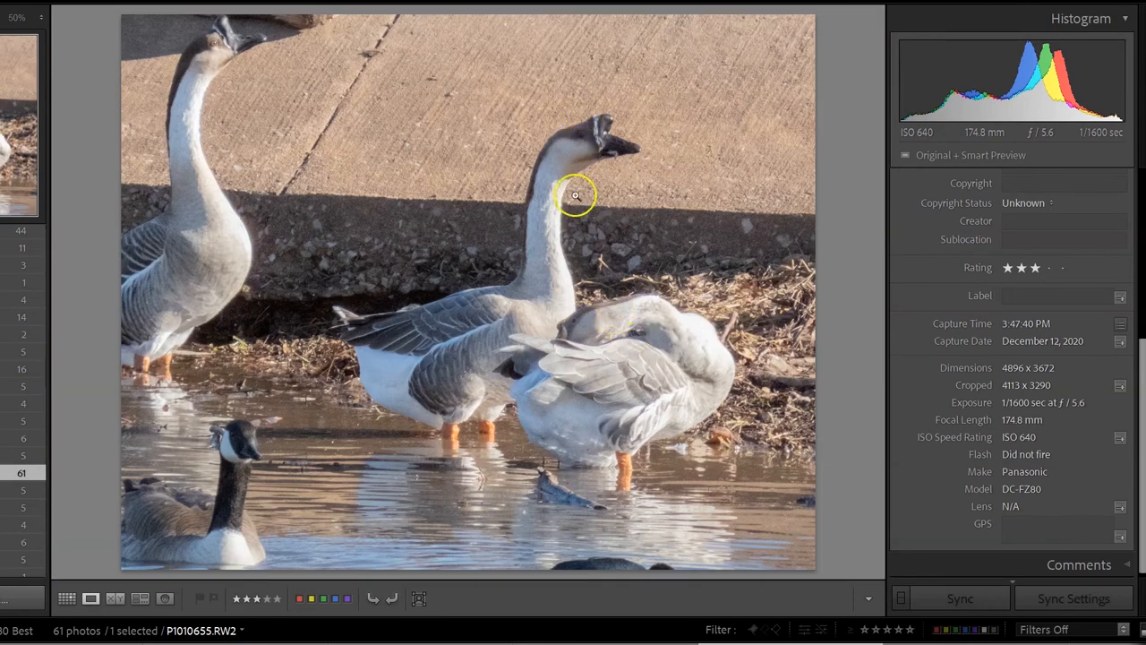
pyautogui.moveTo(607, 286)
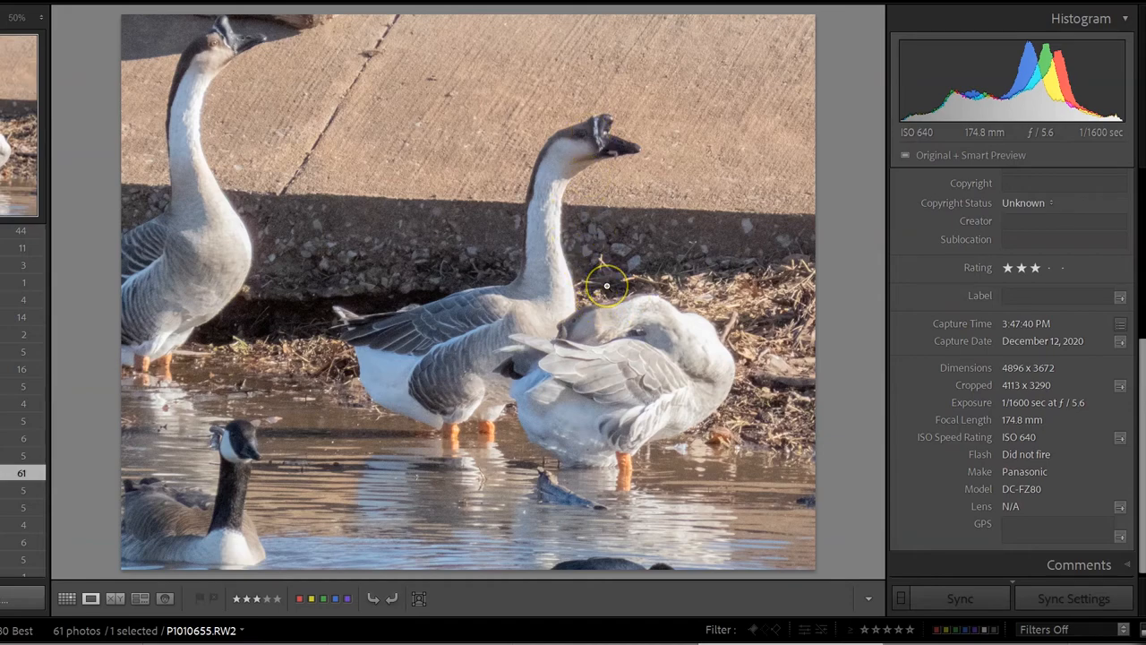
pyautogui.moveTo(597, 272)
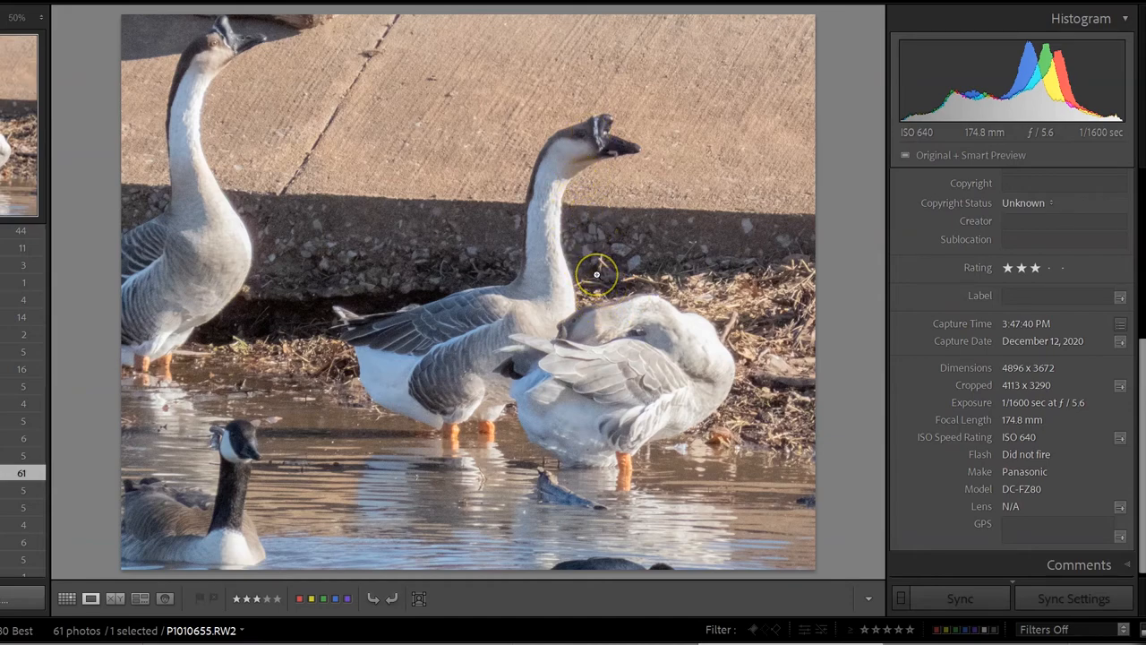
pyautogui.moveTo(231, 459)
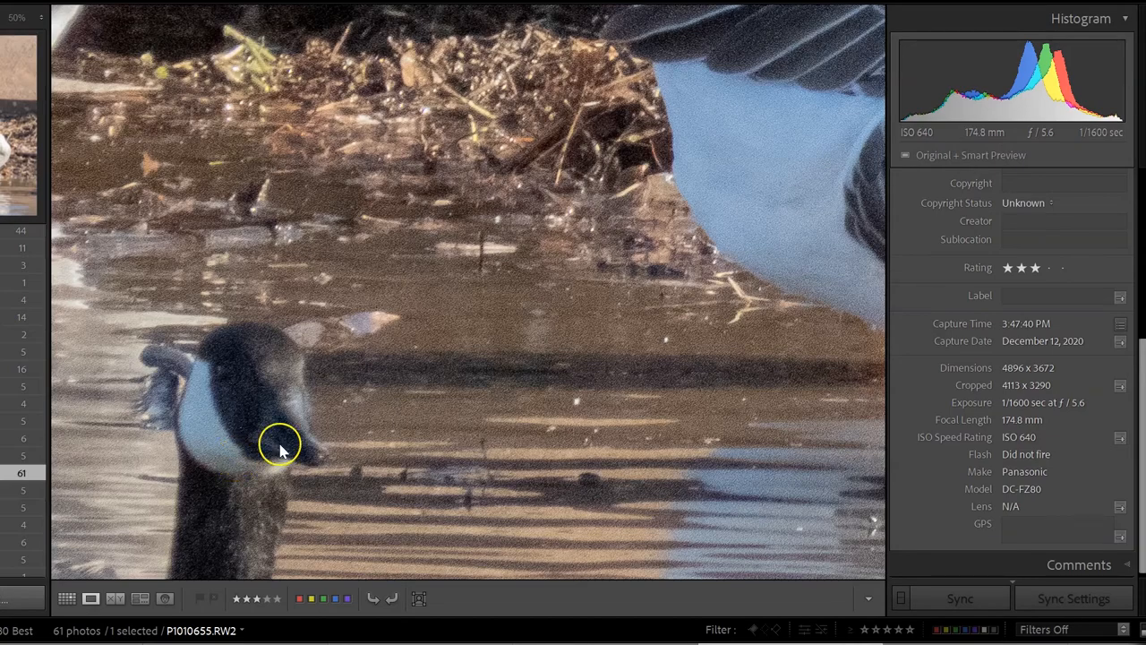
pyautogui.moveTo(279, 444); pyautogui.dragTo(563, 315)
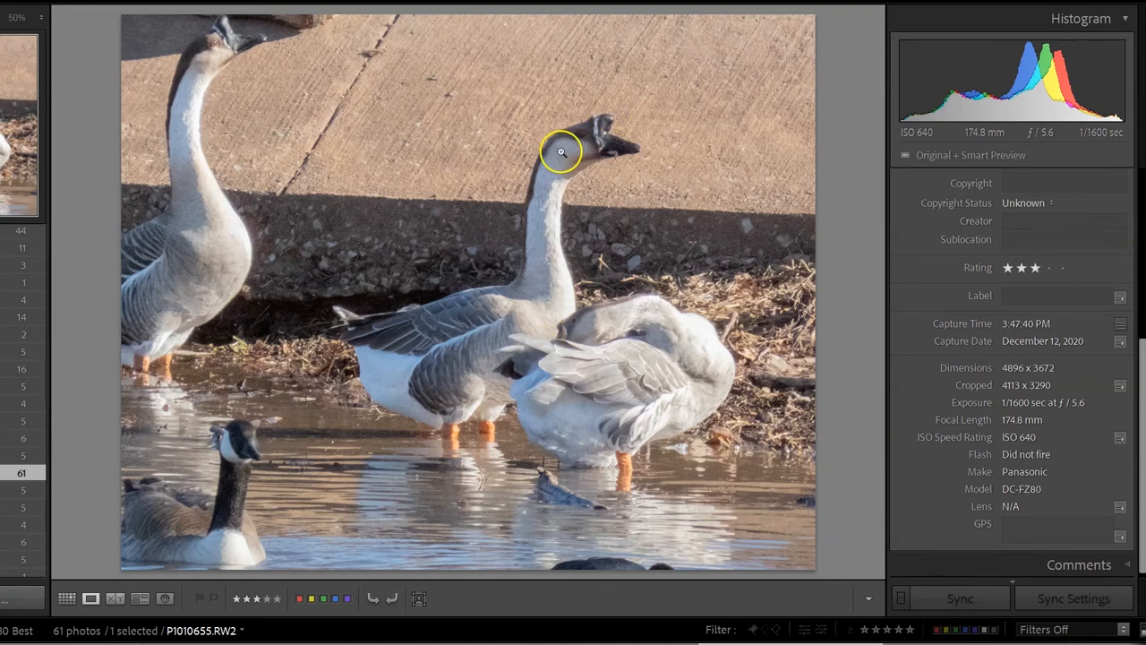
pyautogui.moveTo(573, 151)
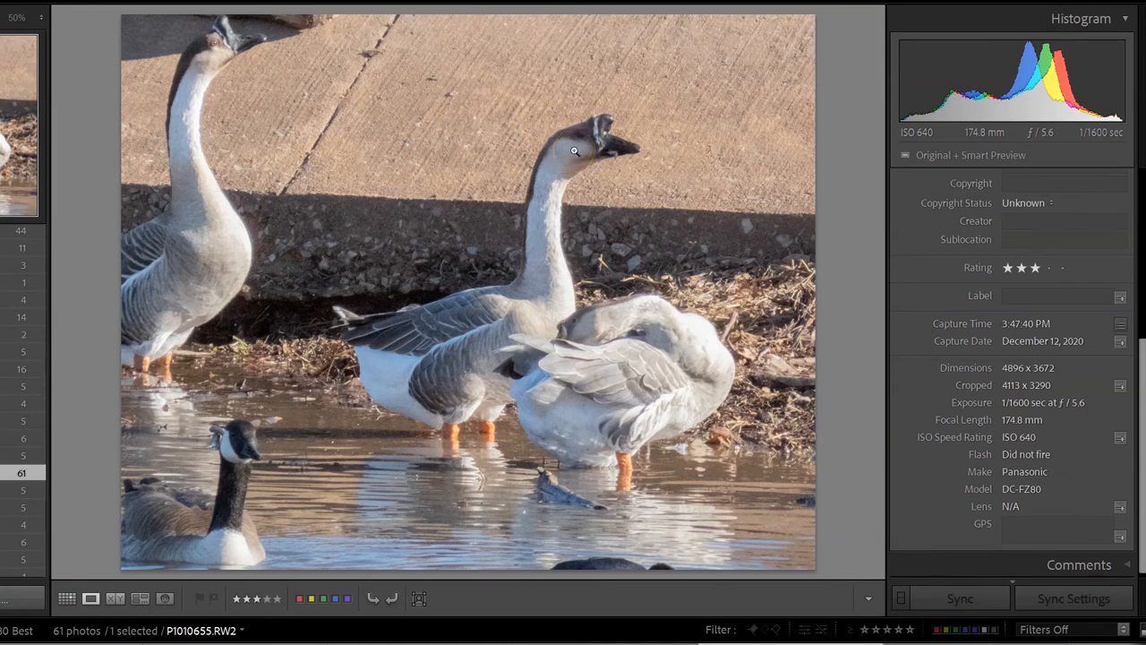
pyautogui.moveTo(573, 294)
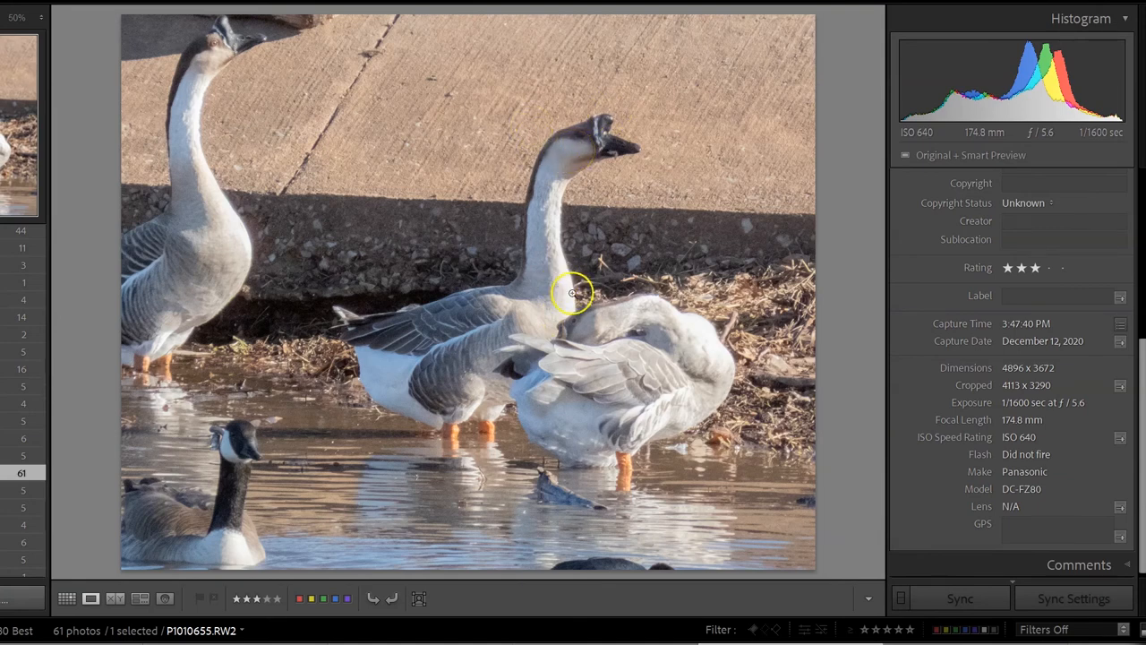
pyautogui.moveTo(553, 151)
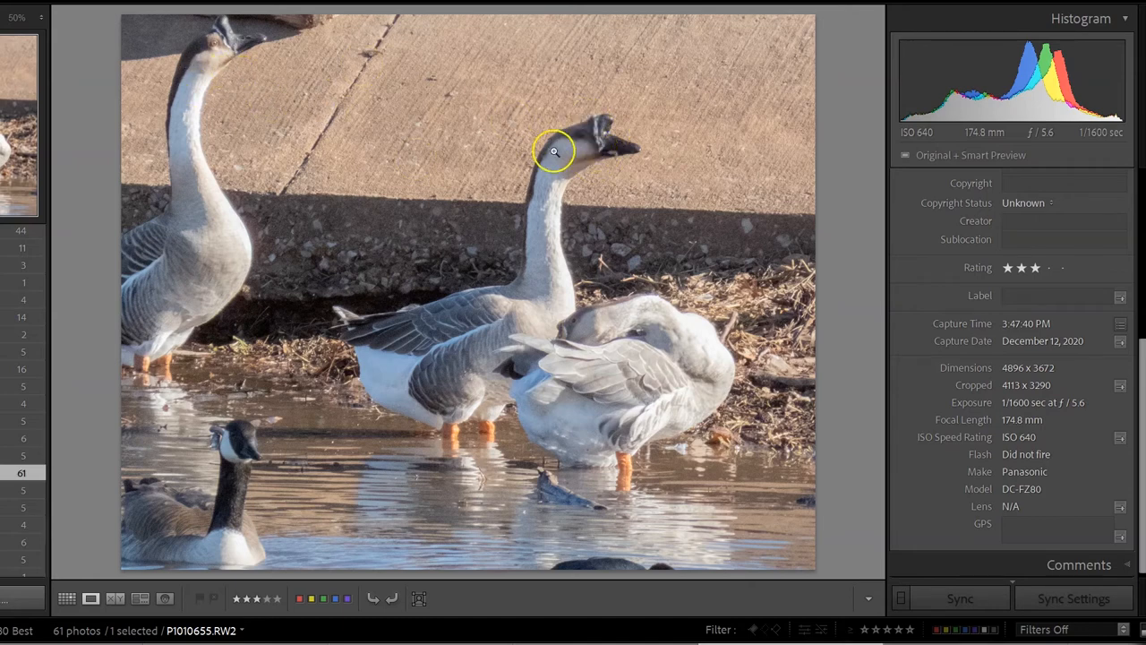
pyautogui.moveTo(665, 252)
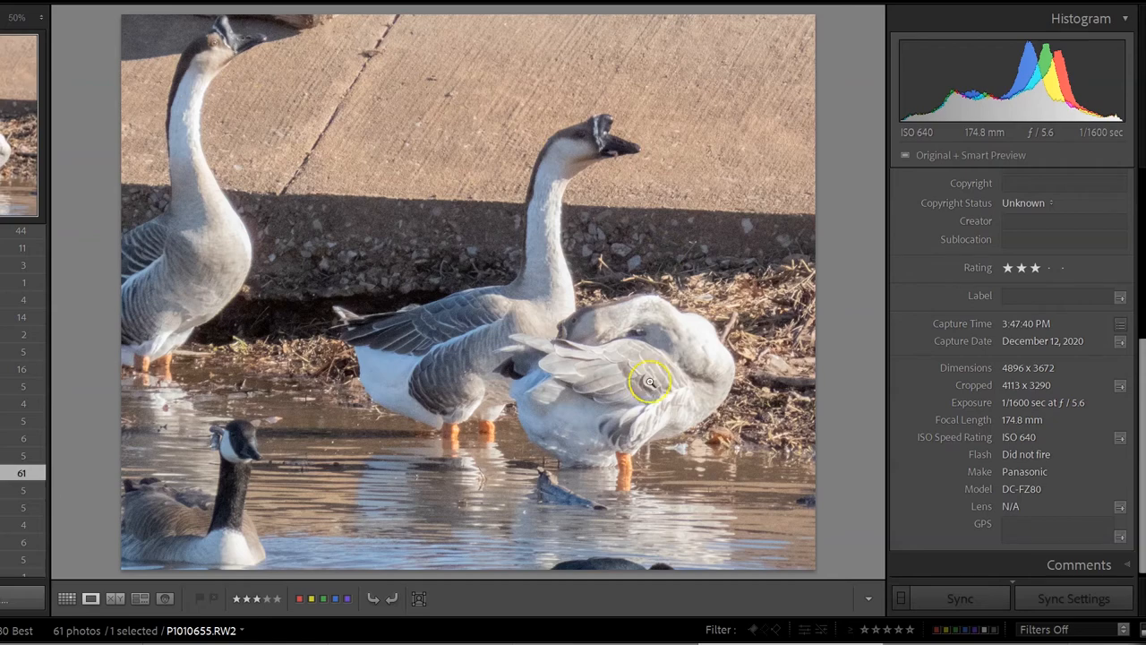
pyautogui.moveTo(535, 169)
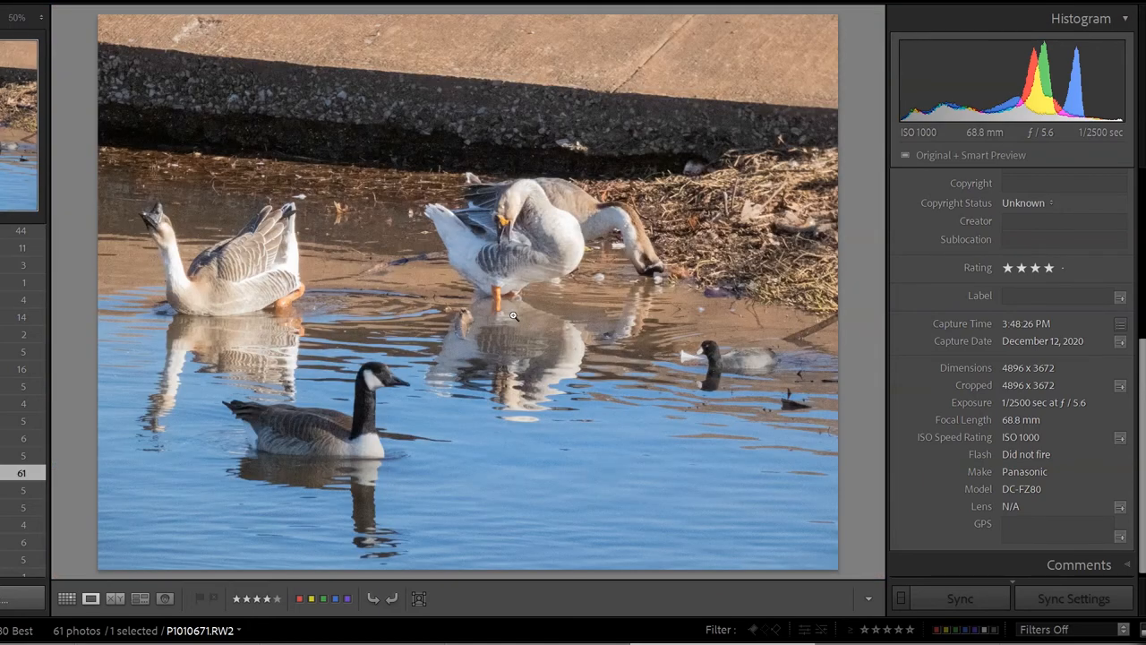
# Step: Advance to P1010675.RW2, the single goose stretching its neck, and zoom into it
pyautogui.click(512, 315)
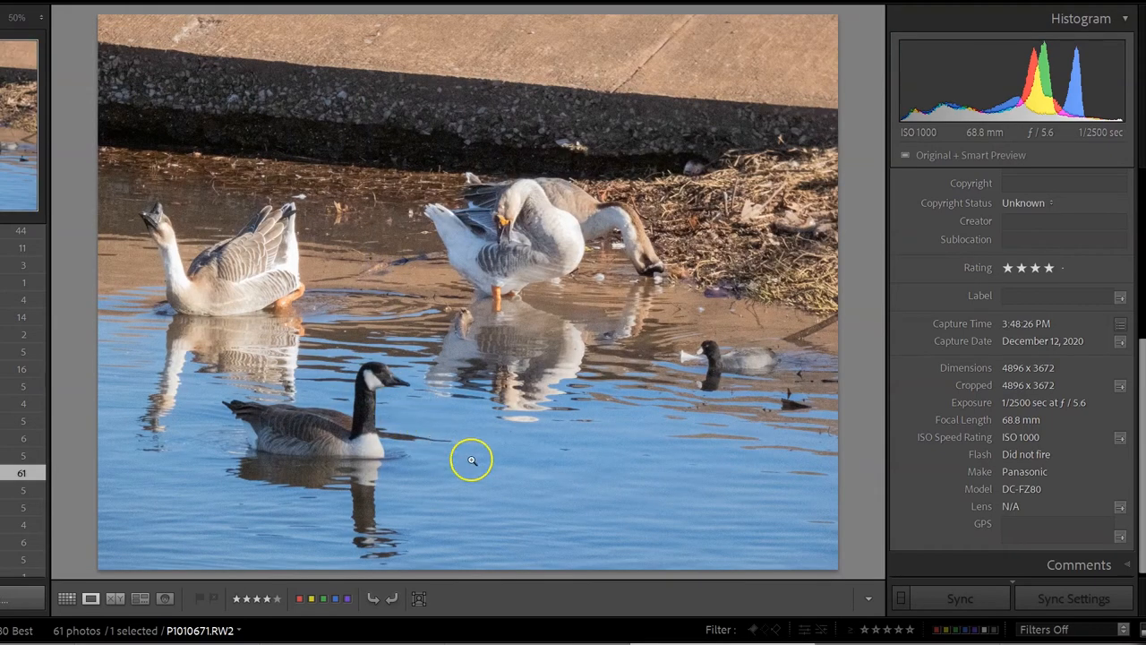
pyautogui.moveTo(545, 562)
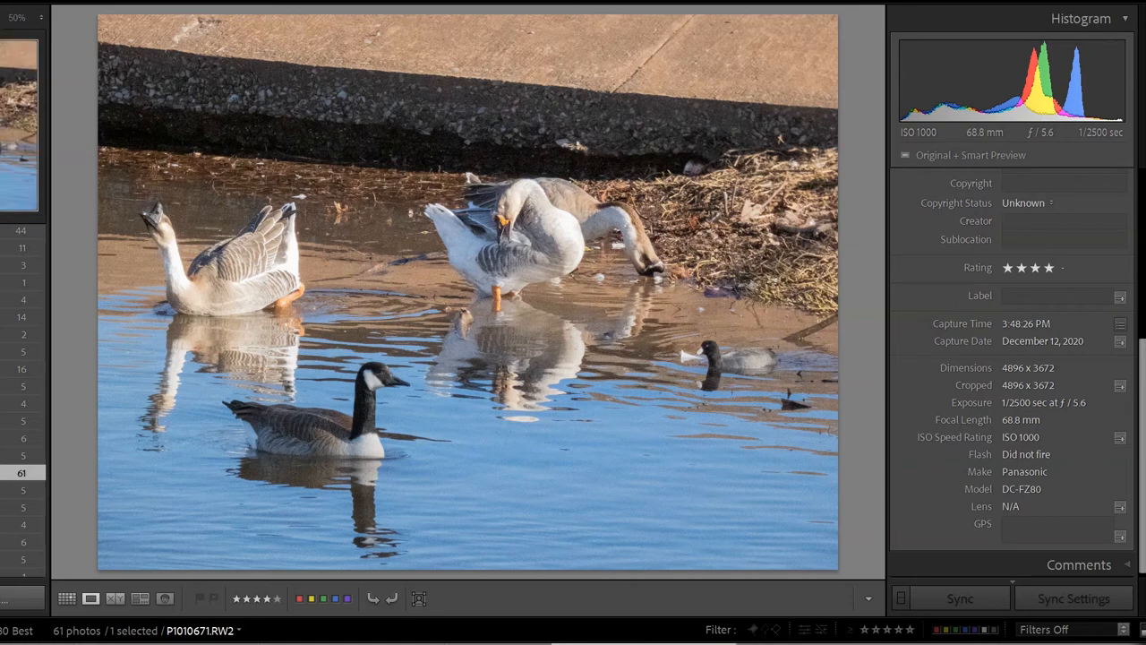
pyautogui.press('Right')
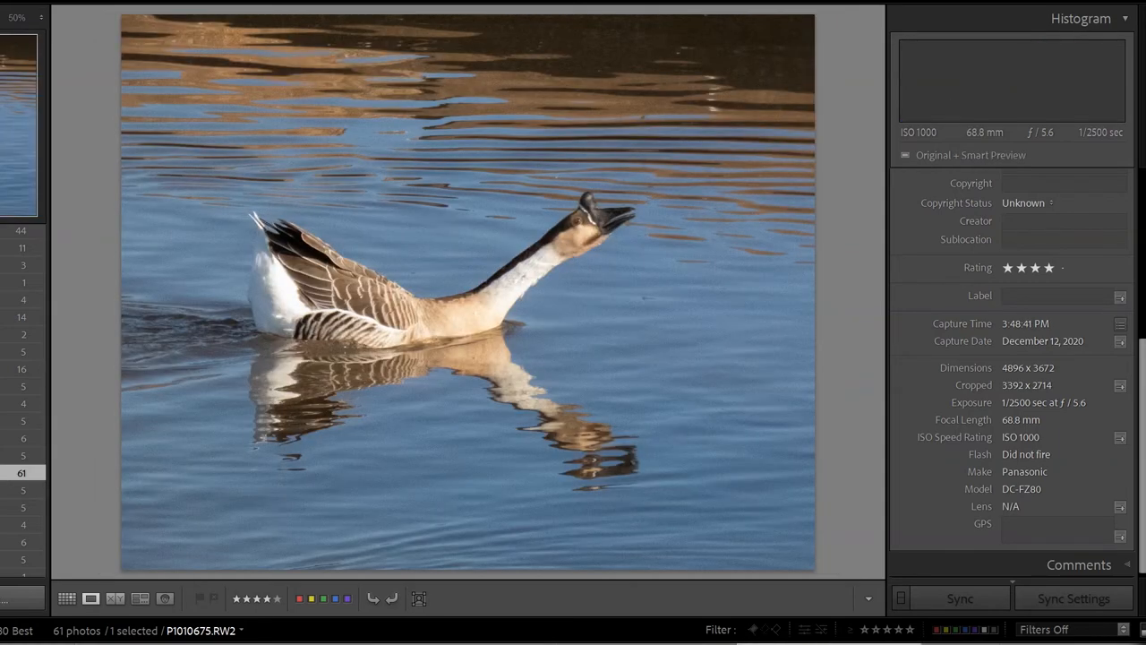
pyautogui.click(602, 452)
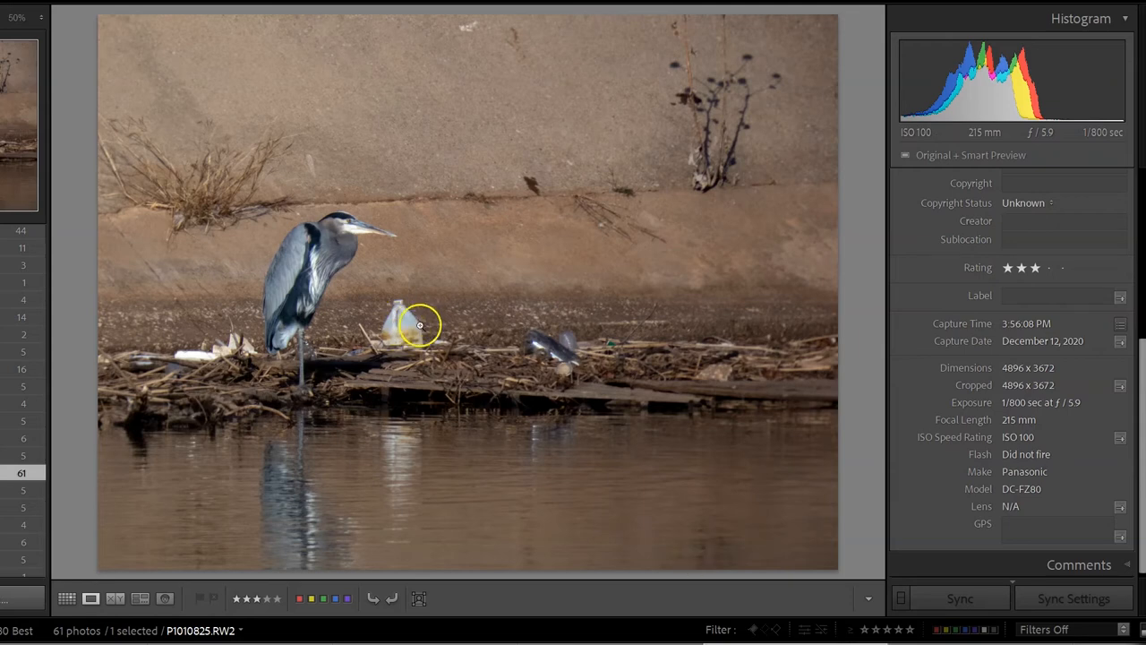
pyautogui.moveTo(457, 325)
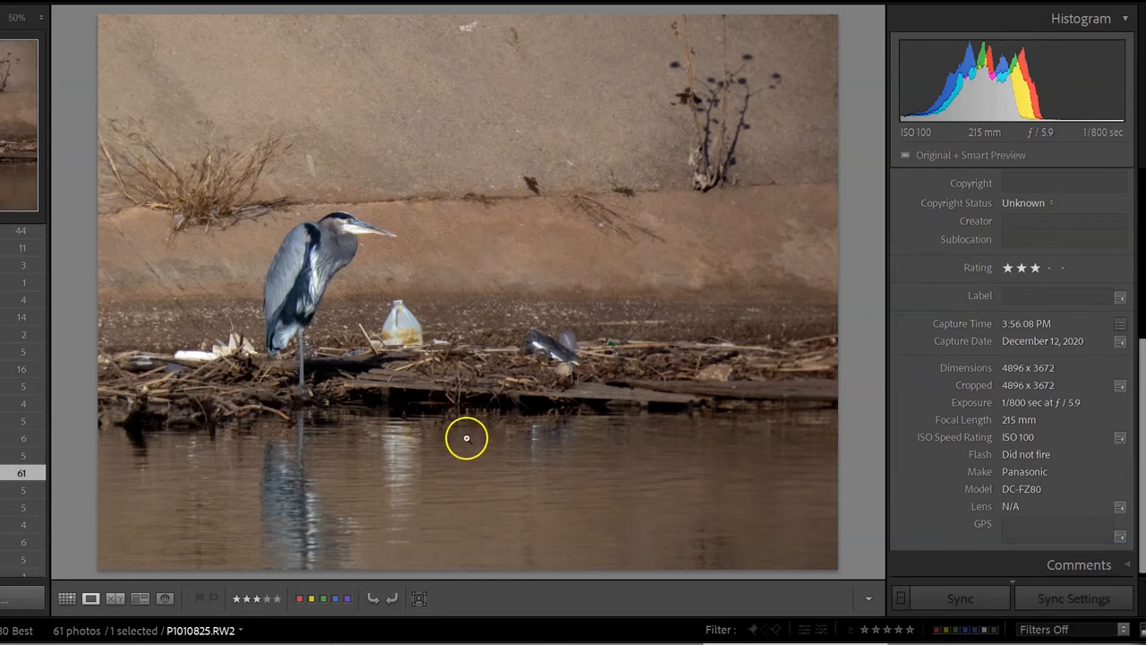
pyautogui.moveTo(521, 379)
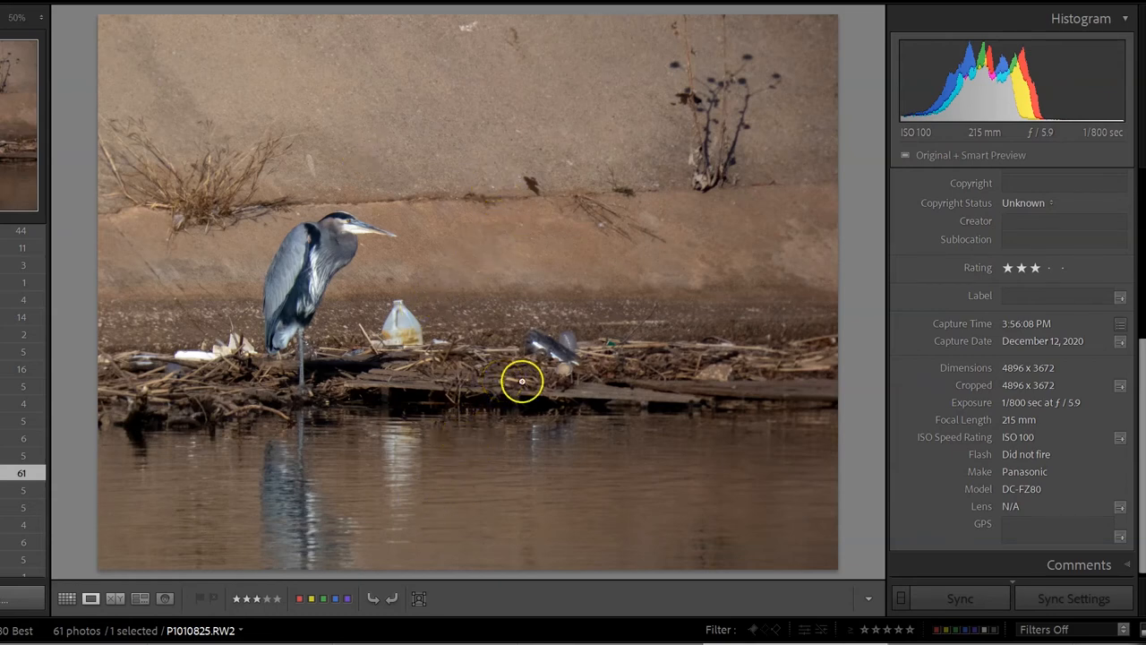
pyautogui.moveTo(451, 211)
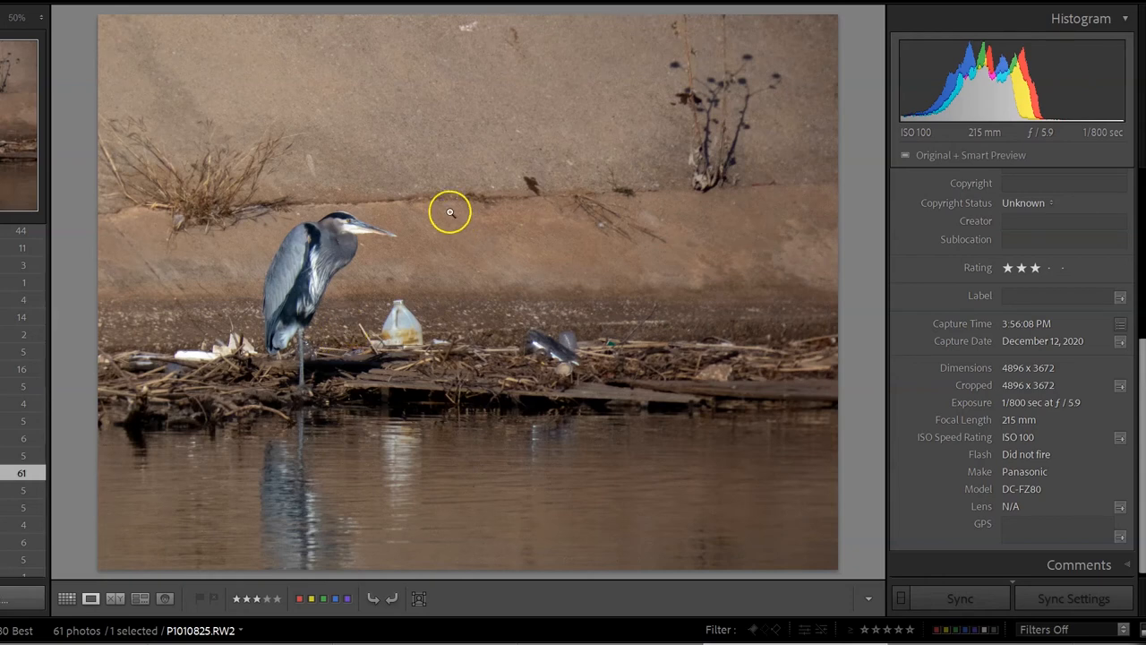
pyautogui.moveTo(186, 122)
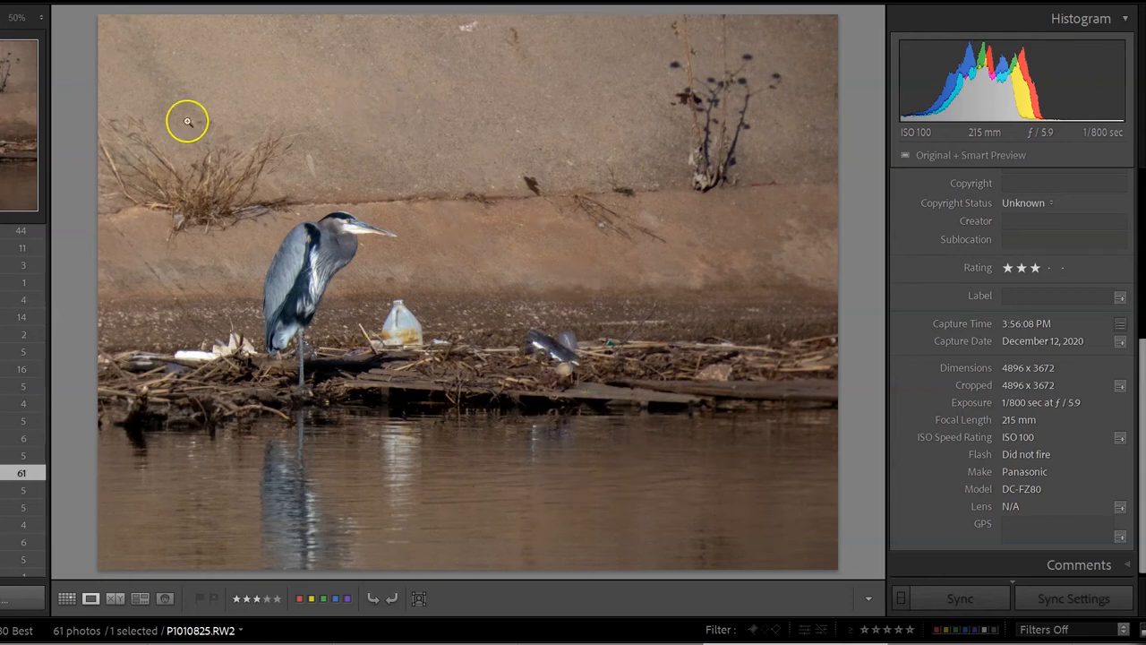
pyautogui.moveTo(451, 118)
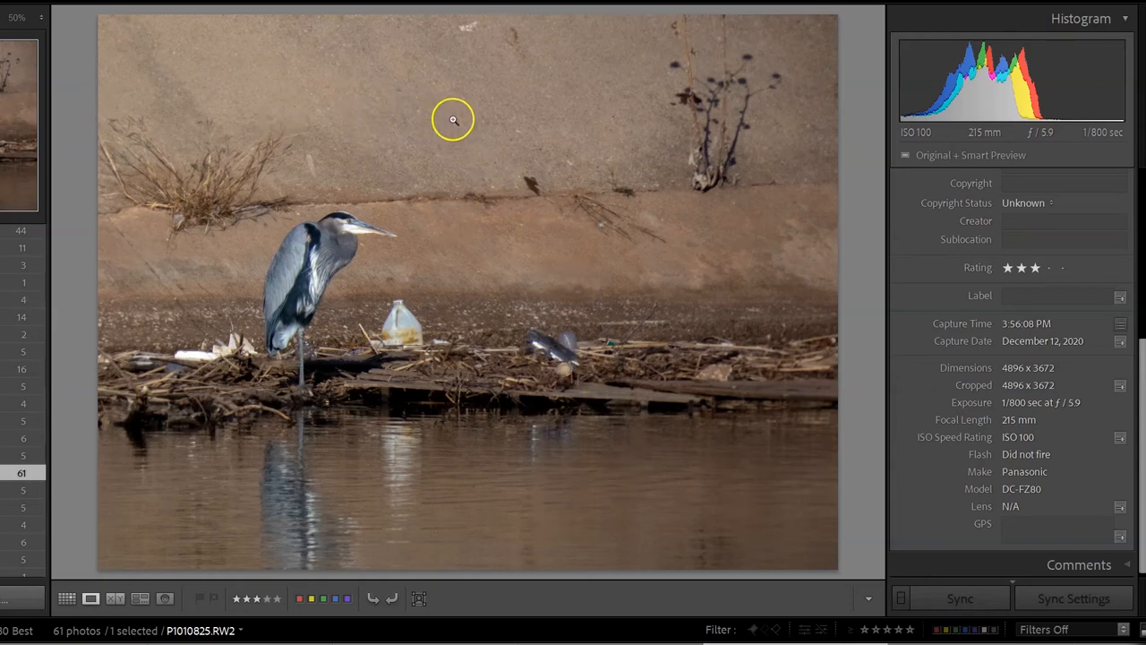
pyautogui.moveTo(433, 167)
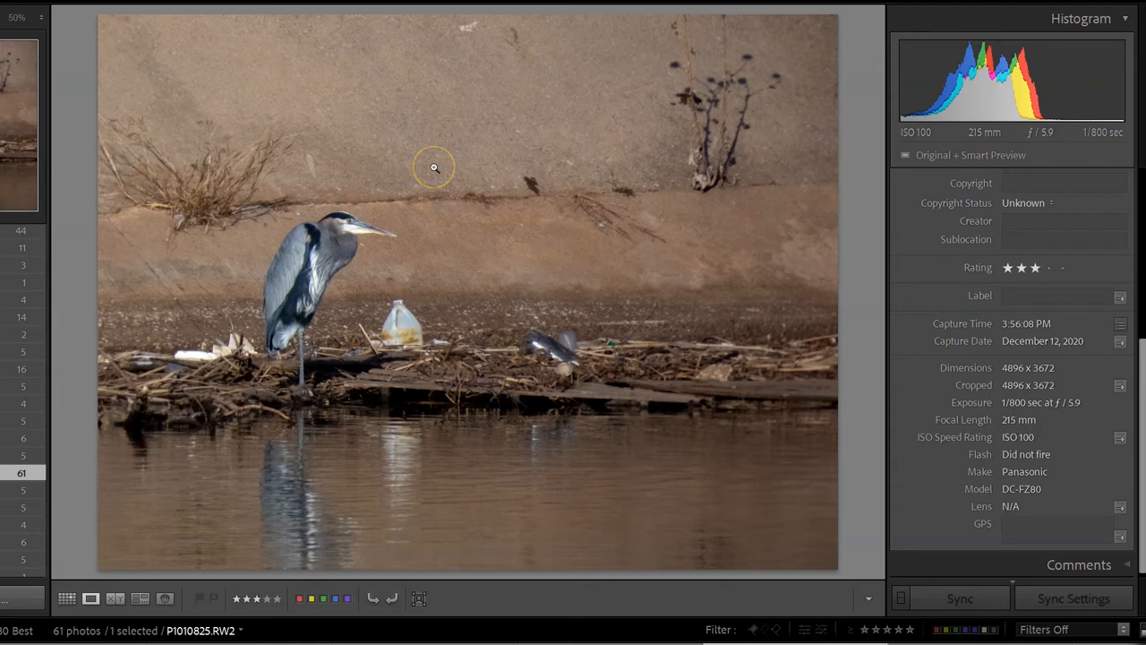
pyautogui.moveTo(408, 172)
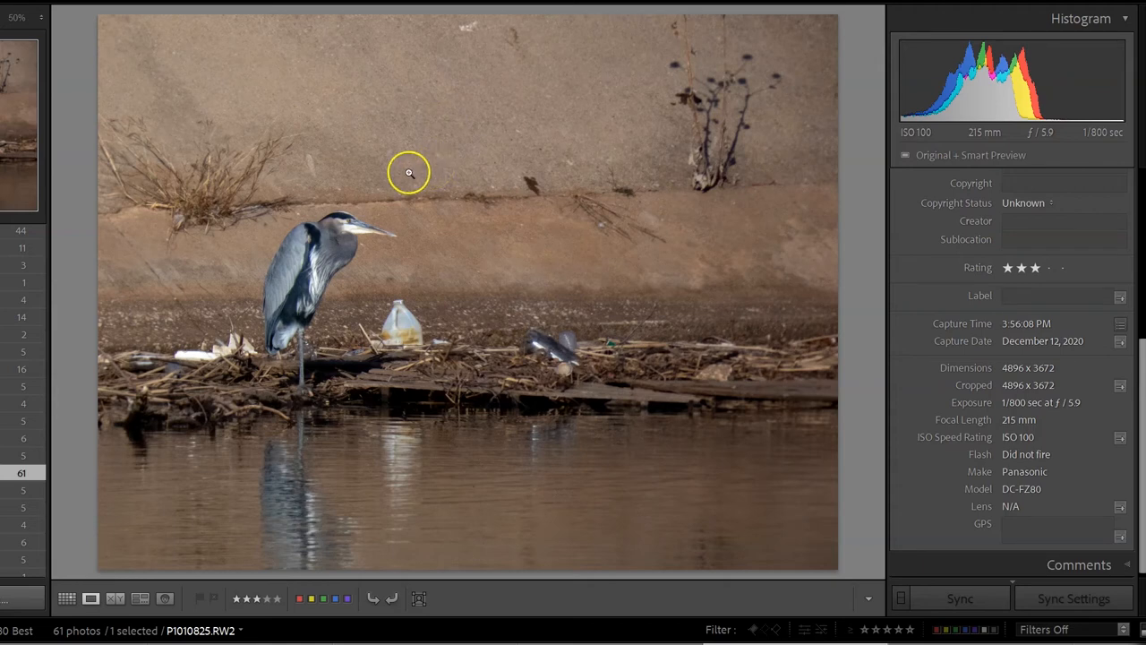
pyautogui.moveTo(404, 331)
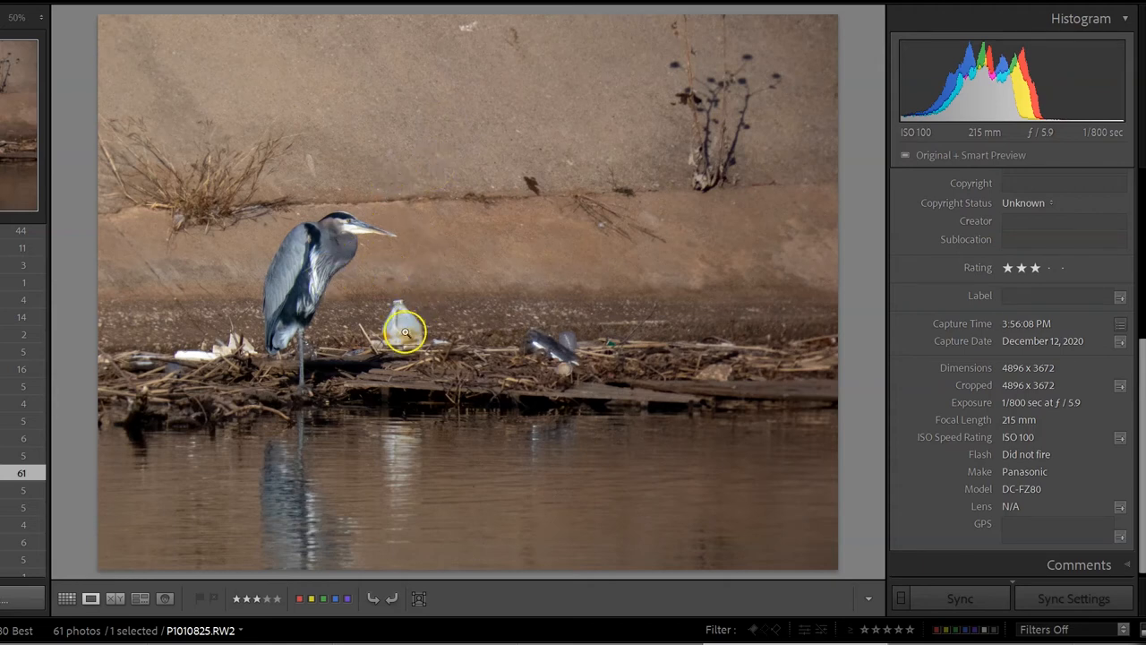
pyautogui.moveTo(298, 250)
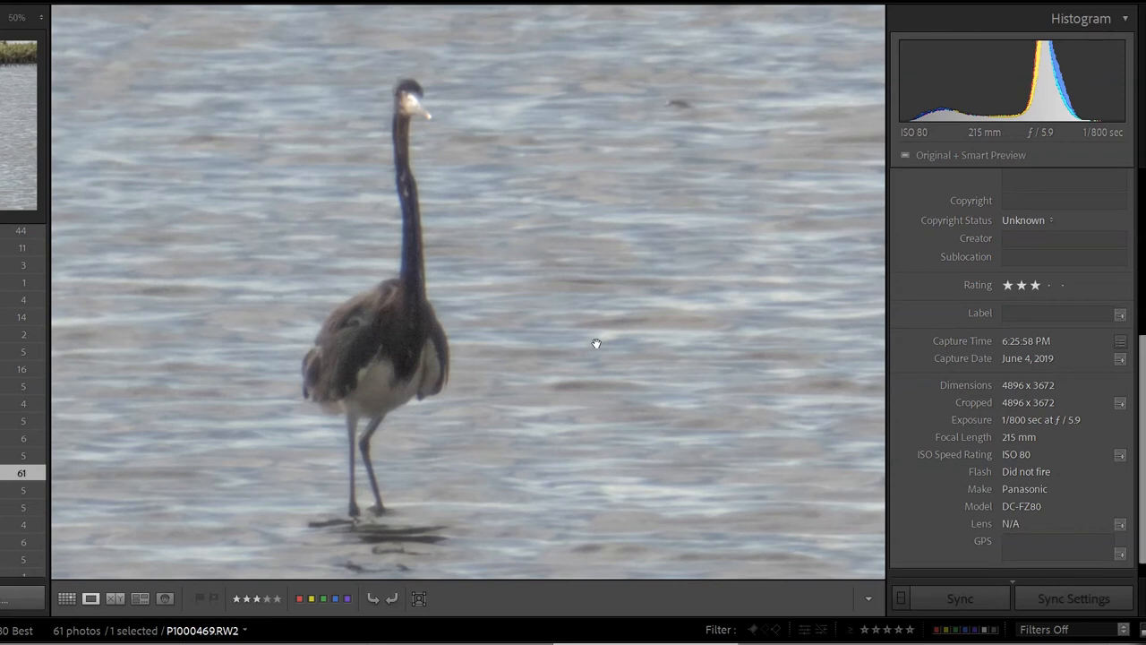
pyautogui.moveTo(1036, 459)
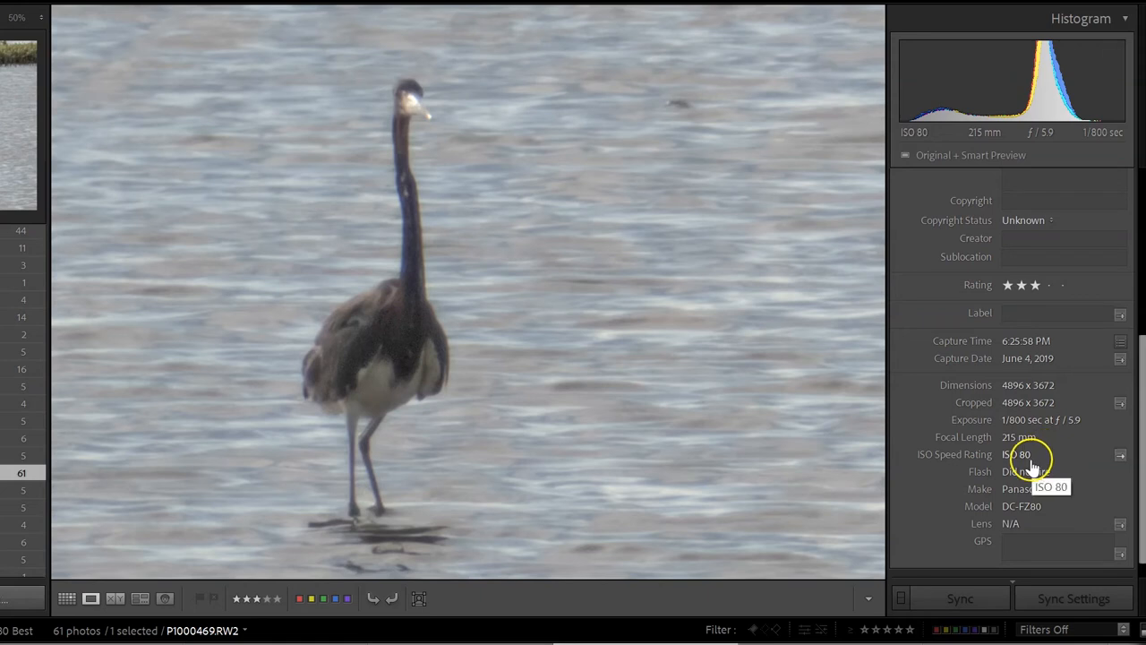
pyautogui.moveTo(966, 598)
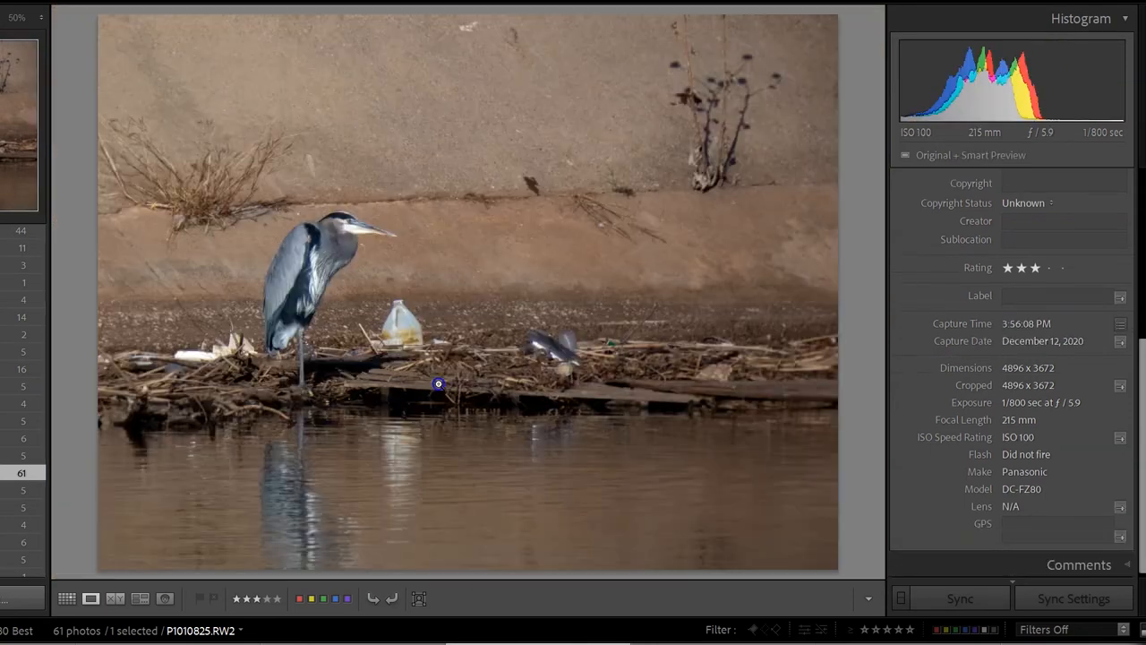
pyautogui.moveTo(439, 383); pyautogui.dragTo(318, 304)
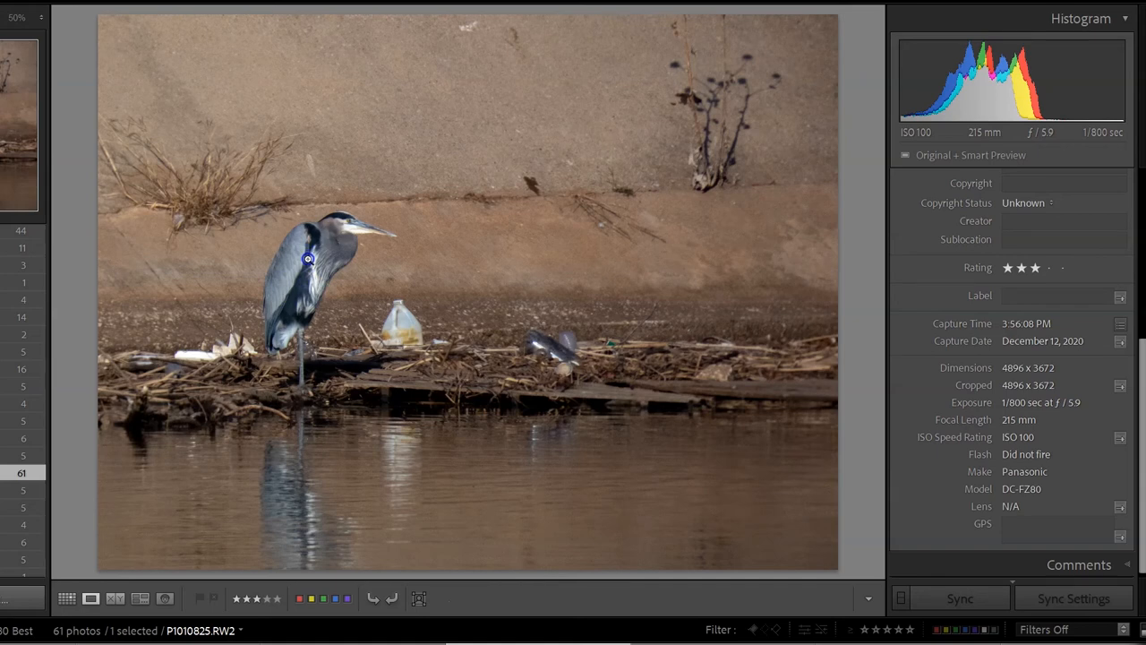
pyautogui.moveTo(451, 321)
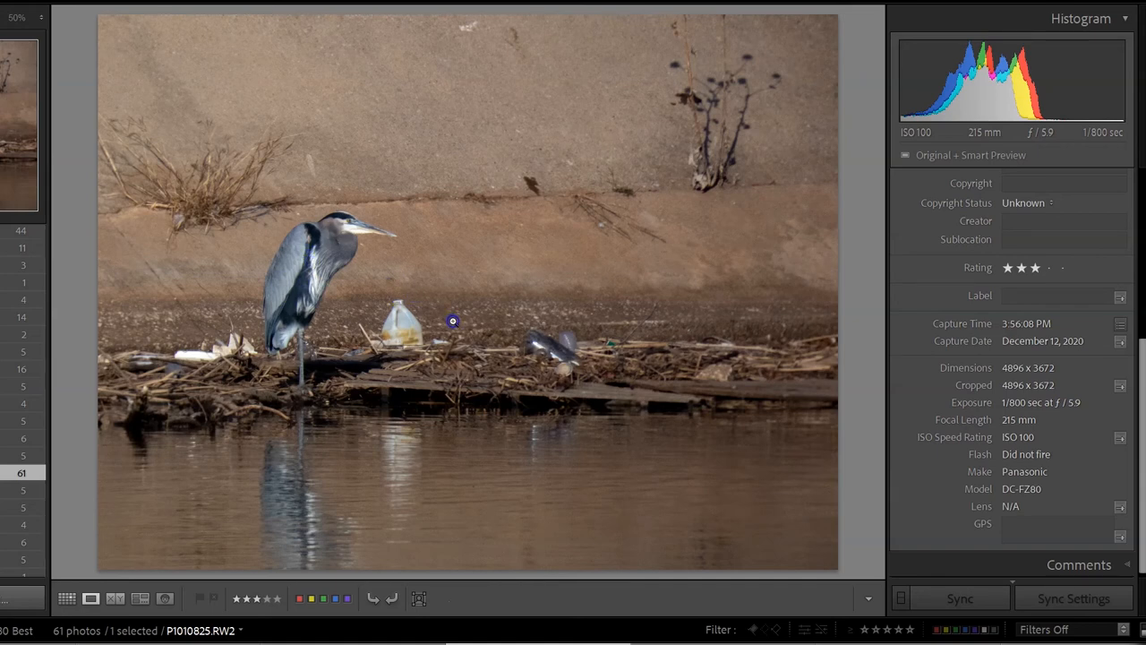
pyautogui.moveTo(462, 350)
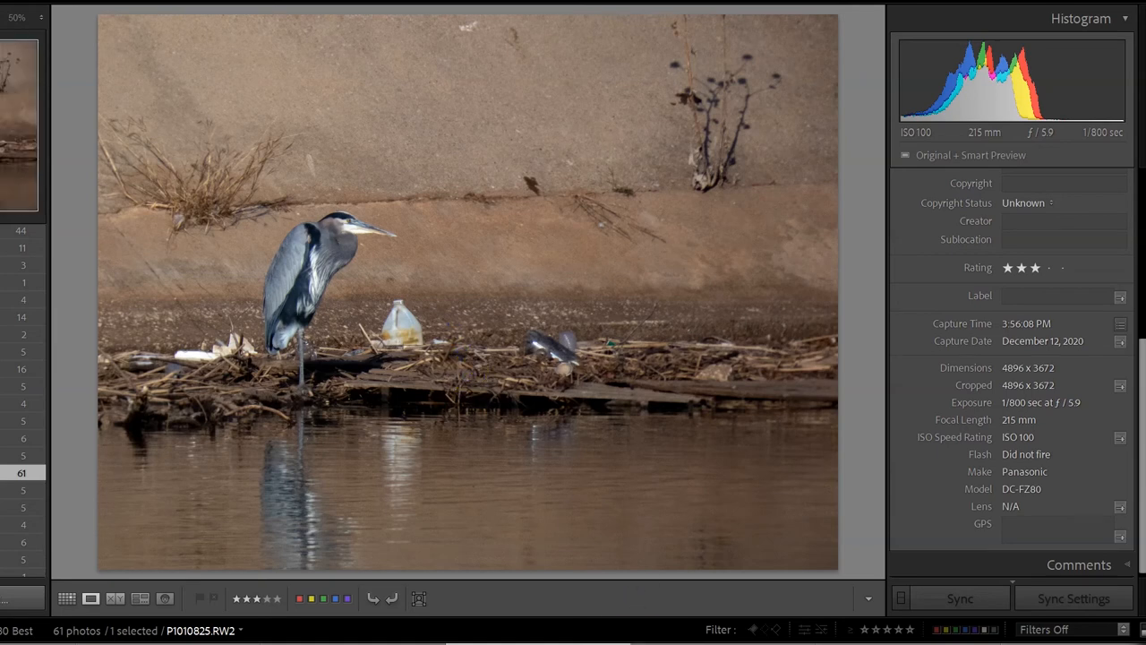
pyautogui.click(18, 125)
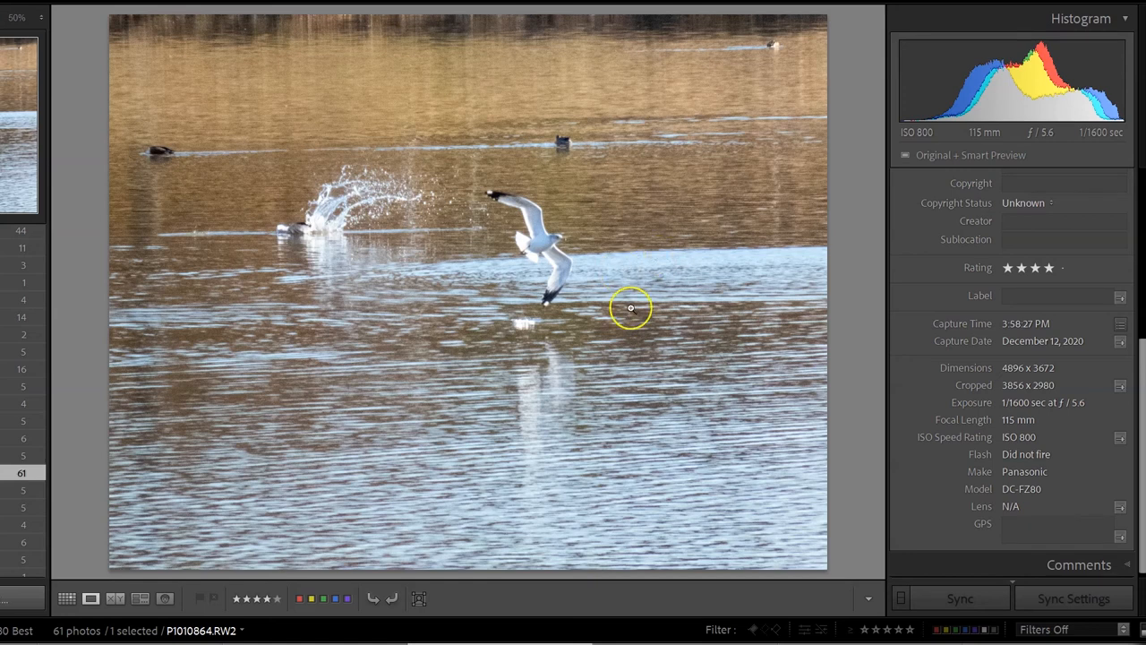
pyautogui.moveTo(612, 215)
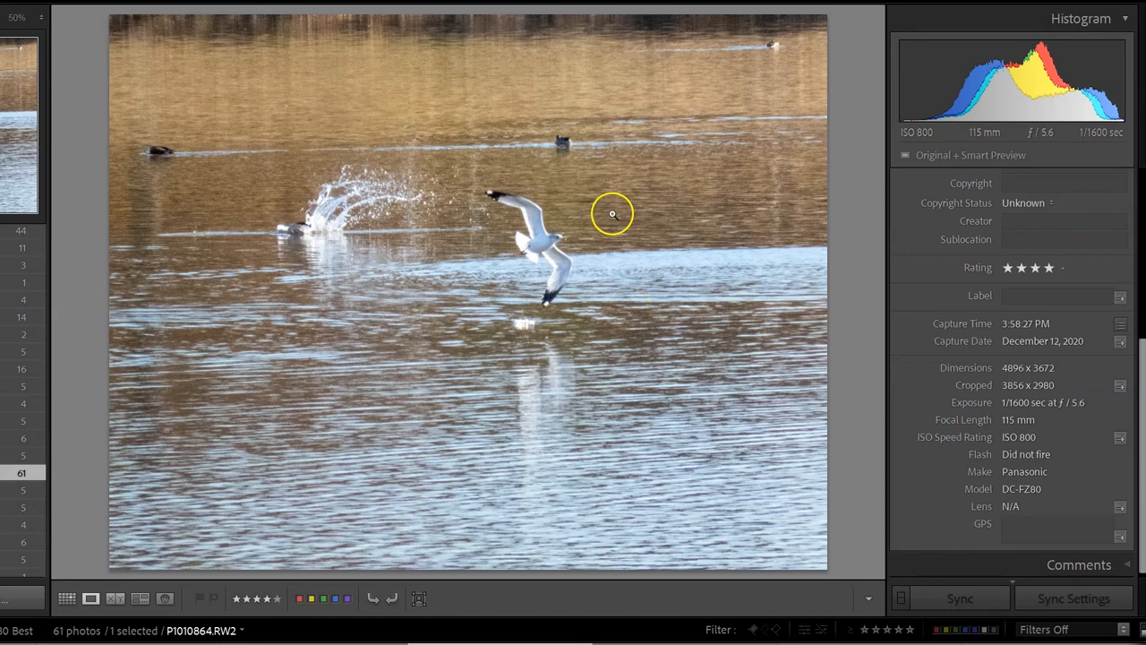
pyautogui.moveTo(595, 322)
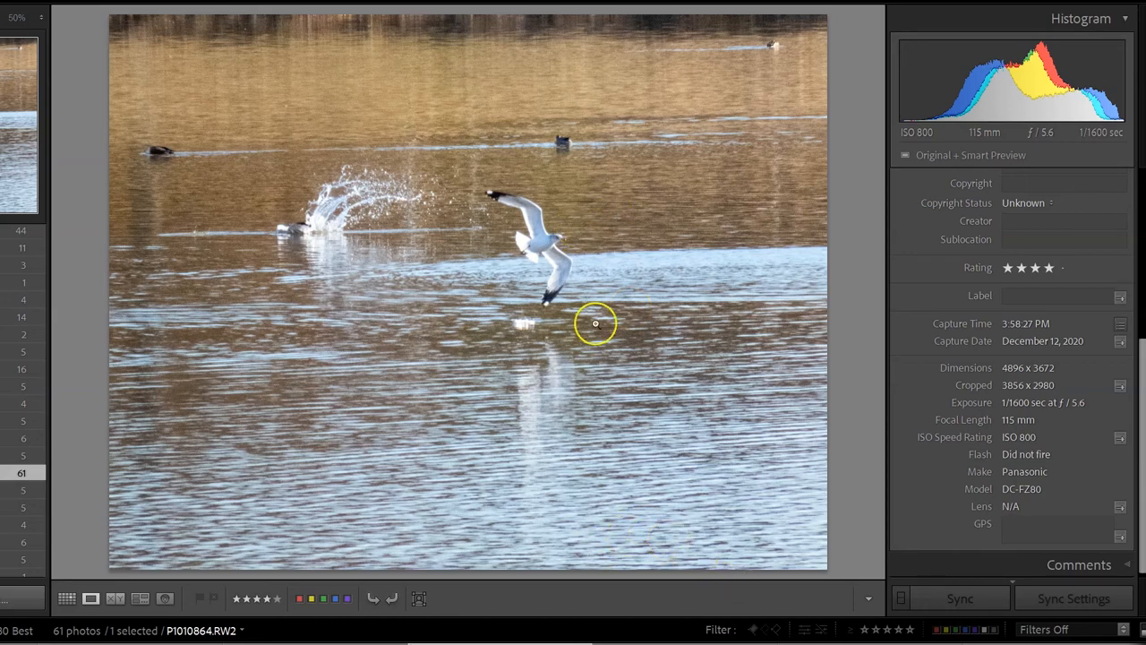
pyautogui.moveTo(330, 213)
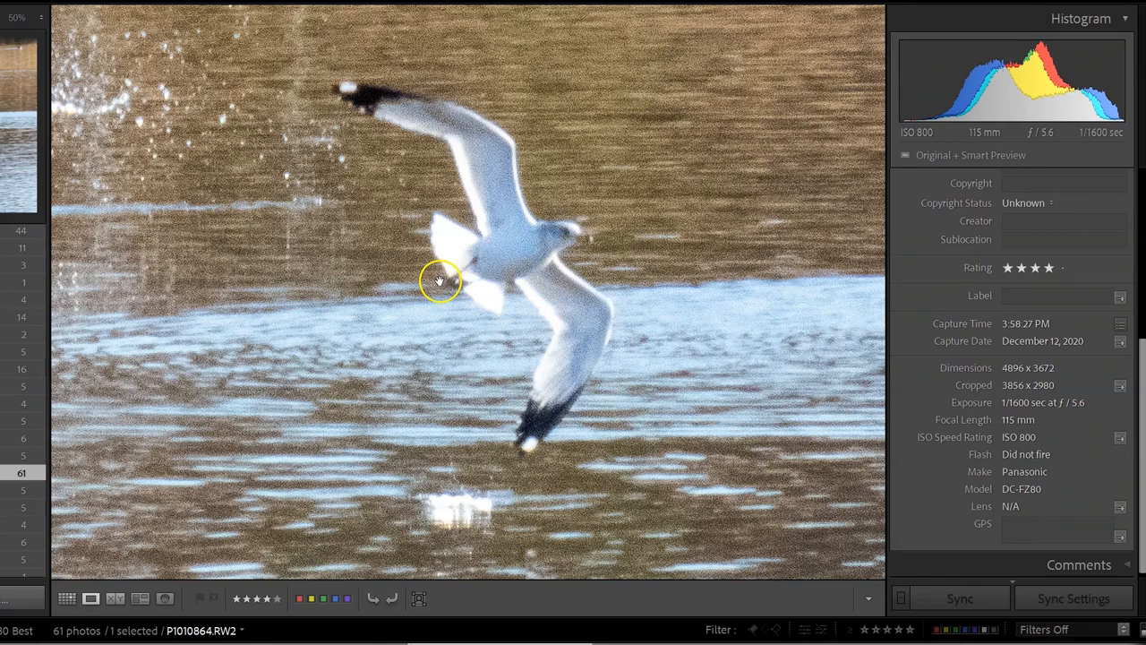
# Step: Pan the close-up across the swooping gull's wings and body beside the splash
pyautogui.moveTo(439, 283); pyautogui.dragTo(247, 283)
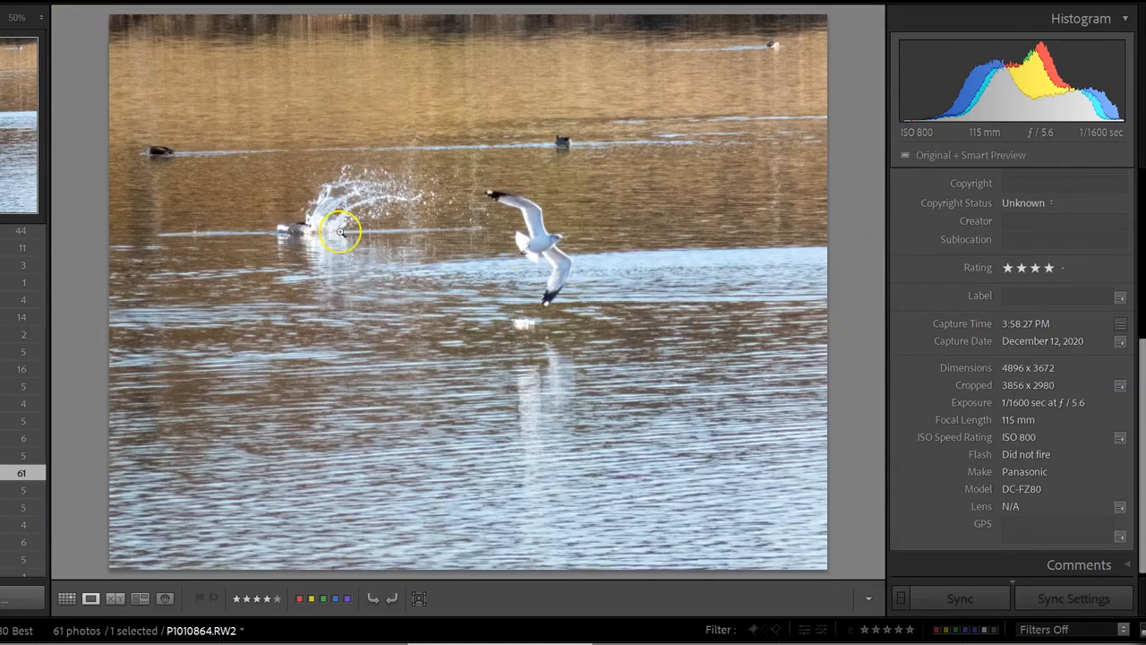
pyautogui.moveTo(564, 247)
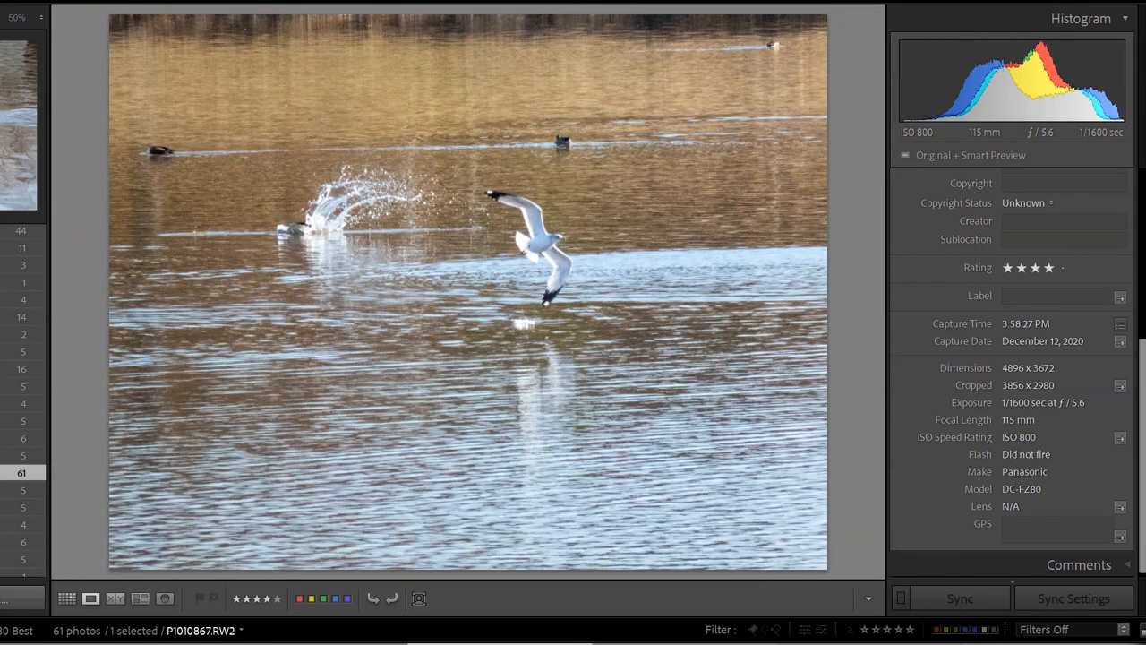
# Step: On the cormorant photo, raise Vibrance to about +45, then lower it to about -37 for muted colour
pyautogui.press('right')
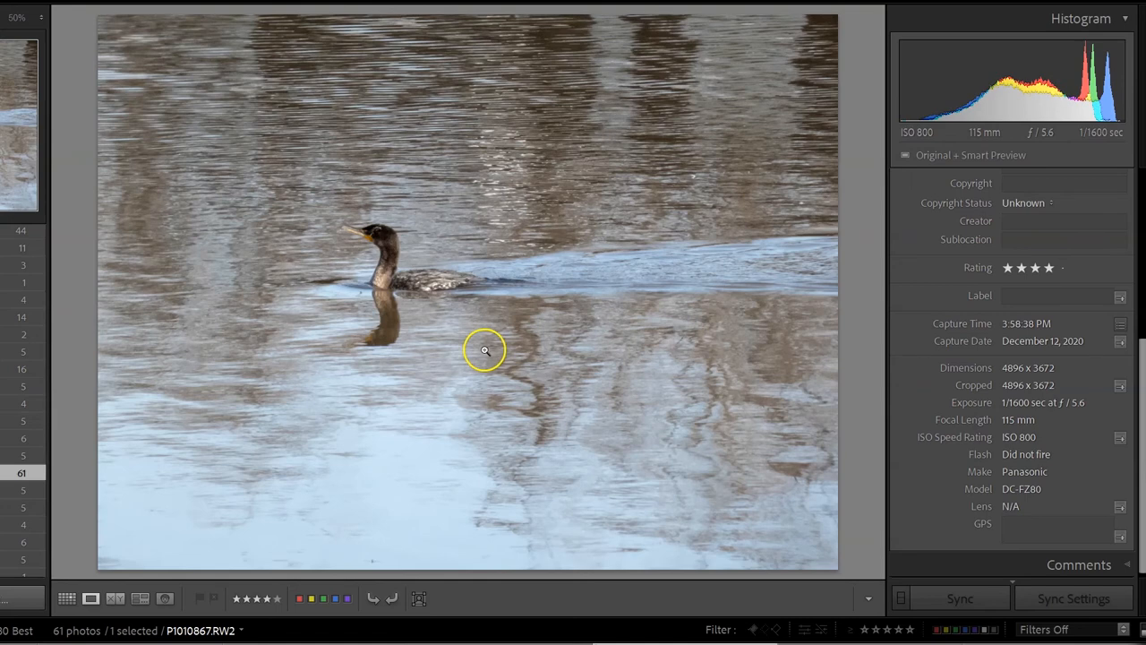
pyautogui.moveTo(351, 357)
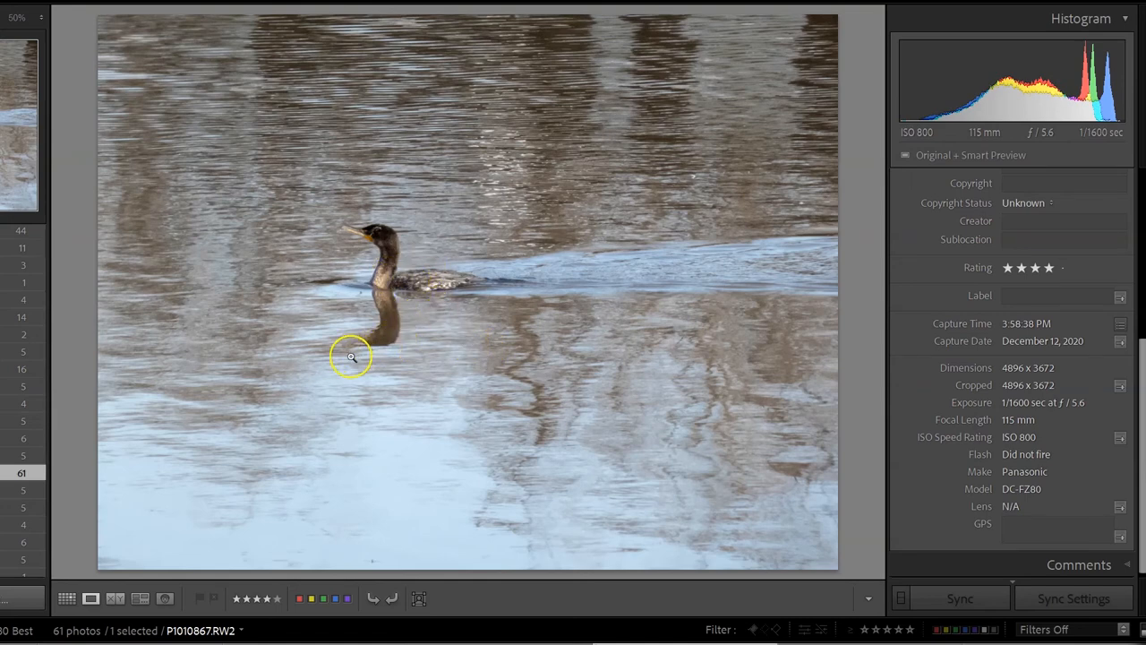
pyautogui.moveTo(570, 358)
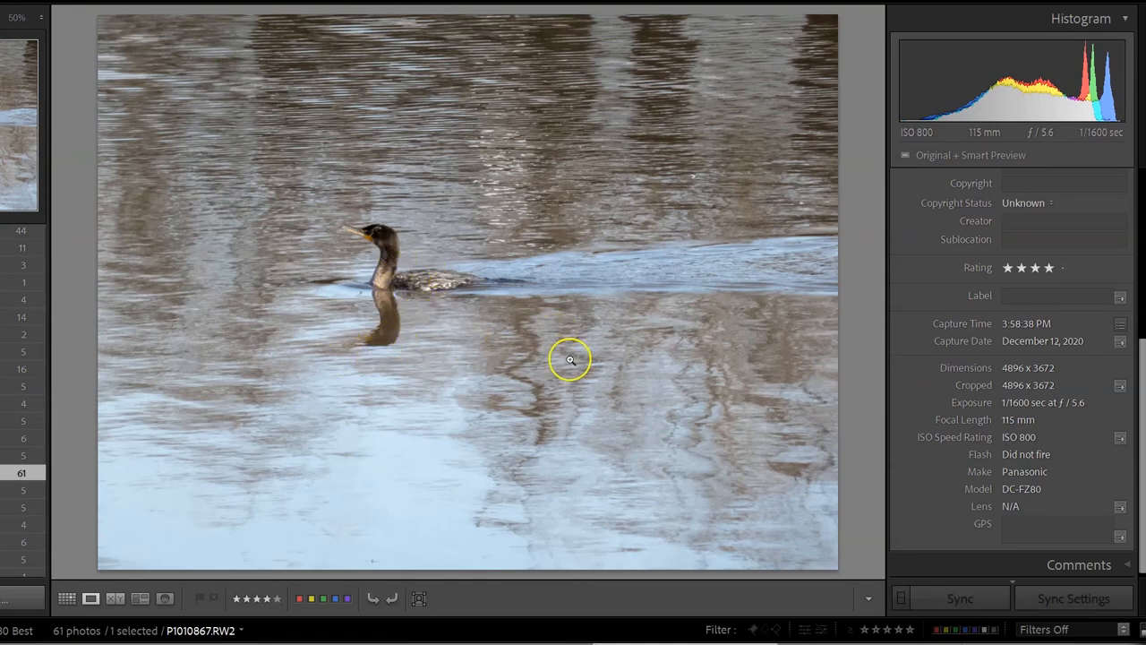
pyautogui.moveTo(600, 338)
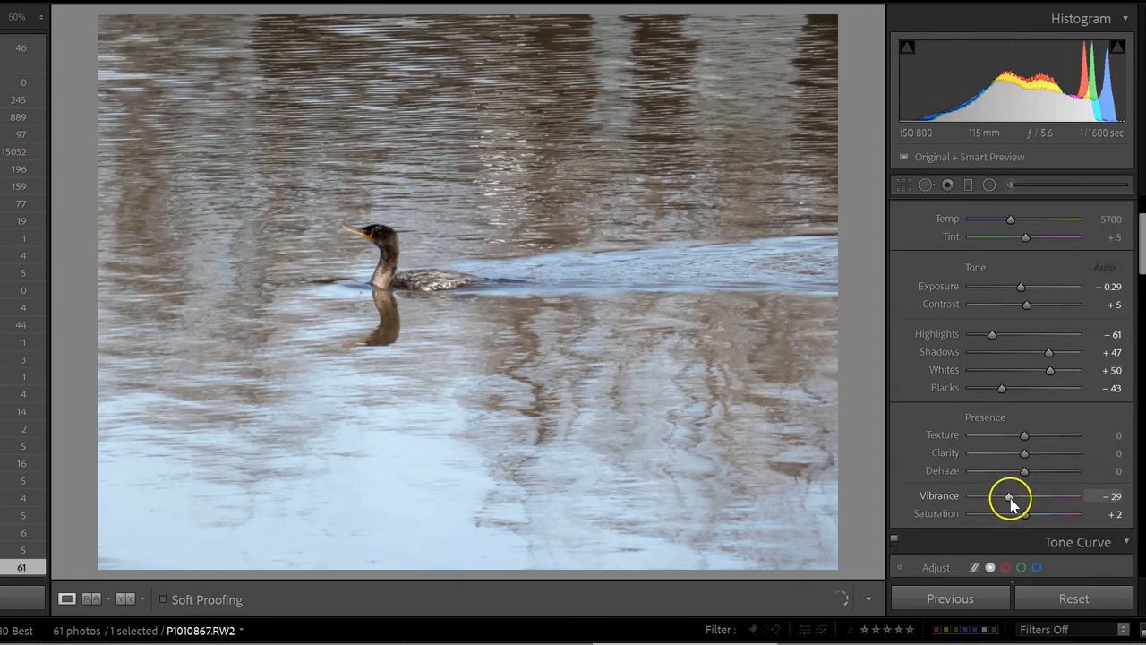
pyautogui.moveTo(1010, 496); pyautogui.dragTo(1030, 496)
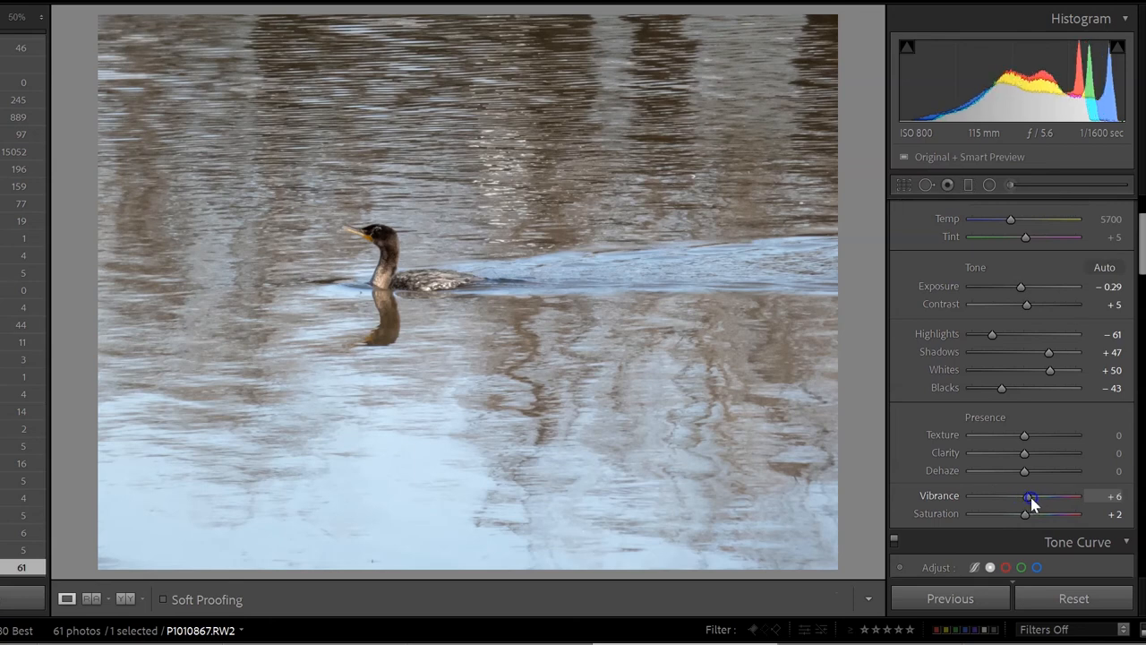
pyautogui.moveTo(1031, 497); pyautogui.dragTo(1046, 497)
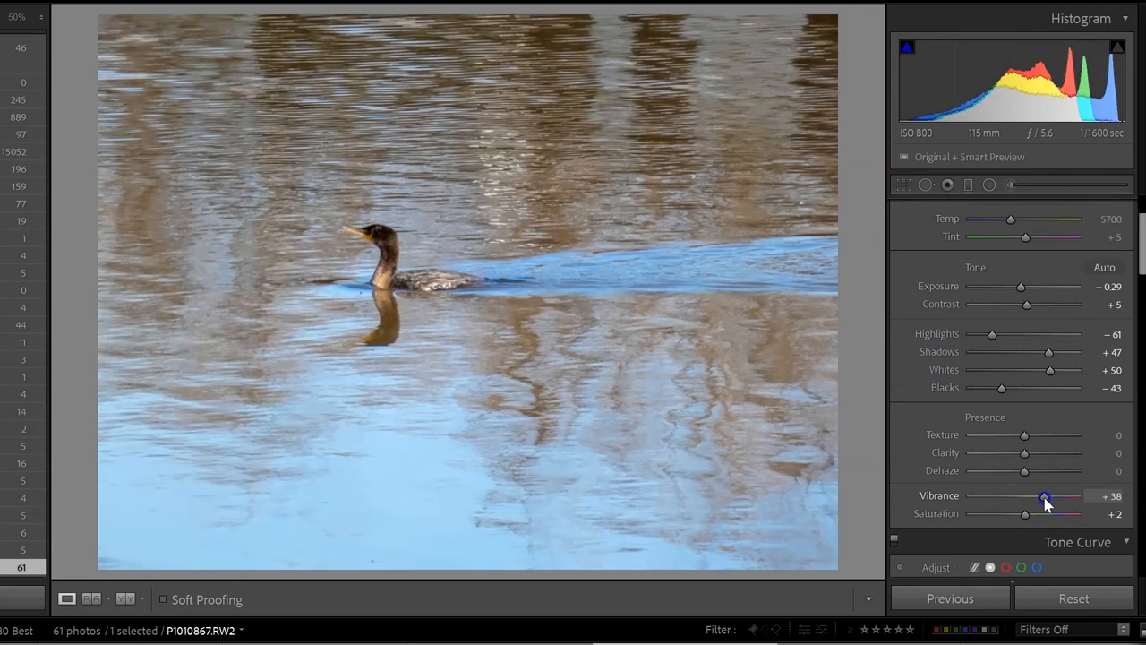
pyautogui.moveTo(1044, 496); pyautogui.dragTo(1049, 497)
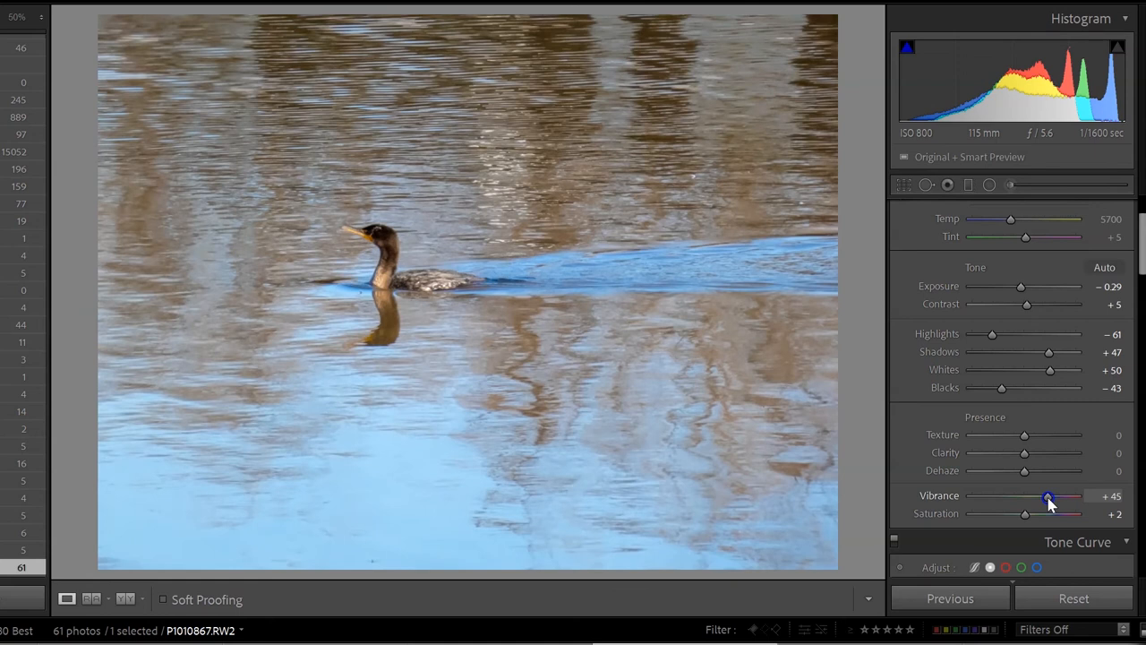
pyautogui.moveTo(1049, 496); pyautogui.dragTo(1042, 496)
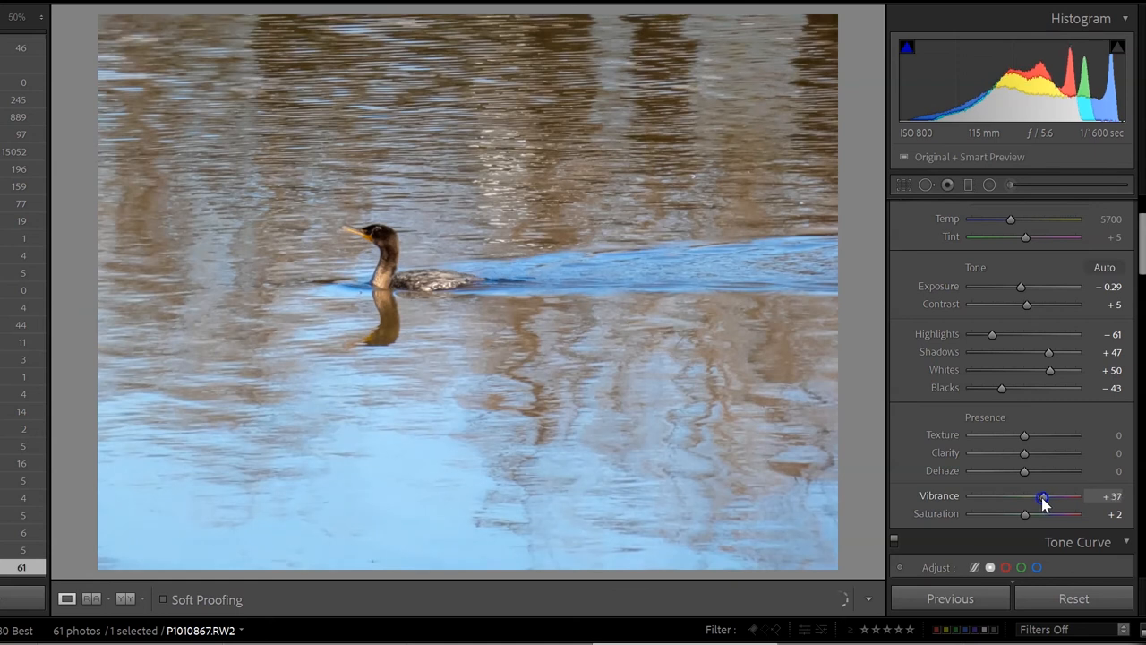
pyautogui.moveTo(1043, 496); pyautogui.dragTo(1014, 496)
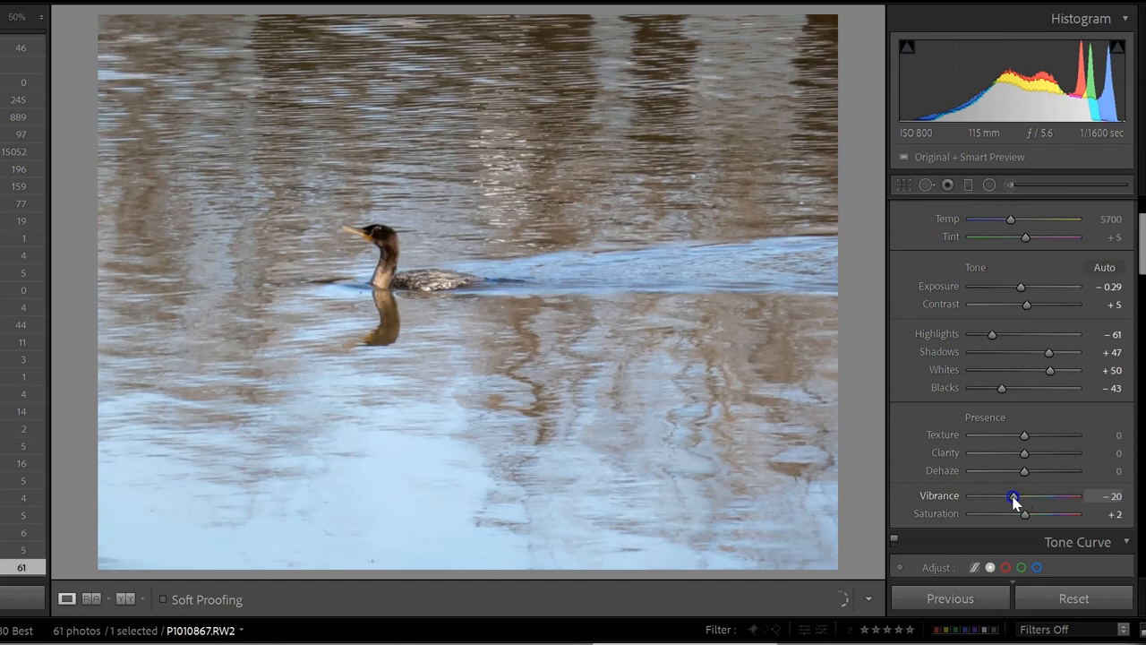
pyautogui.moveTo(1014, 496); pyautogui.dragTo(1011, 497)
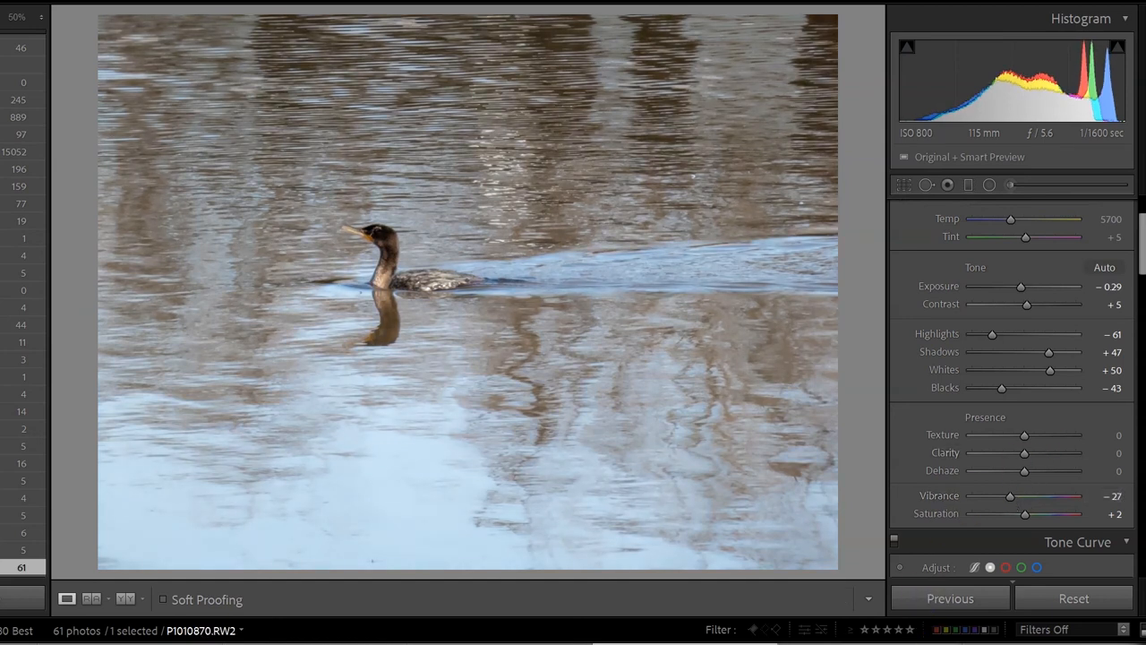
pyautogui.click(1103, 267)
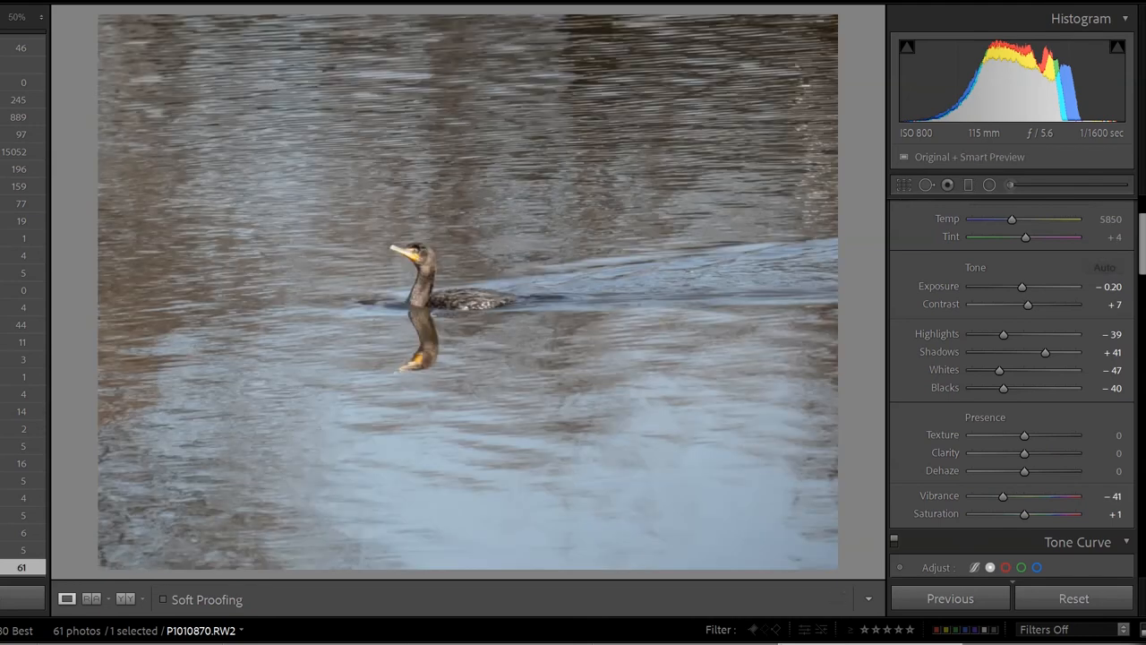
pyautogui.moveTo(430, 263)
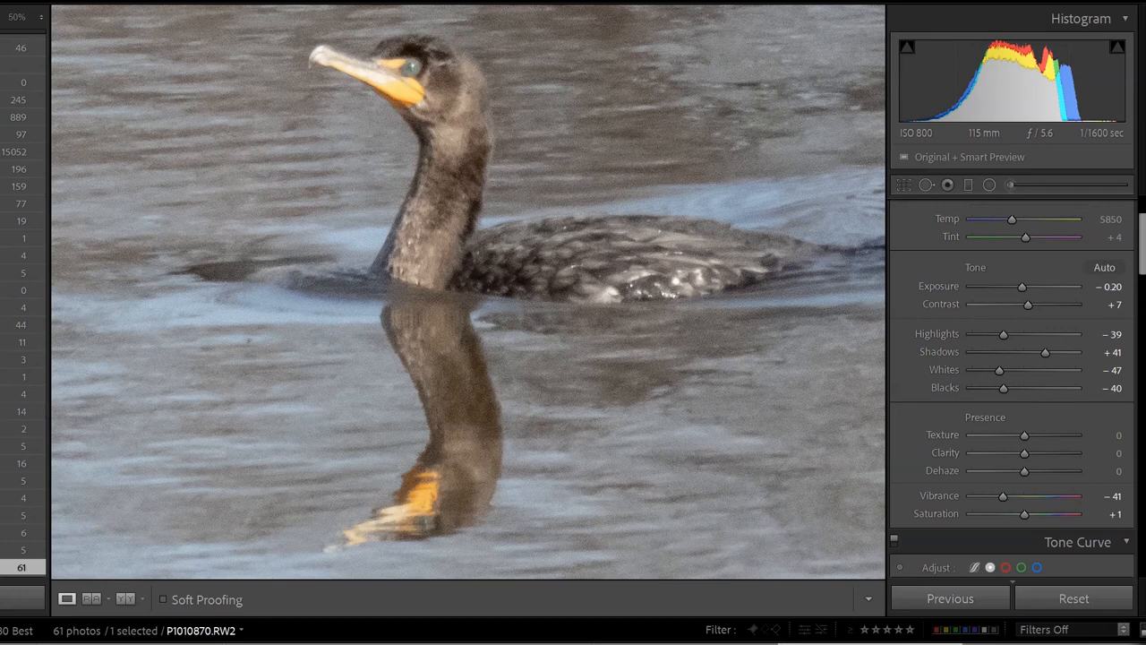
pyautogui.moveTo(803, 599)
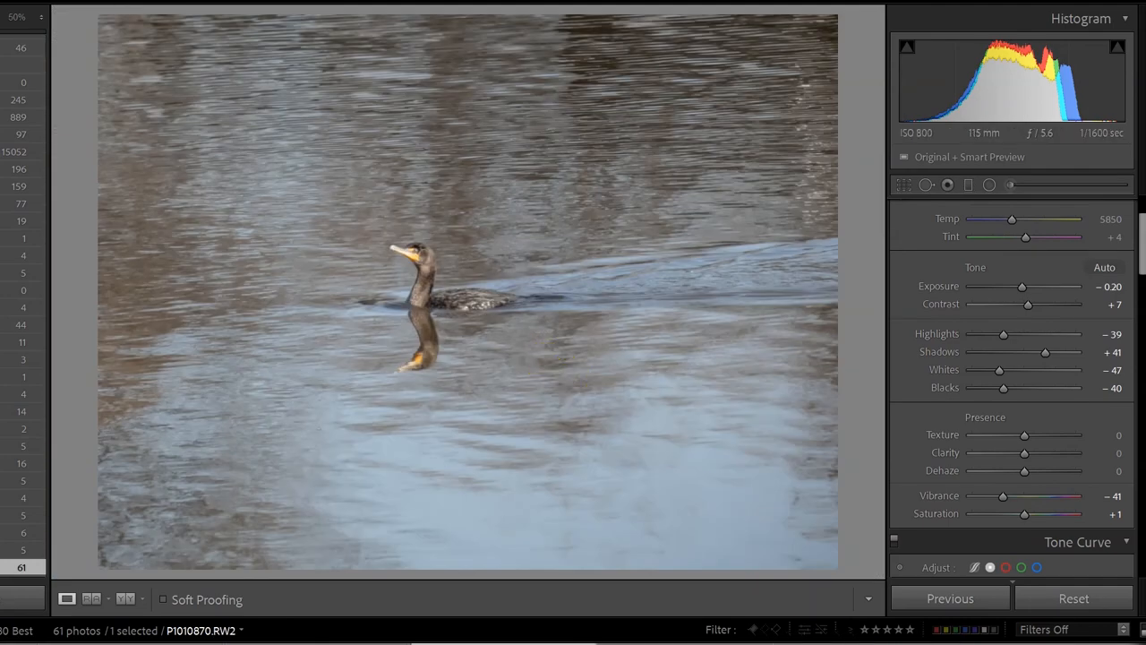
# Step: Advance through the filmstrip to the white goose preening on dark water
pyautogui.click(949, 598)
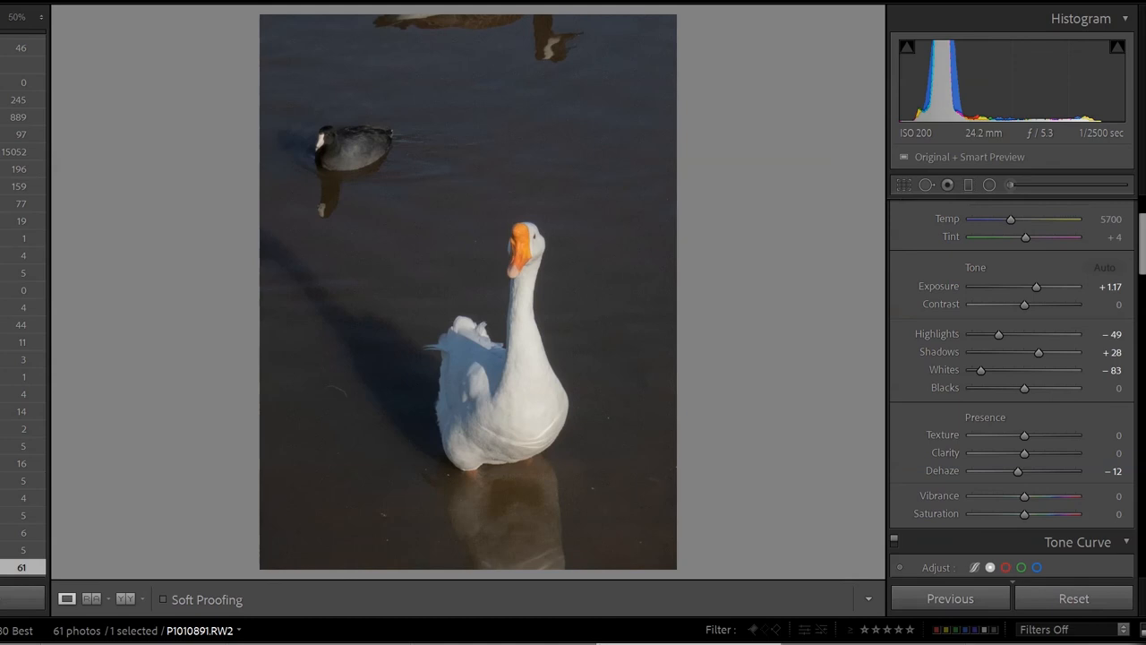
pyautogui.moveTo(318, 141)
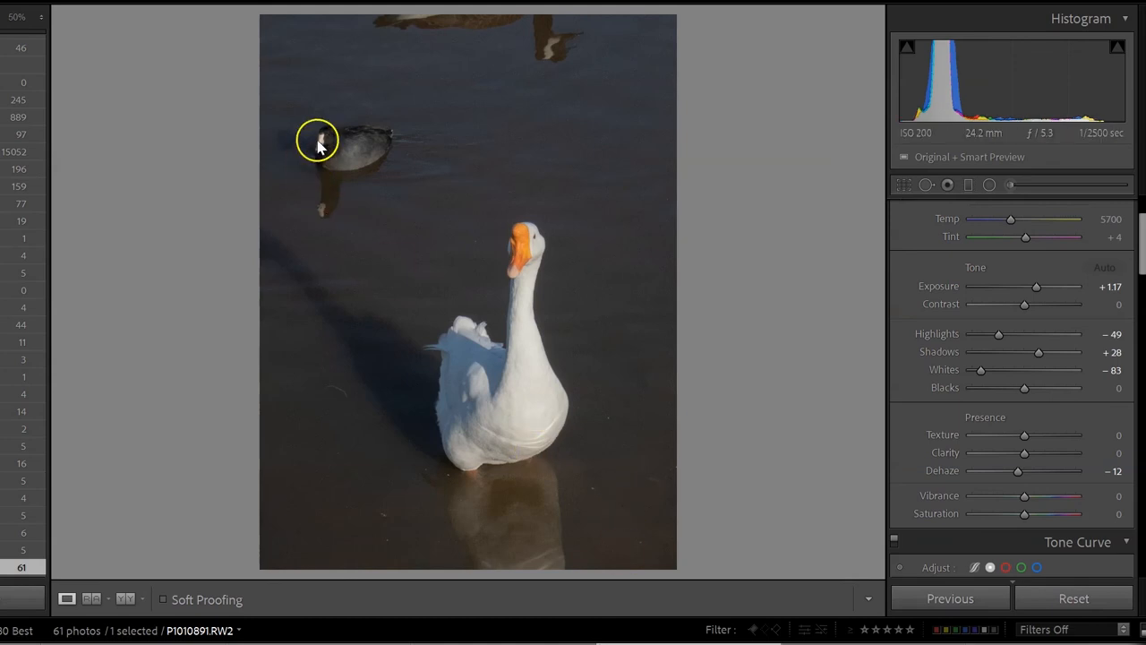
pyautogui.moveTo(319, 147)
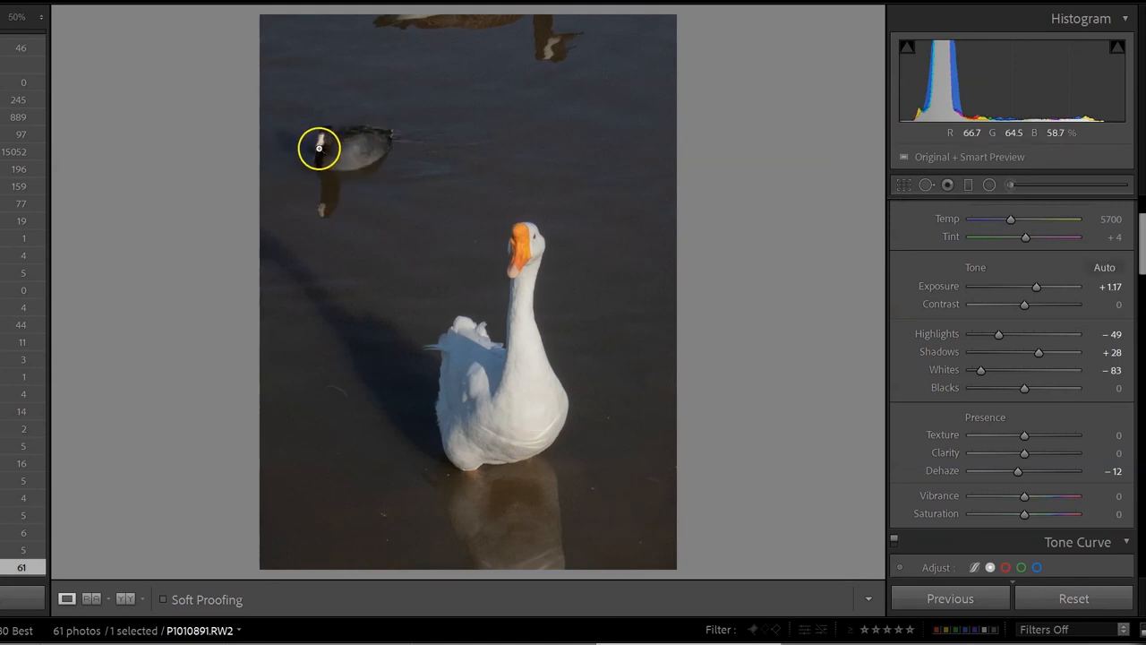
pyautogui.moveTo(405, 136)
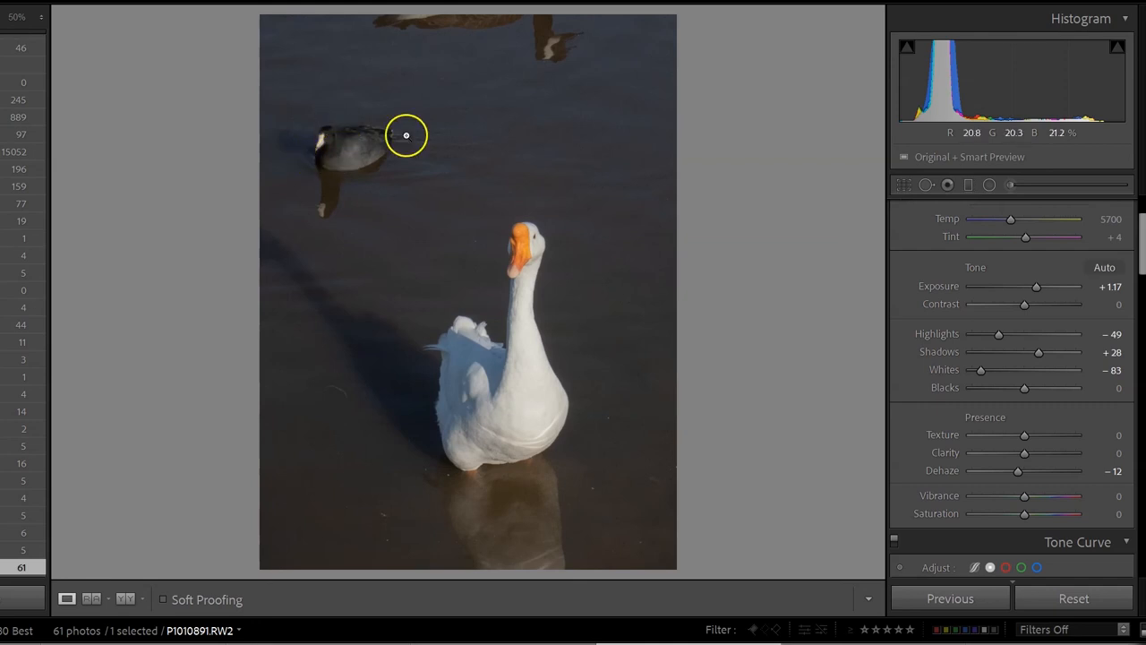
pyautogui.moveTo(387, 183)
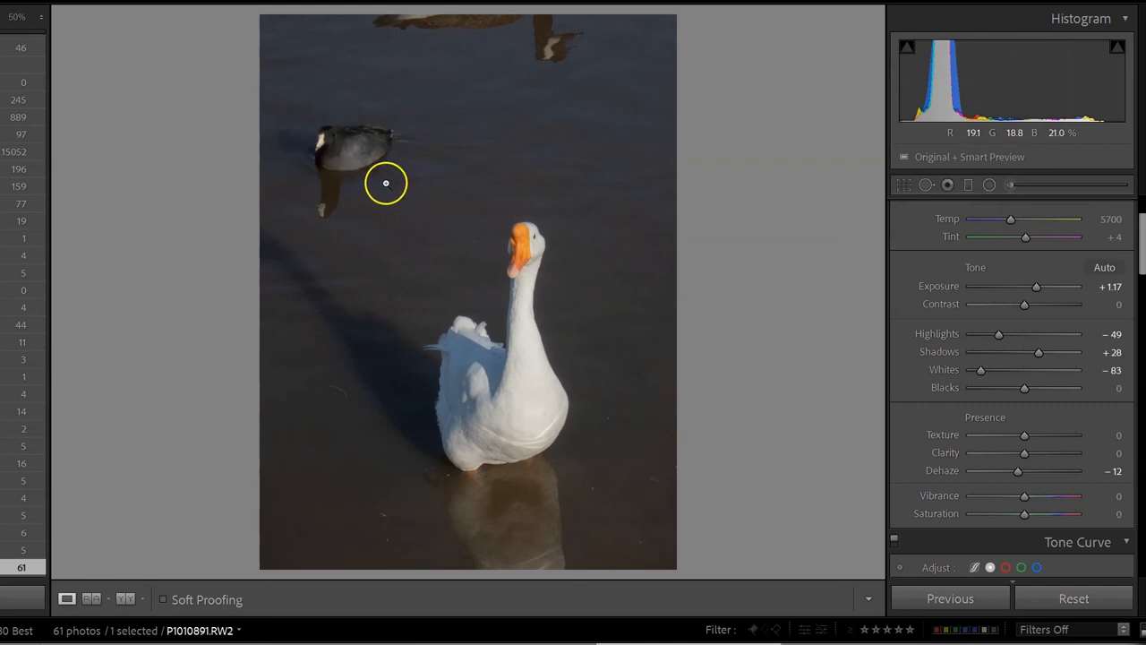
pyautogui.moveTo(731, 457)
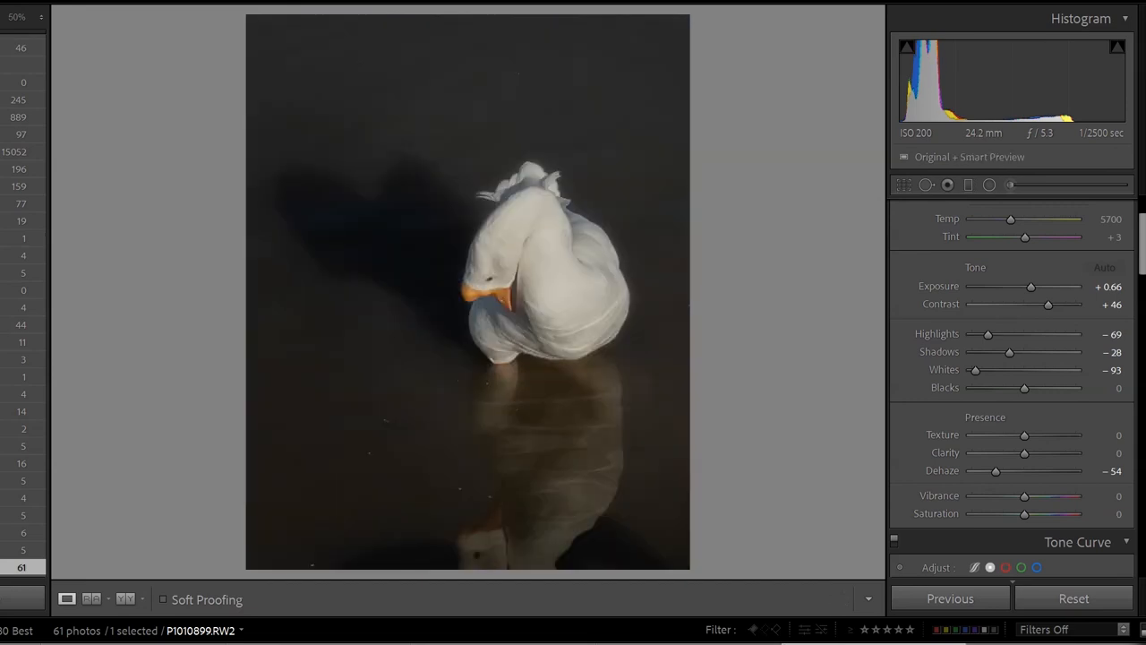
pyautogui.moveTo(613, 361)
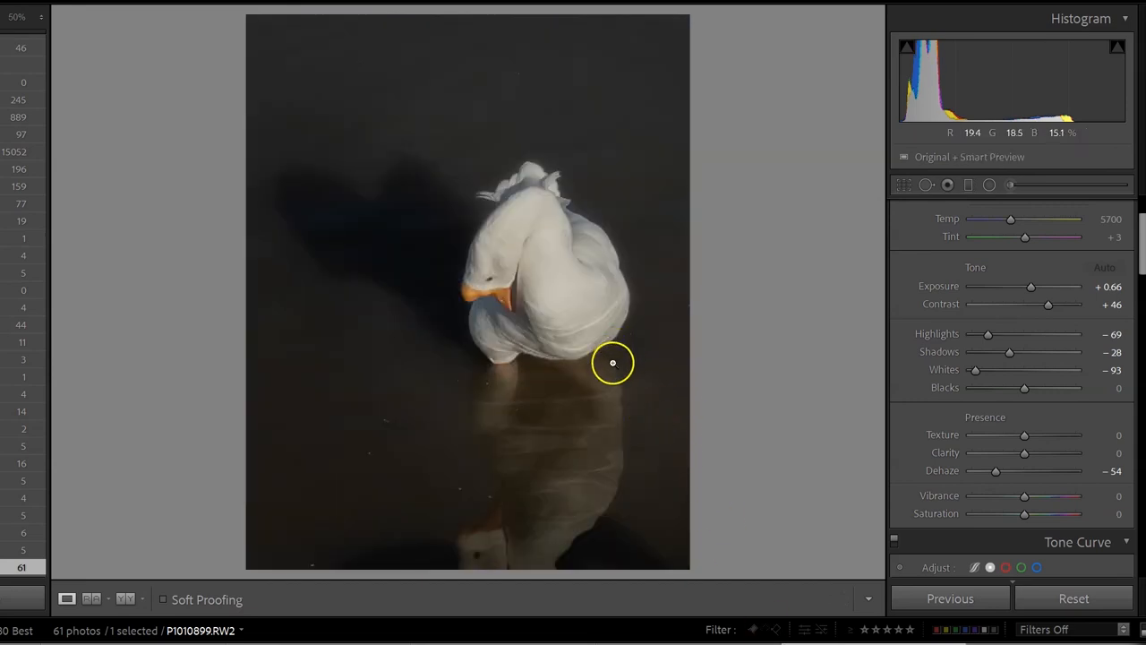
pyautogui.moveTo(544, 226)
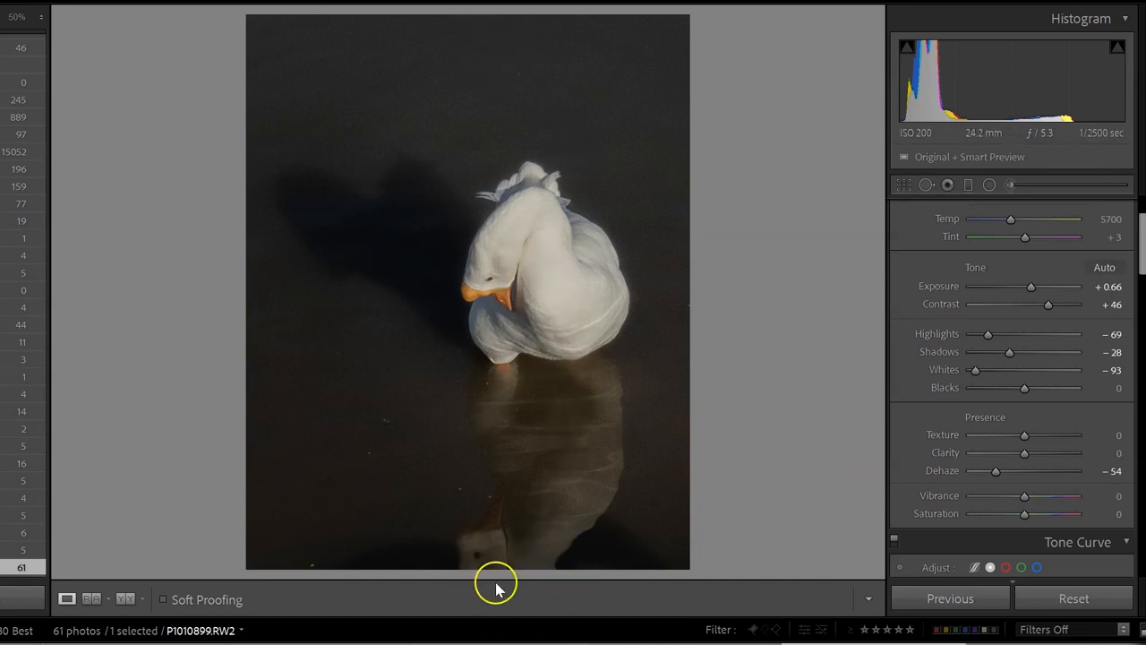
pyautogui.moveTo(541, 570)
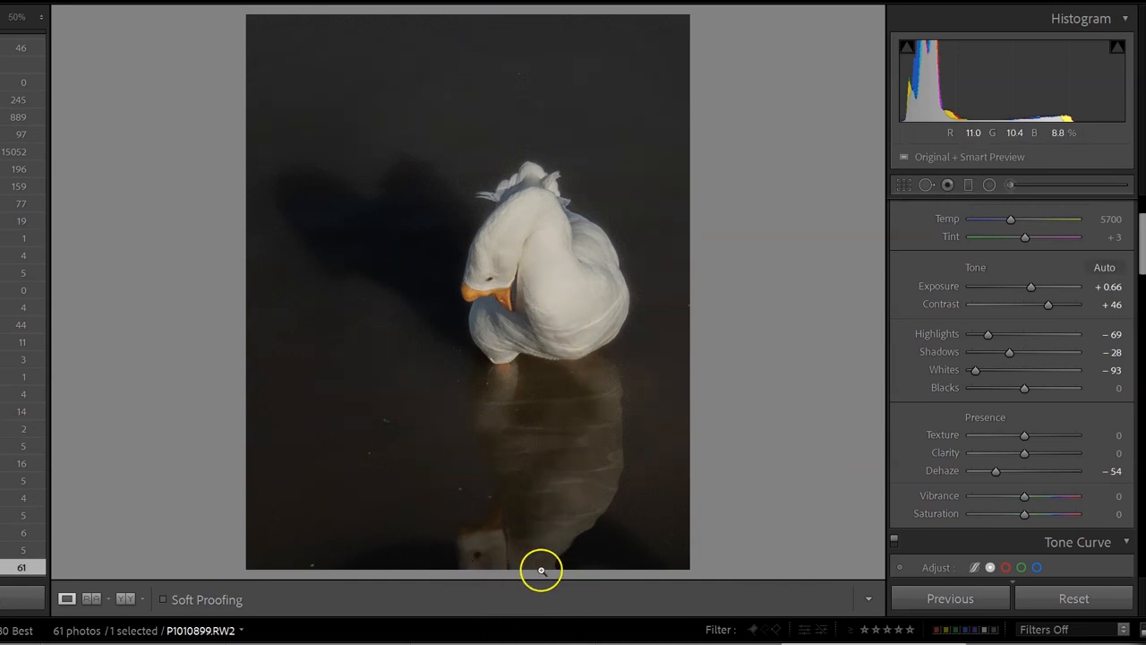
pyautogui.moveTo(576, 394)
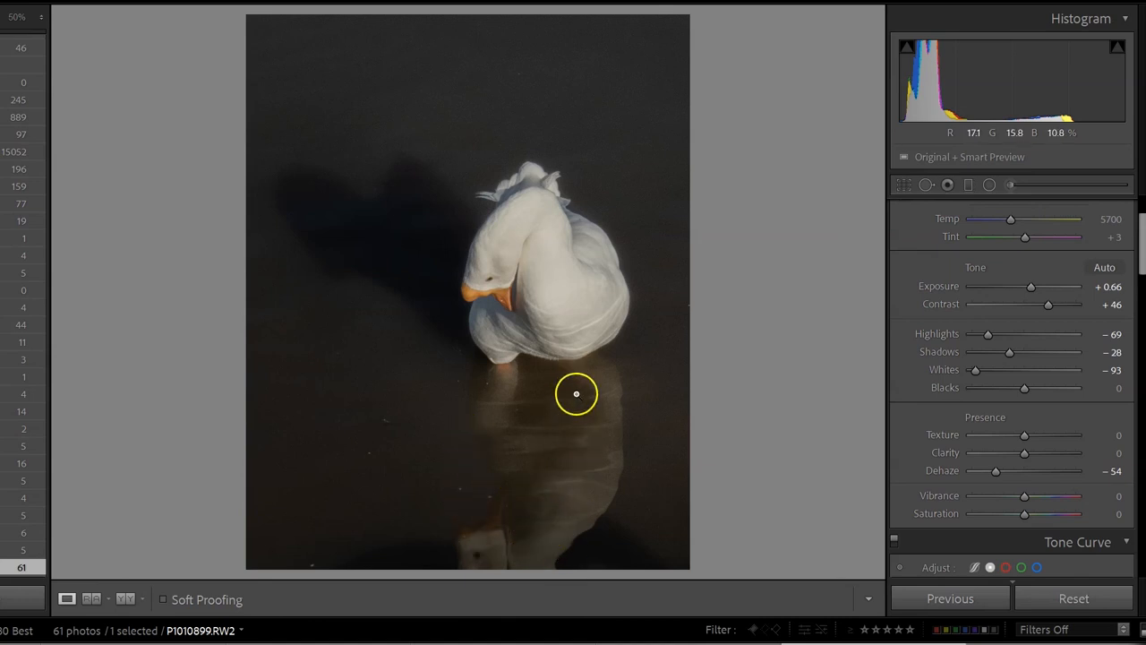
pyautogui.moveTo(580, 466)
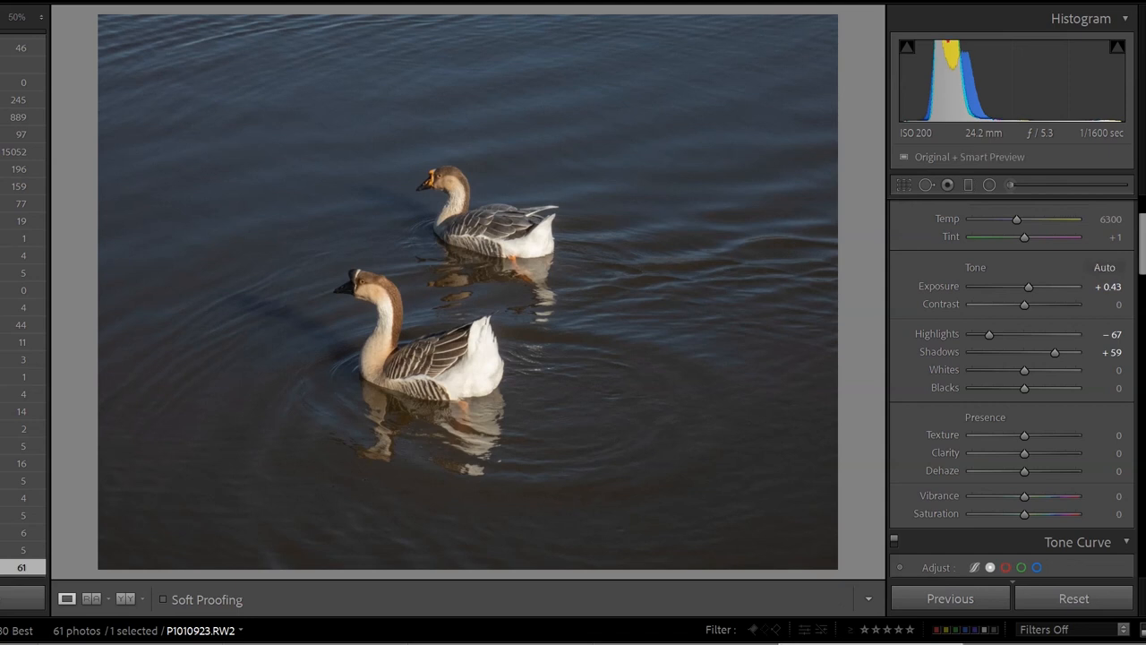
pyautogui.moveTo(385, 316)
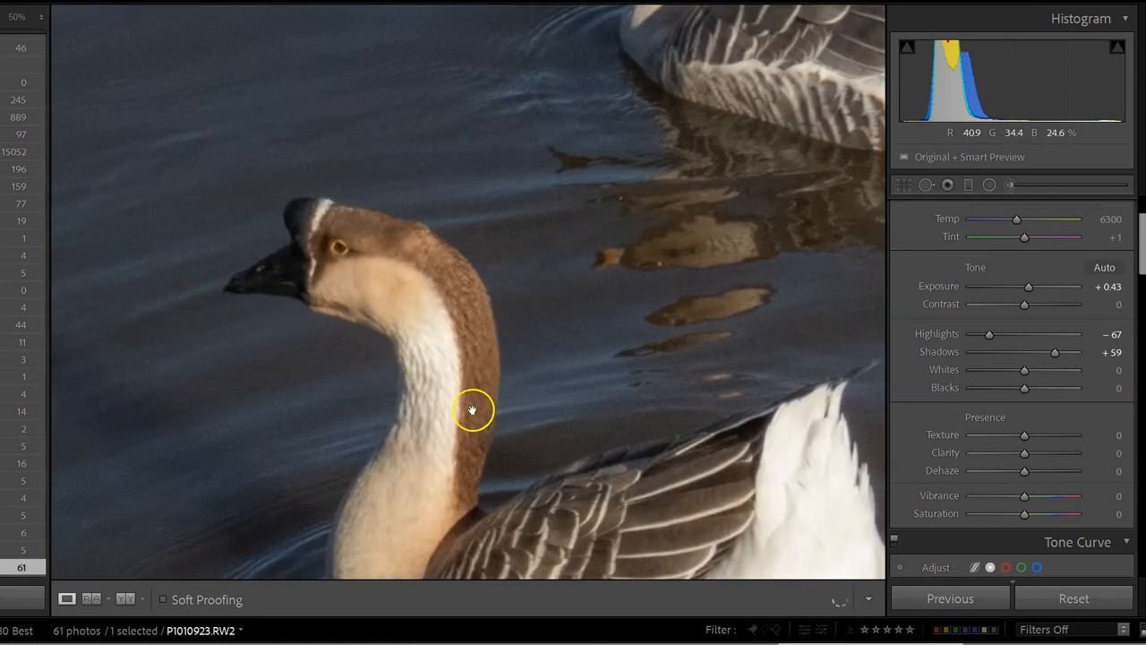
pyautogui.moveTo(476, 265)
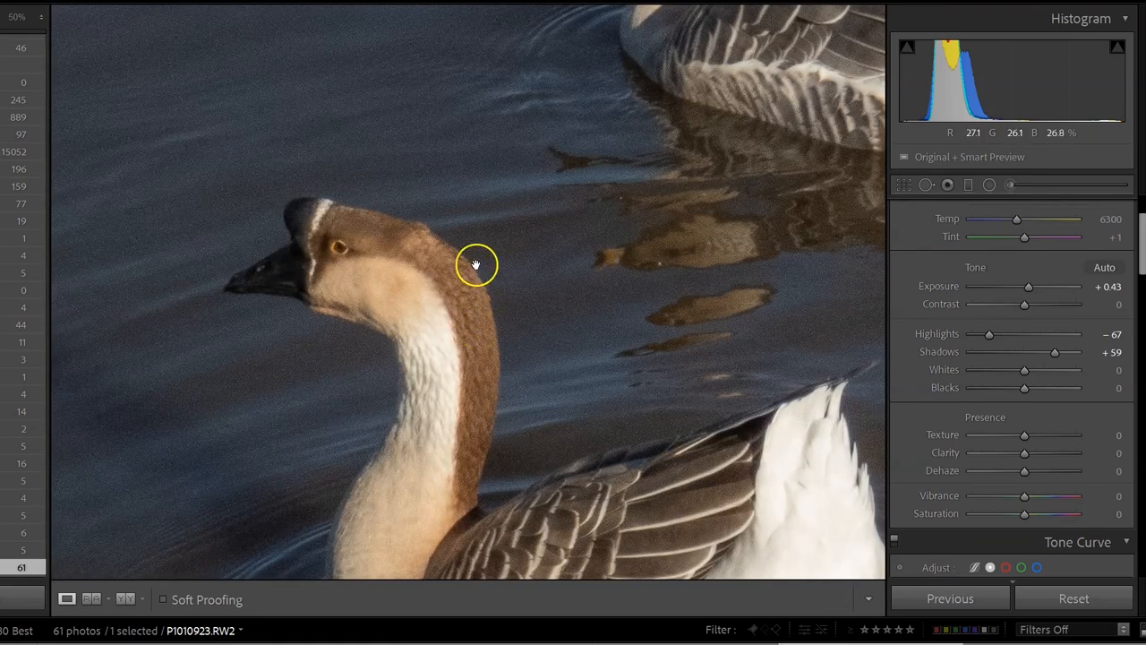
# Step: Pan around the zoomed front goose, then return to the two-geese photo P1010923
pyautogui.moveTo(474, 265); pyautogui.dragTo(594, 344)
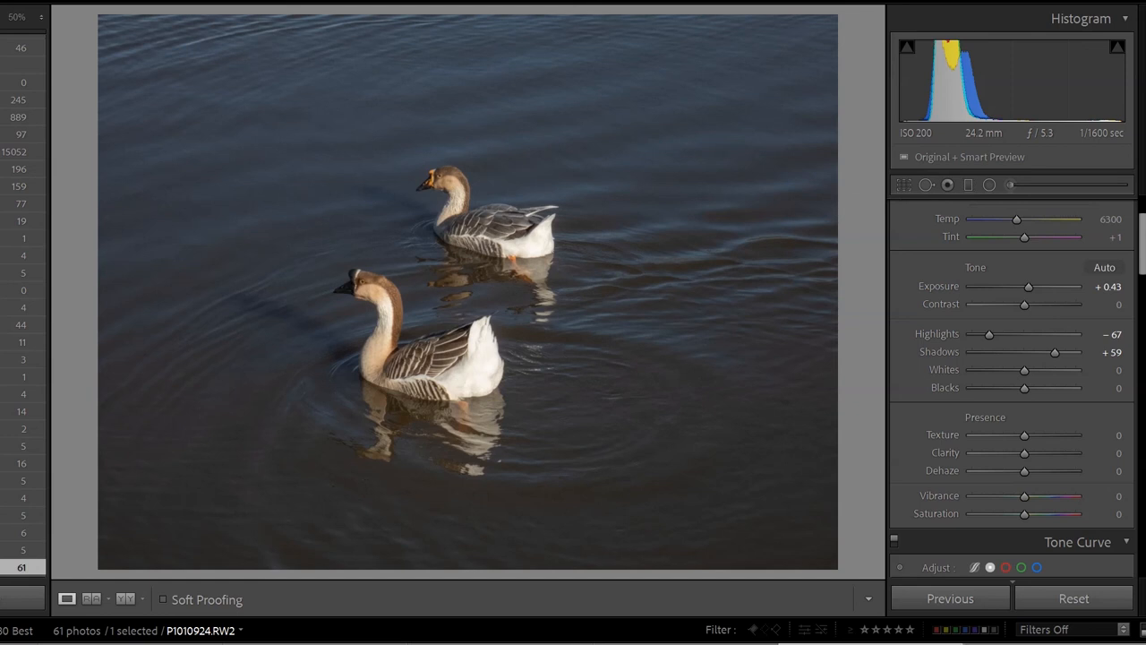
pyautogui.click(950, 598)
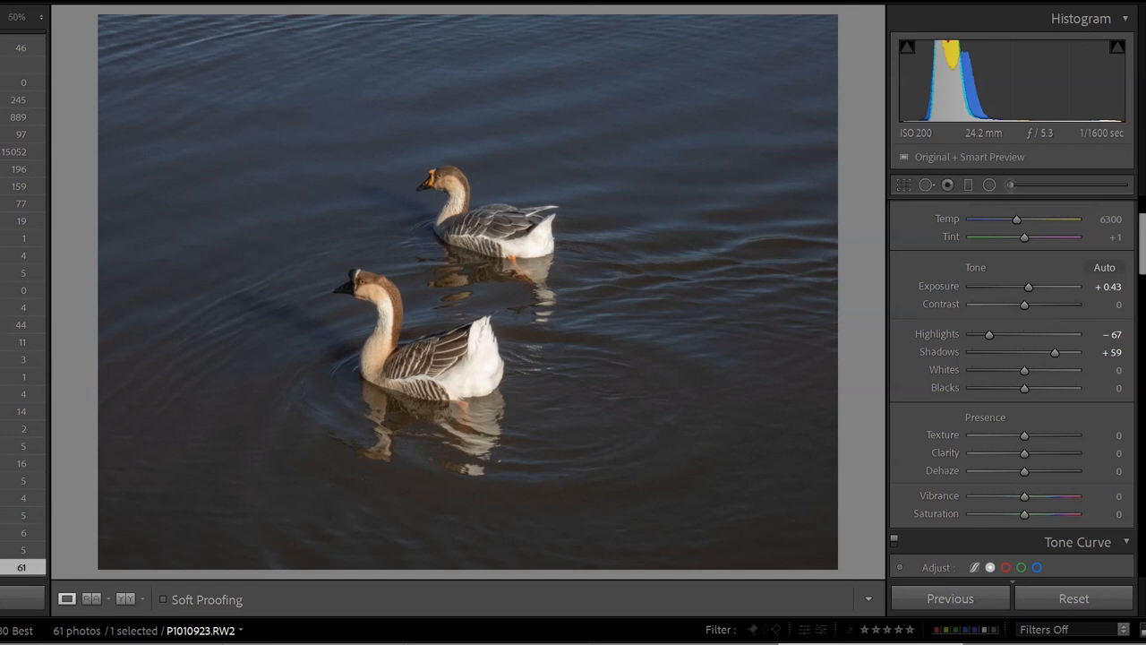